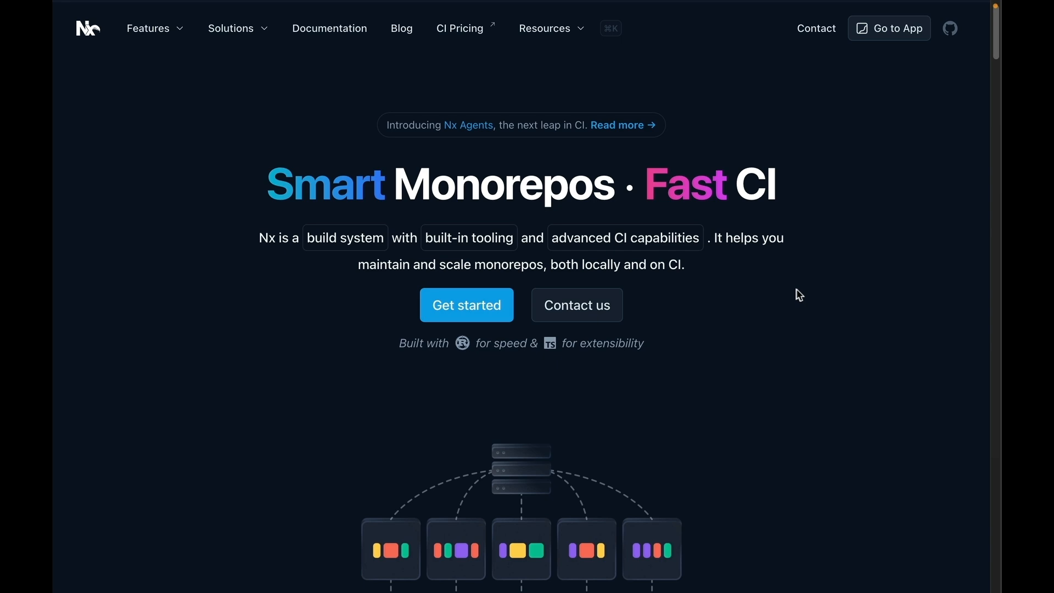
Install the tuskydesign dependencies with npm i, adding node_modules, then close the terminal panel
click(950, 28)
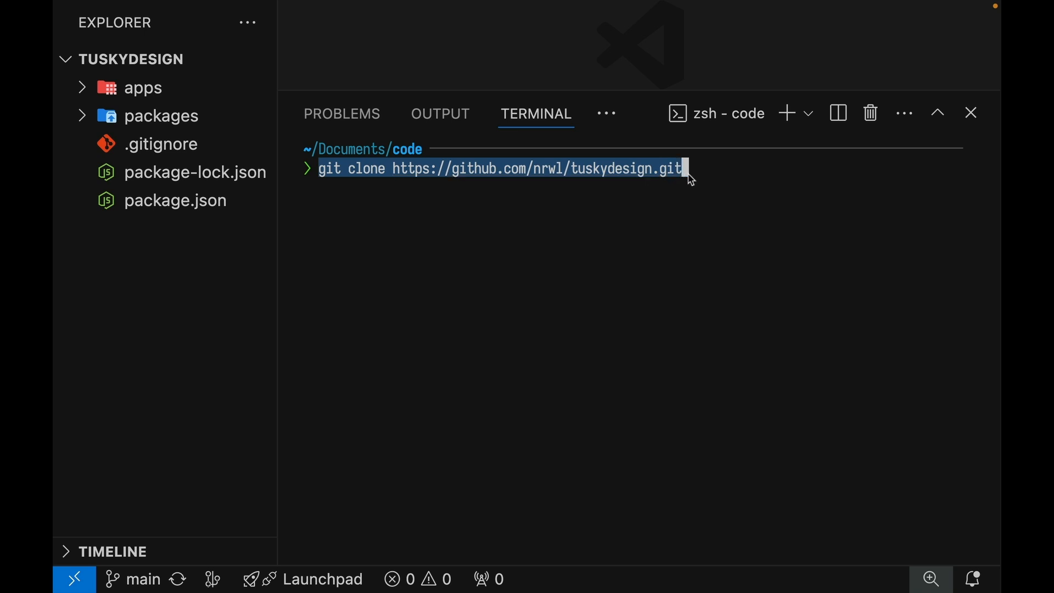
mouse_move(727, 180)
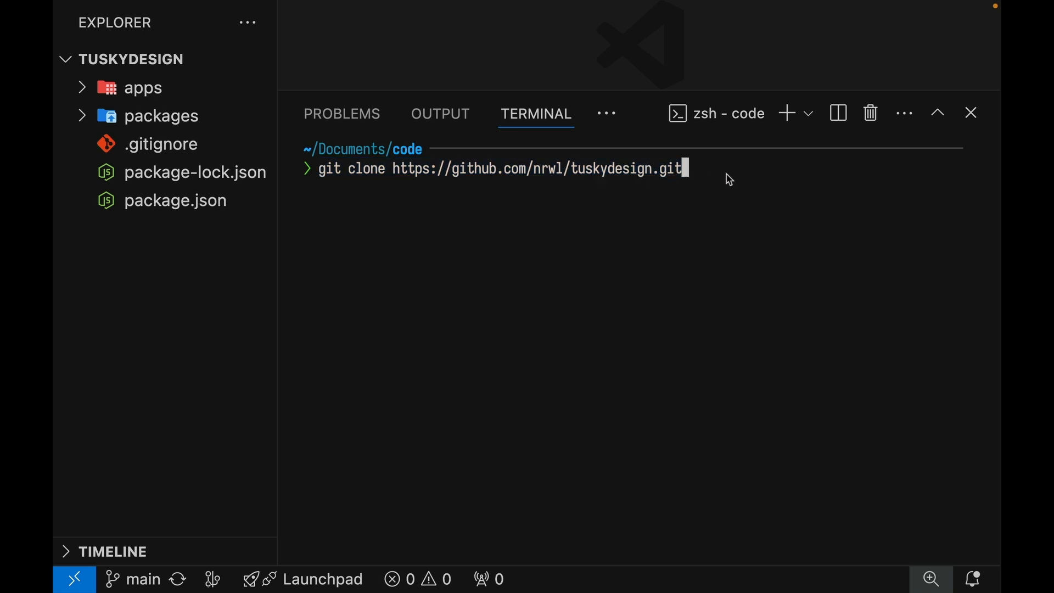
click(970, 112)
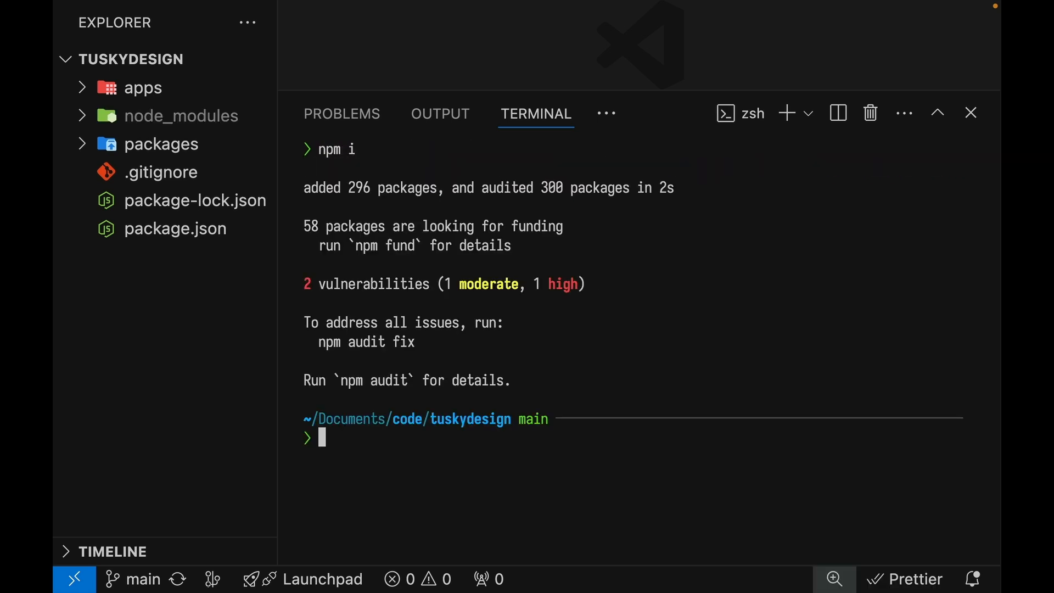
mouse_move(429, 234)
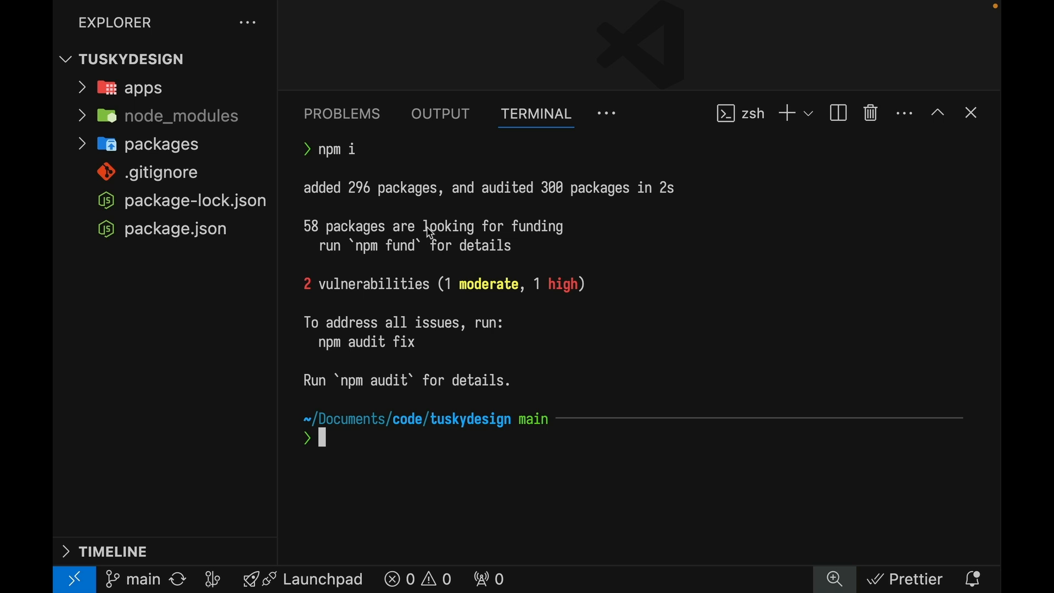
click(970, 113)
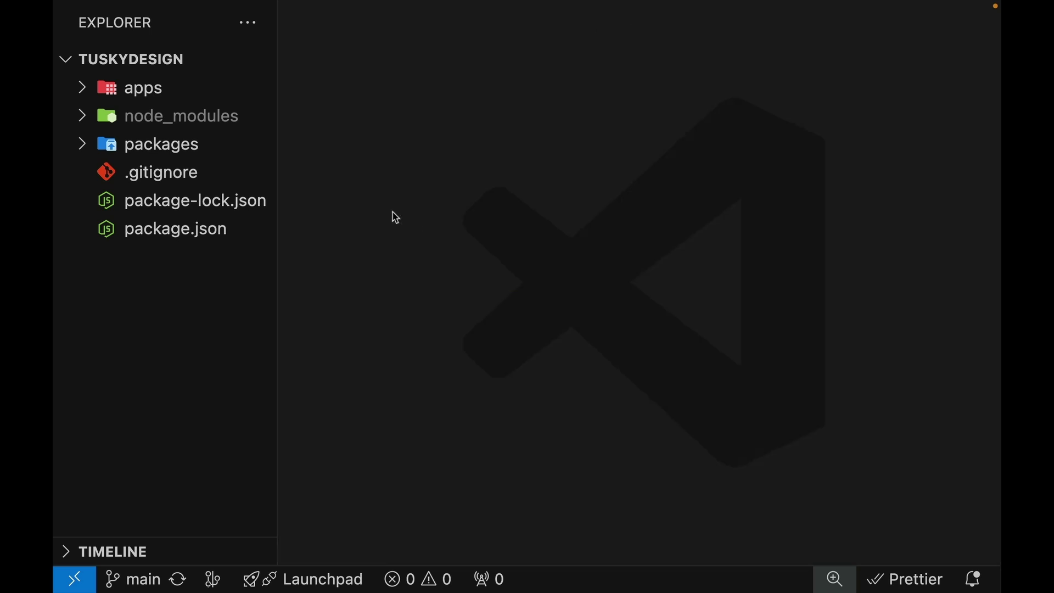
Expand apps/demo and packages, and view the root package.json's packages/* and apps/* workspaces
click(141, 87)
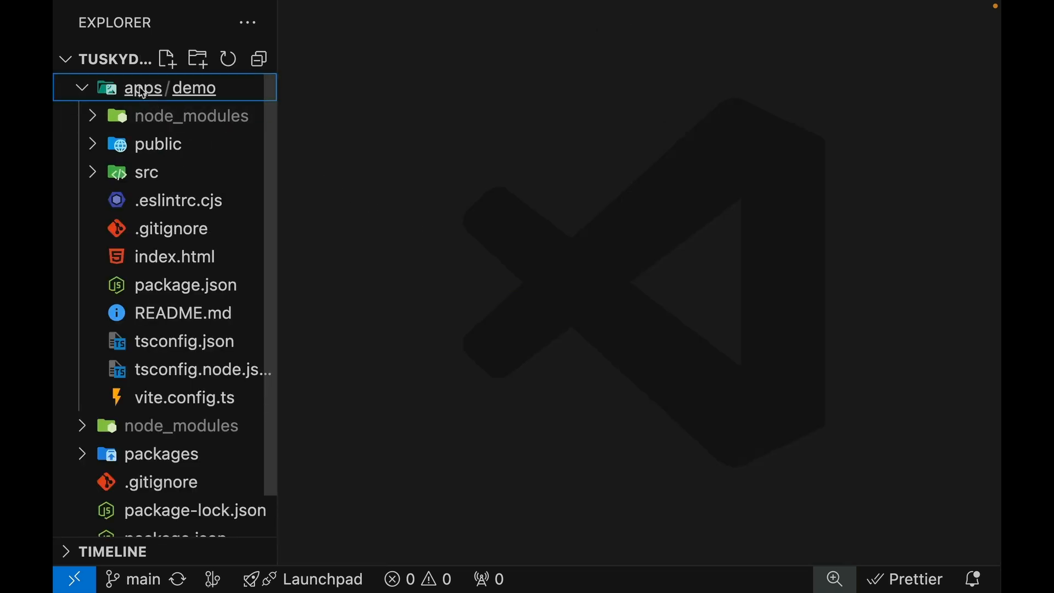
mouse_move(183, 398)
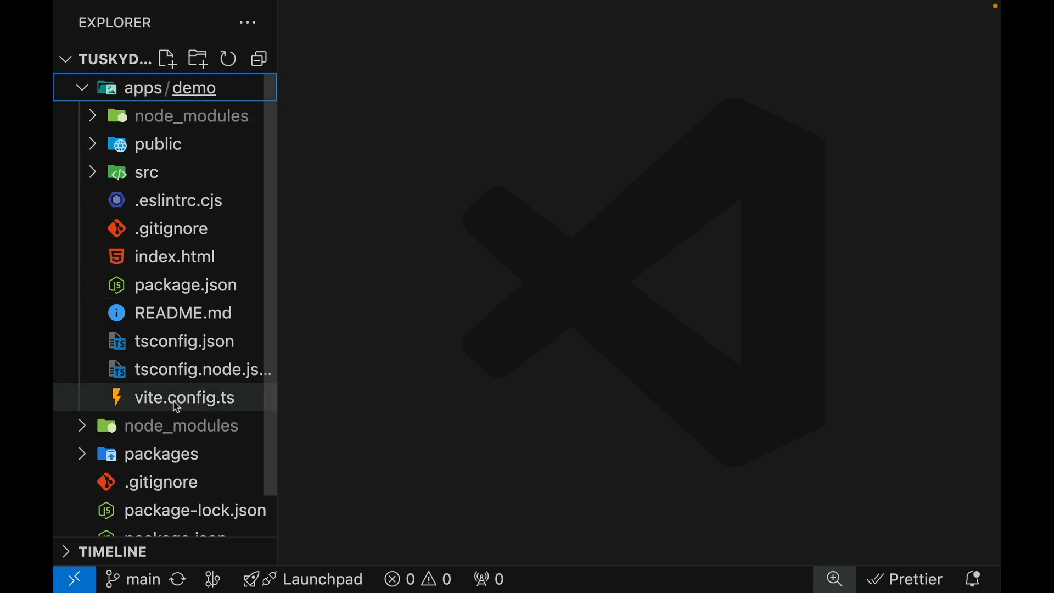
click(161, 453)
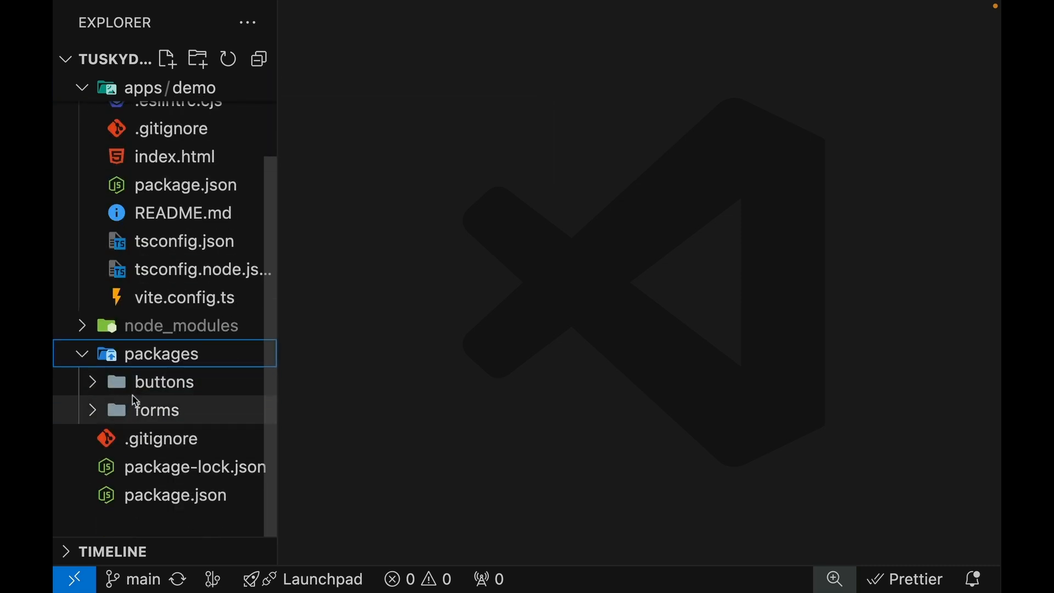
mouse_move(167, 416)
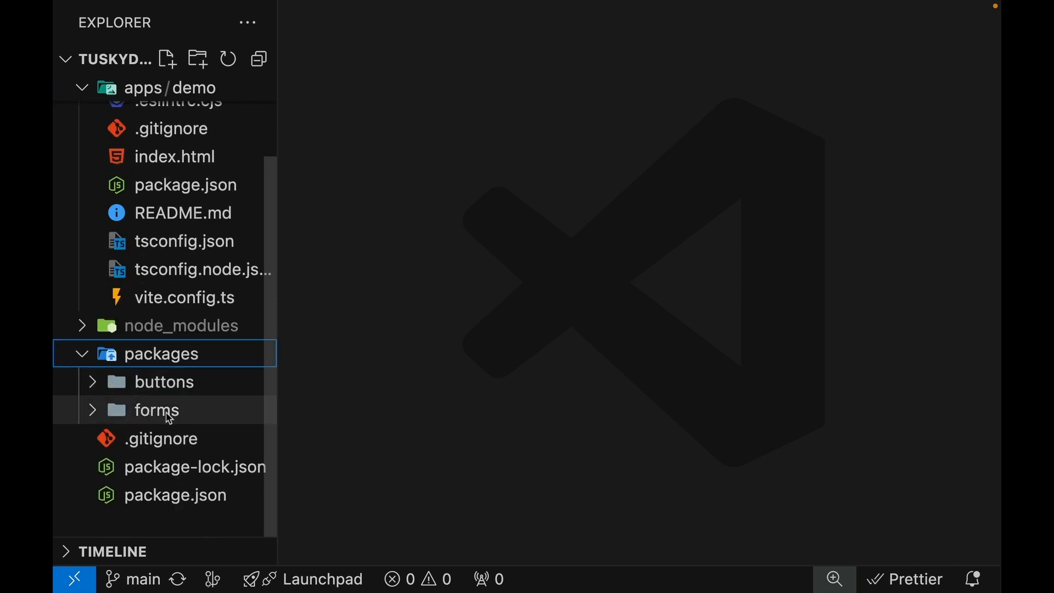
scroll(up, 3)
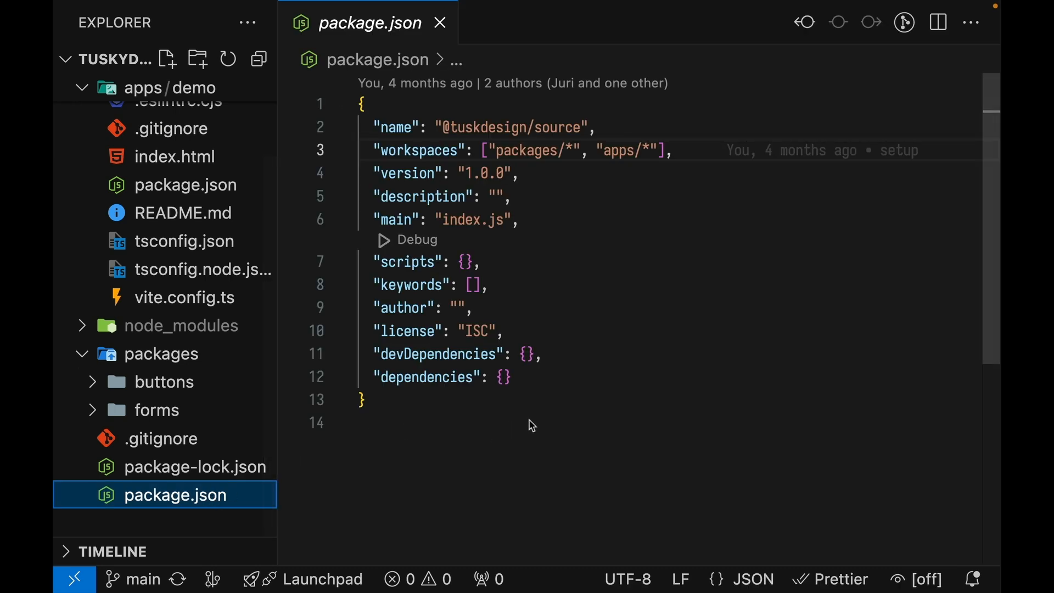
mouse_move(396, 173)
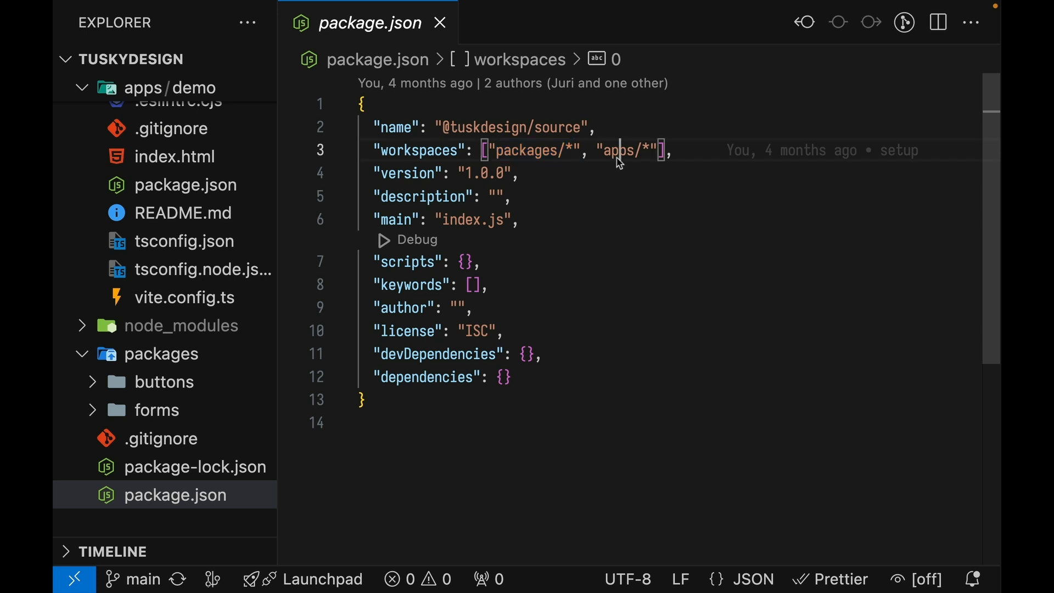
click(649, 151)
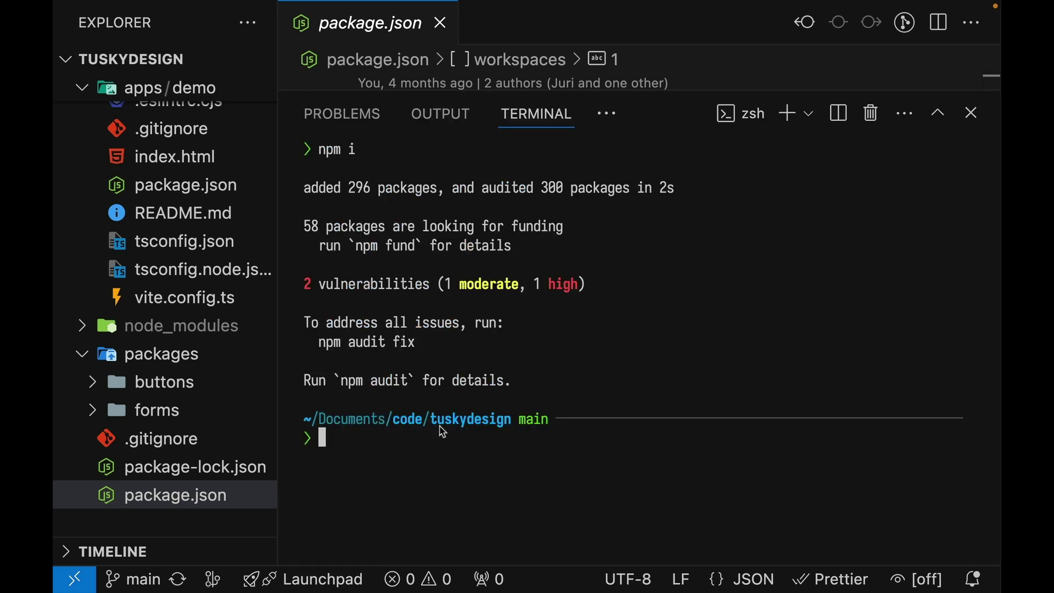
click(971, 112)
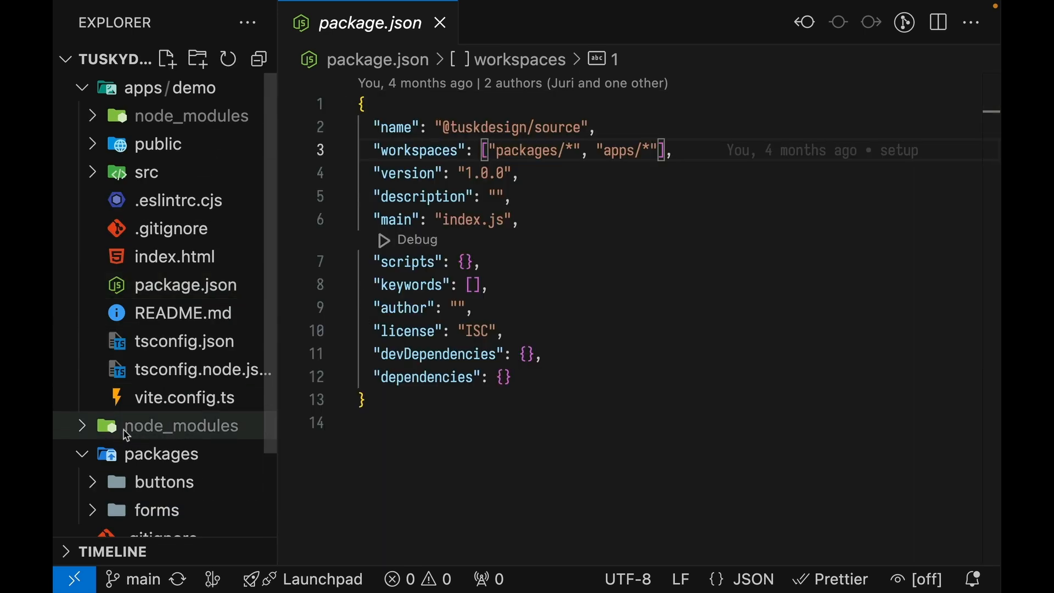
mouse_move(192, 115)
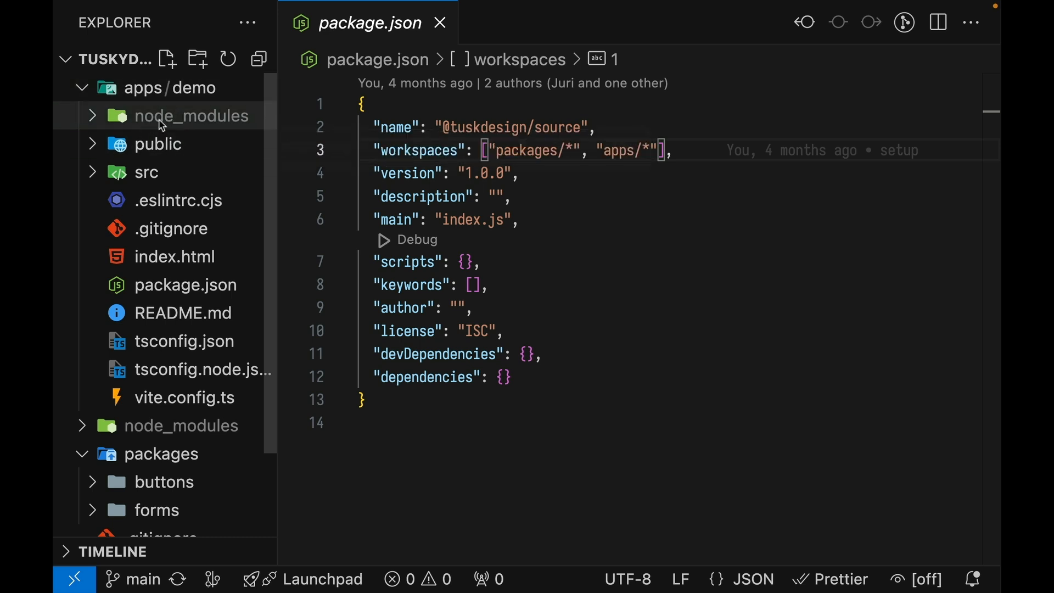
mouse_move(192, 116)
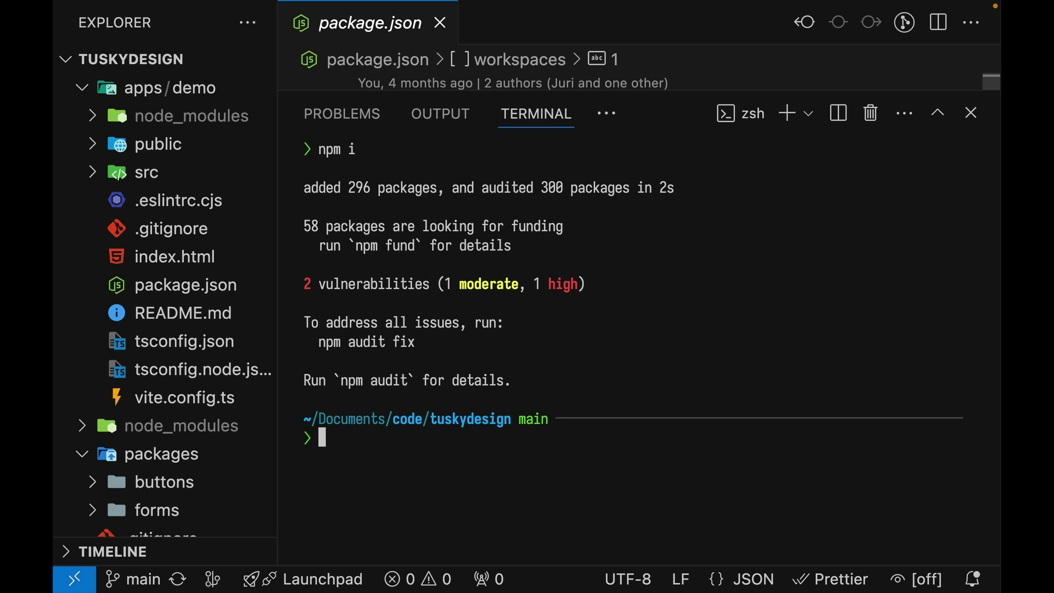
text(npm)
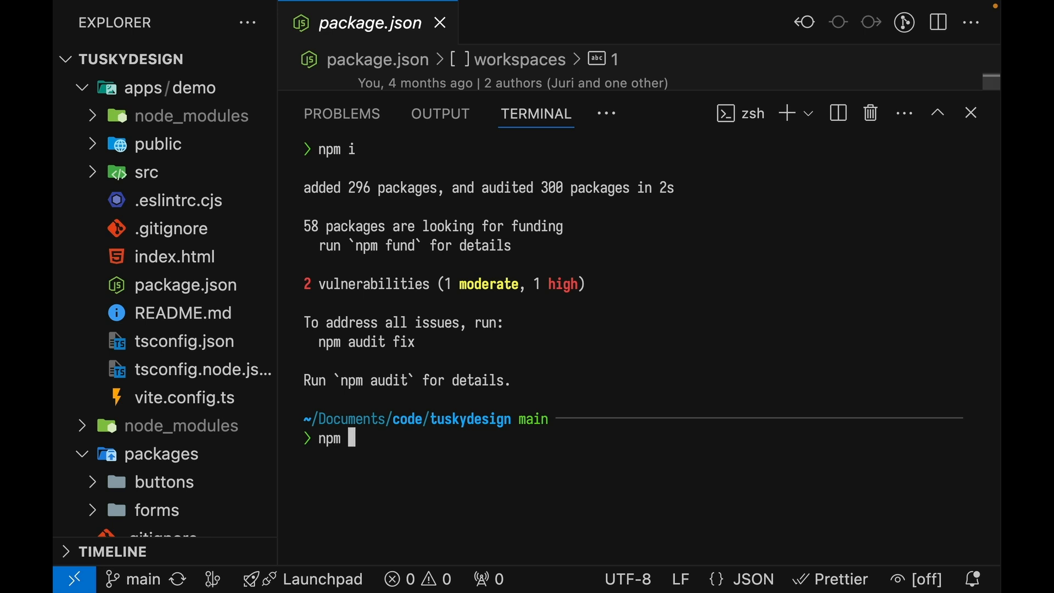
text(run lint -w)
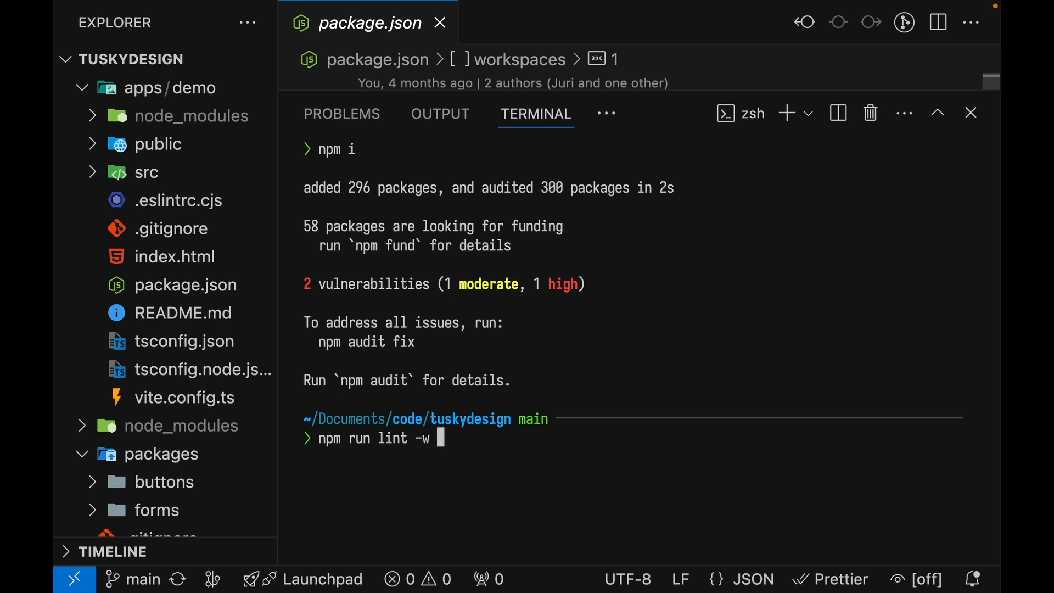
text(@tuskdesig)
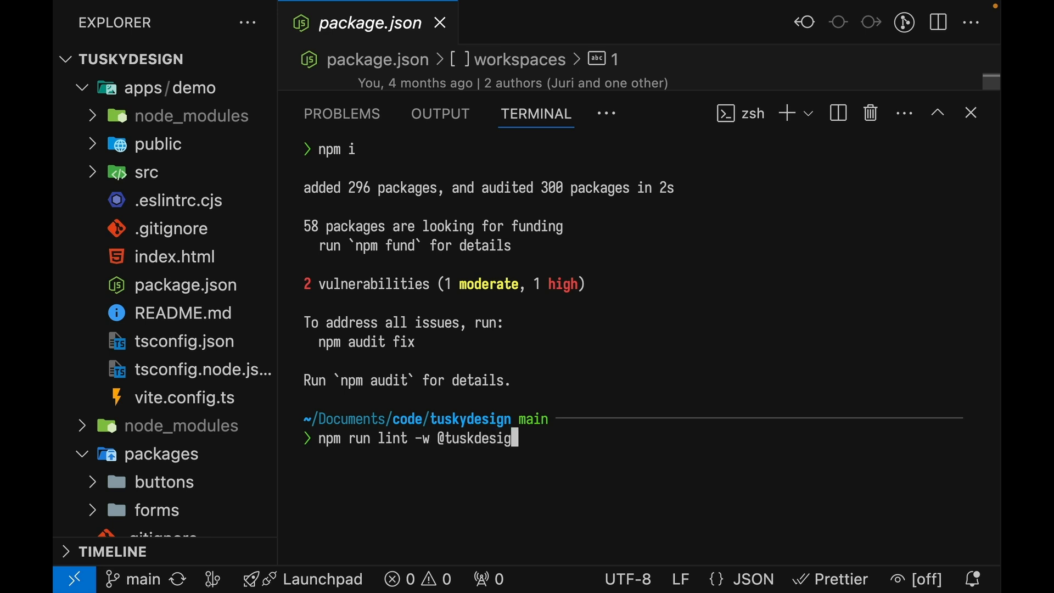
text(n/demo)
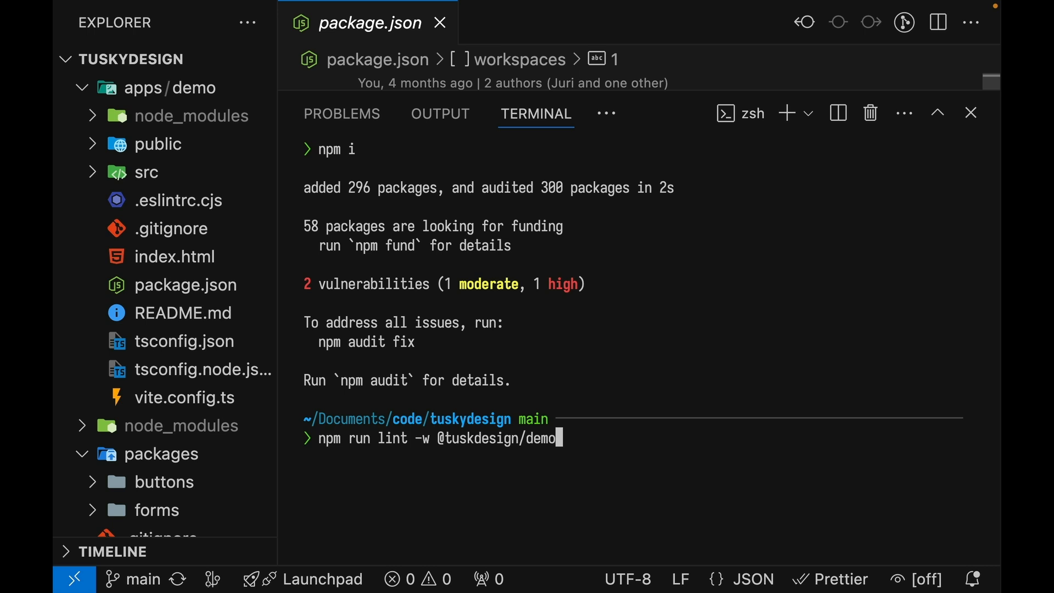
key(Return)
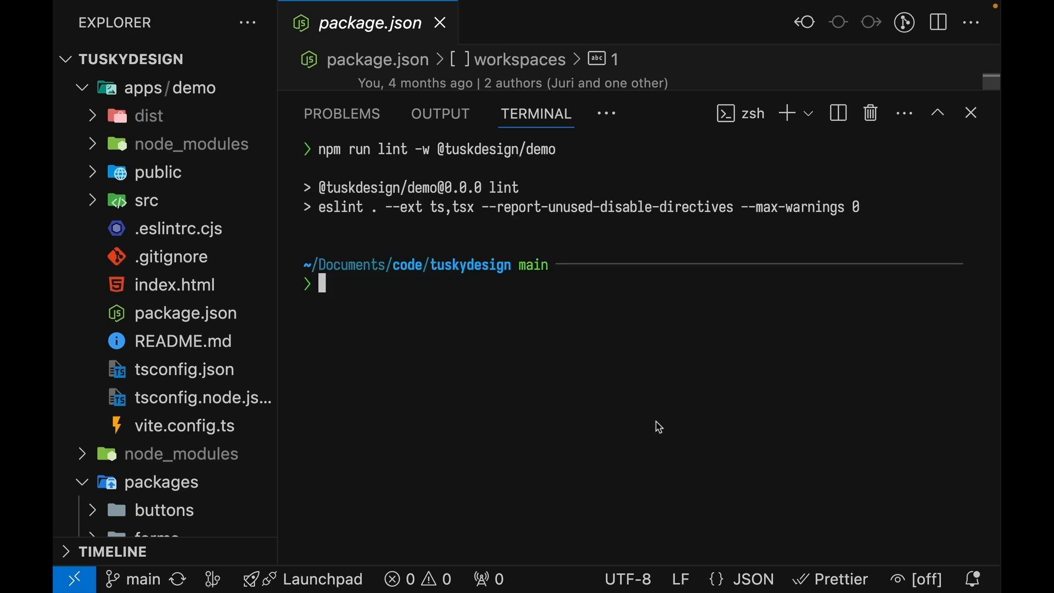
text(npm run lint -w @tuskdesign/demo)
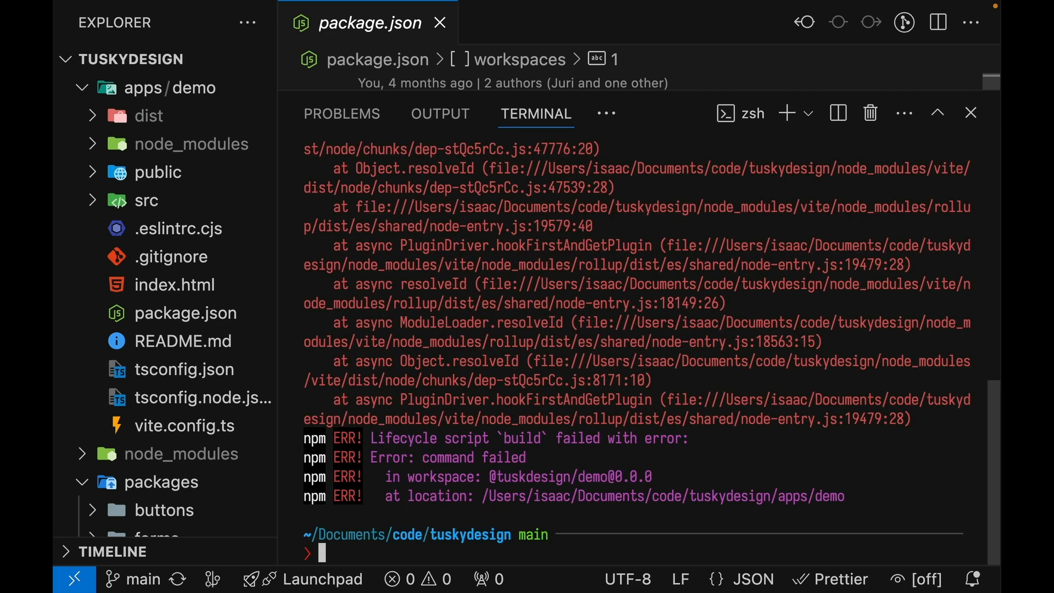
mouse_move(650, 425)
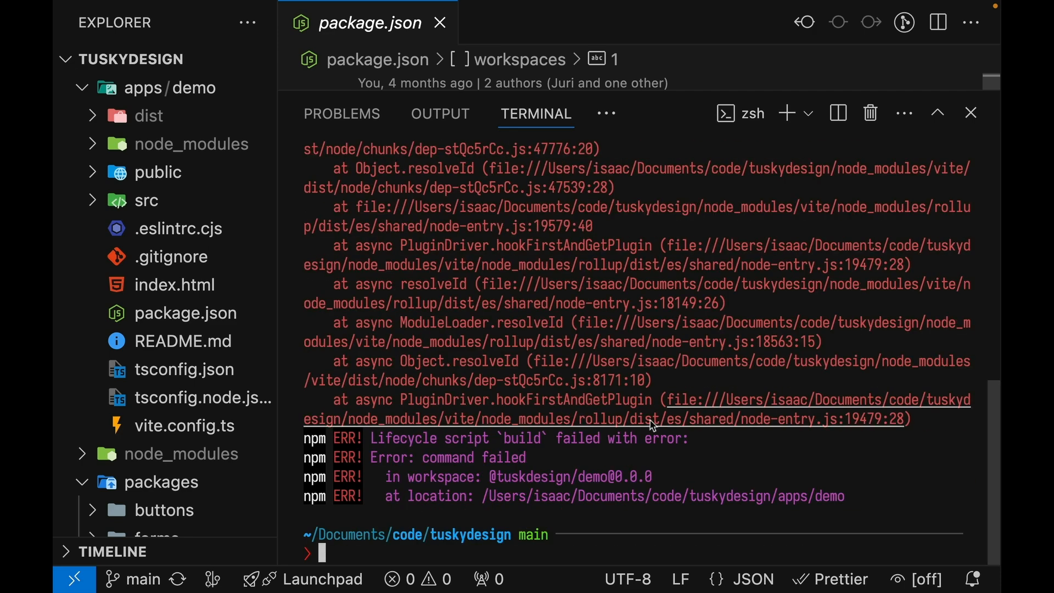
scroll(up, 3)
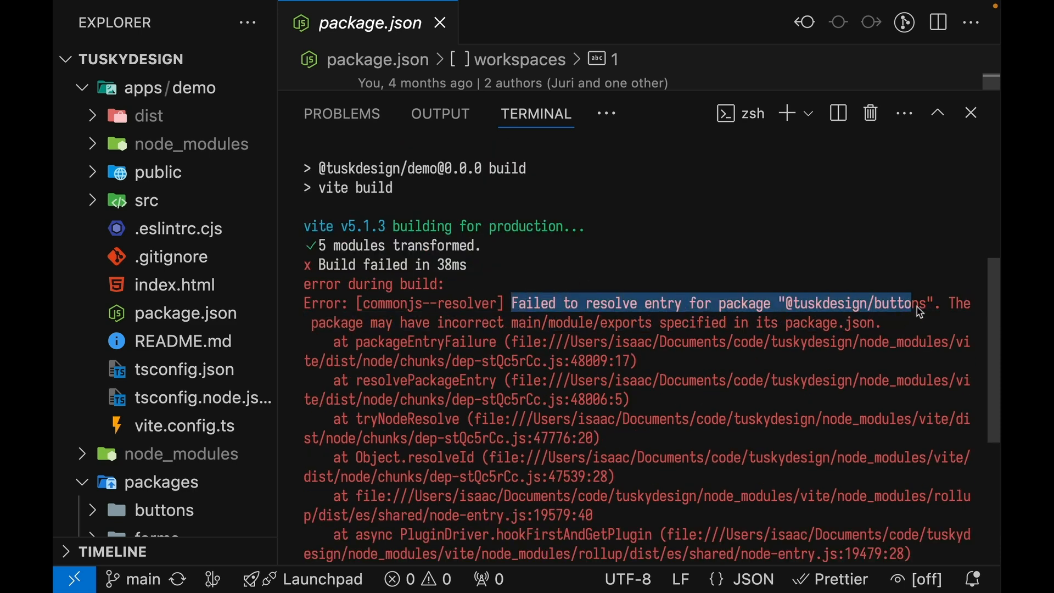
mouse_move(910, 303)
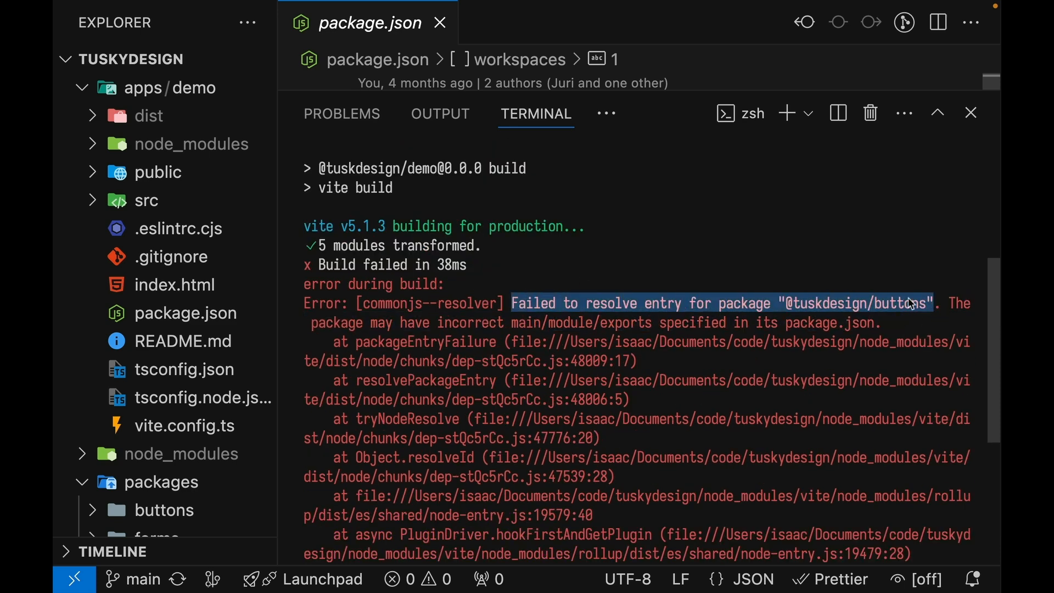
mouse_move(912, 256)
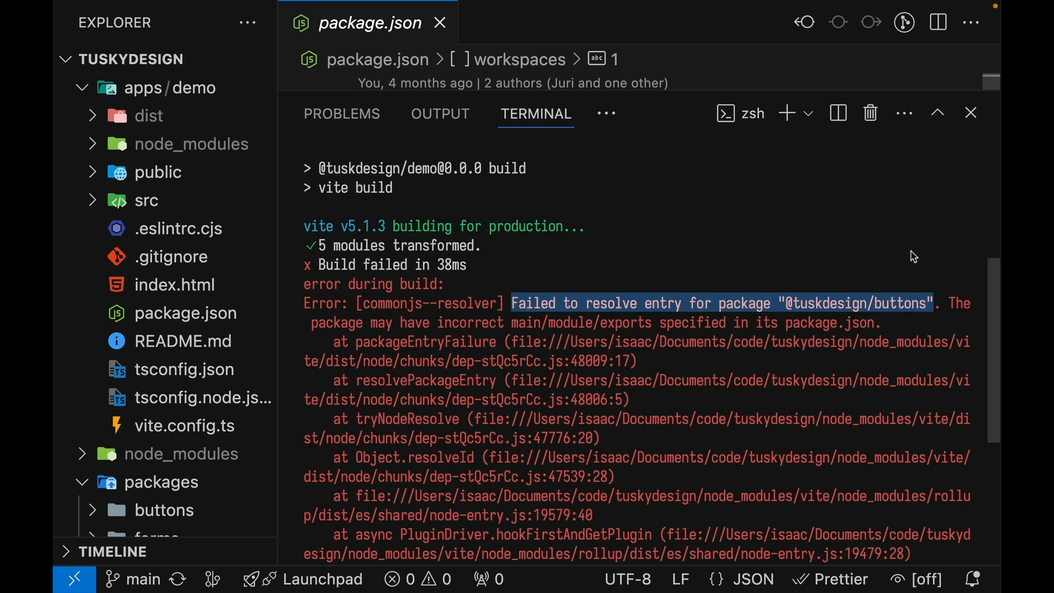
mouse_move(435, 365)
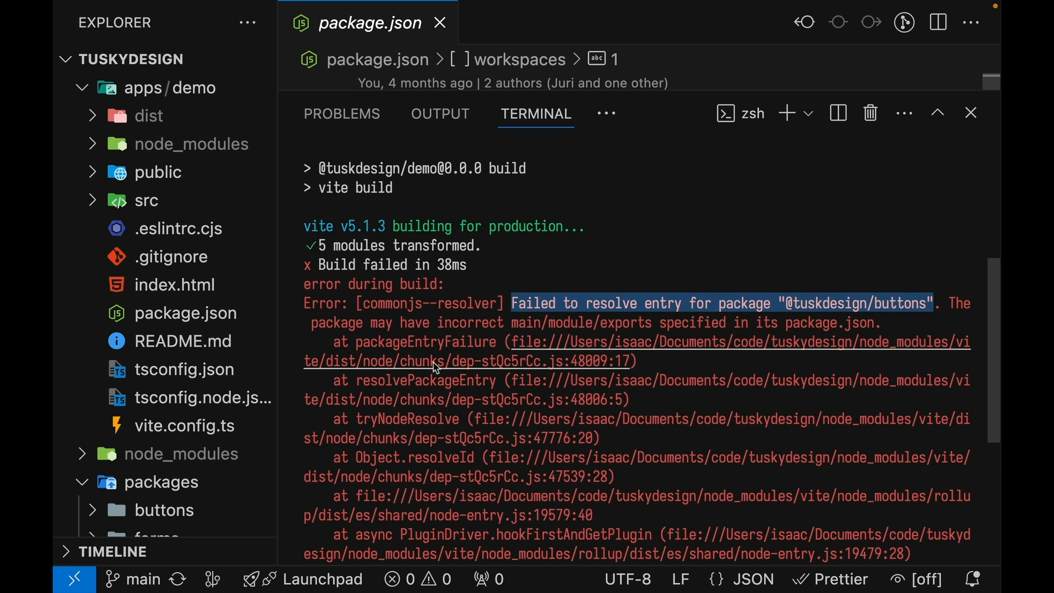
click(164, 509)
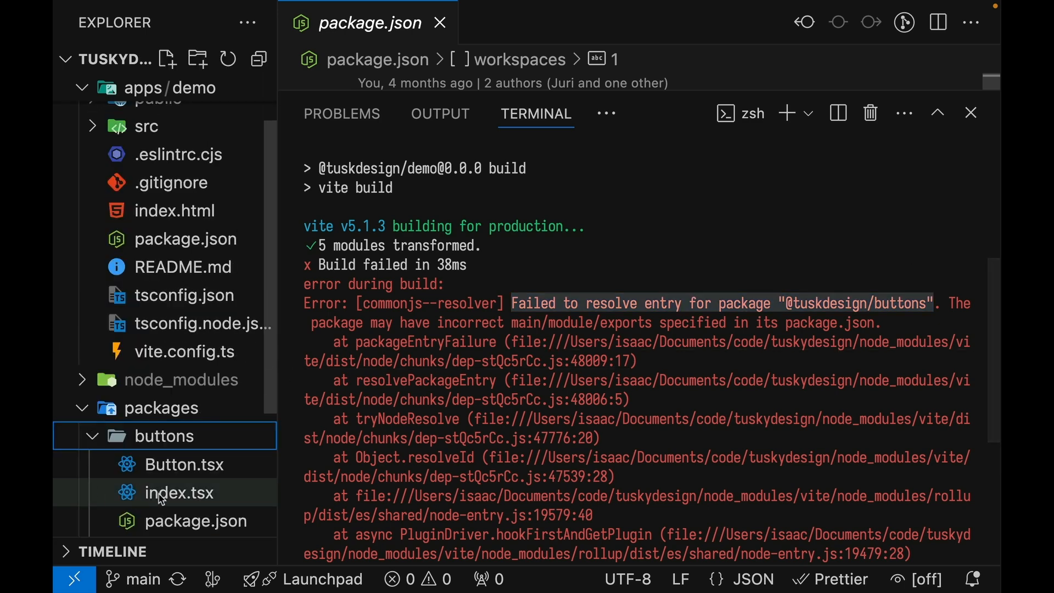
scroll(down, 3)
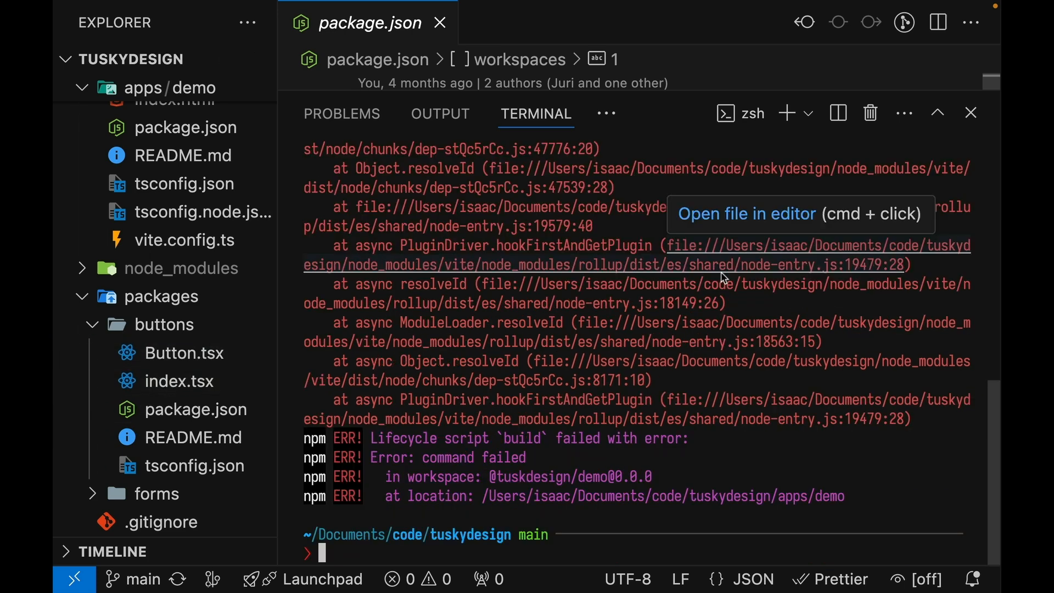
Run the build across all workspaces, producing the buttons dist folder and demo bundles
text(npm r)
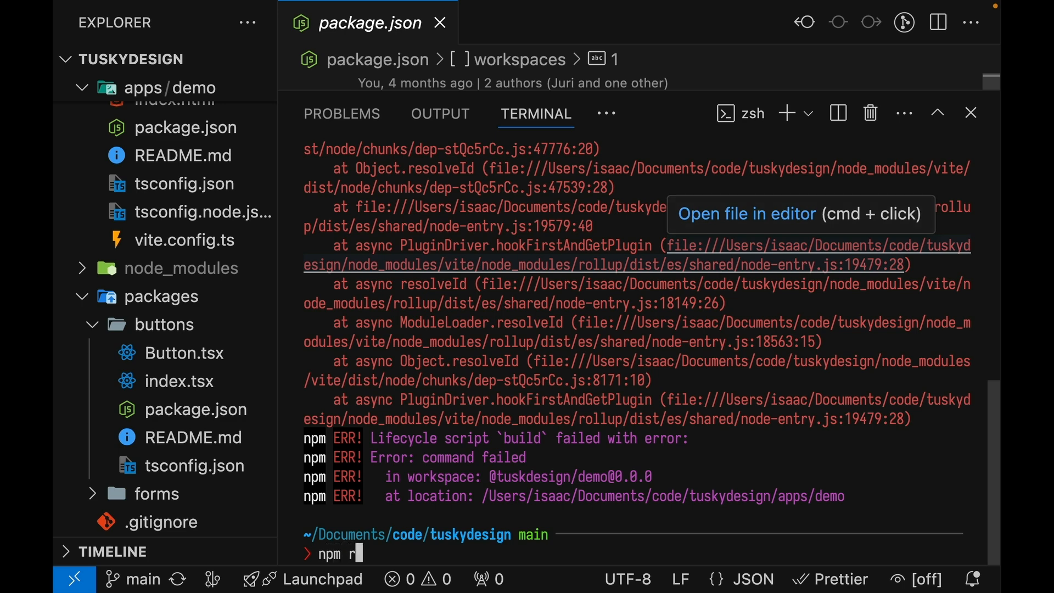
text(unb)
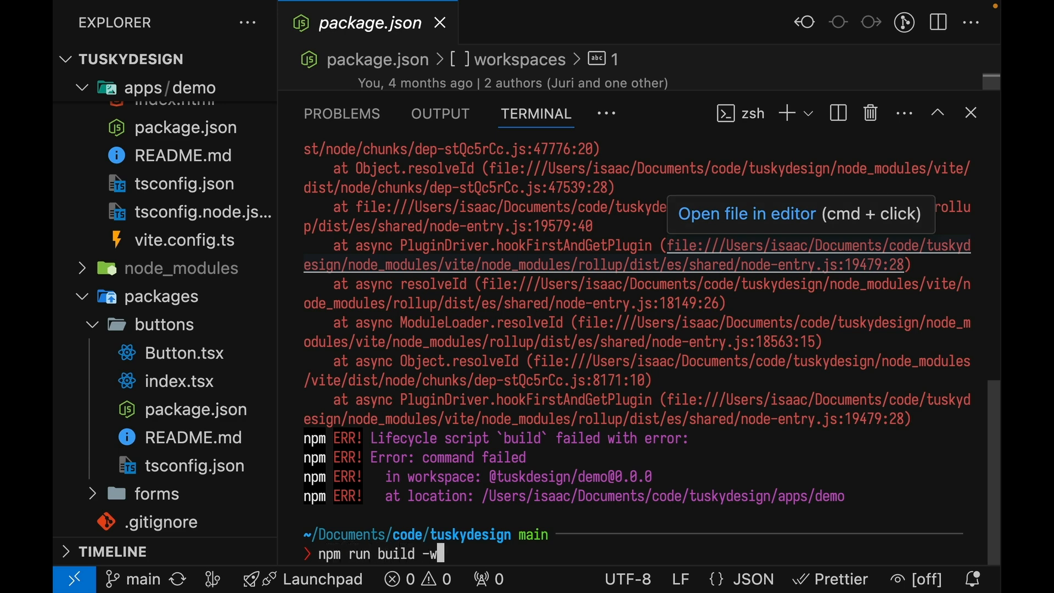
key(Return)
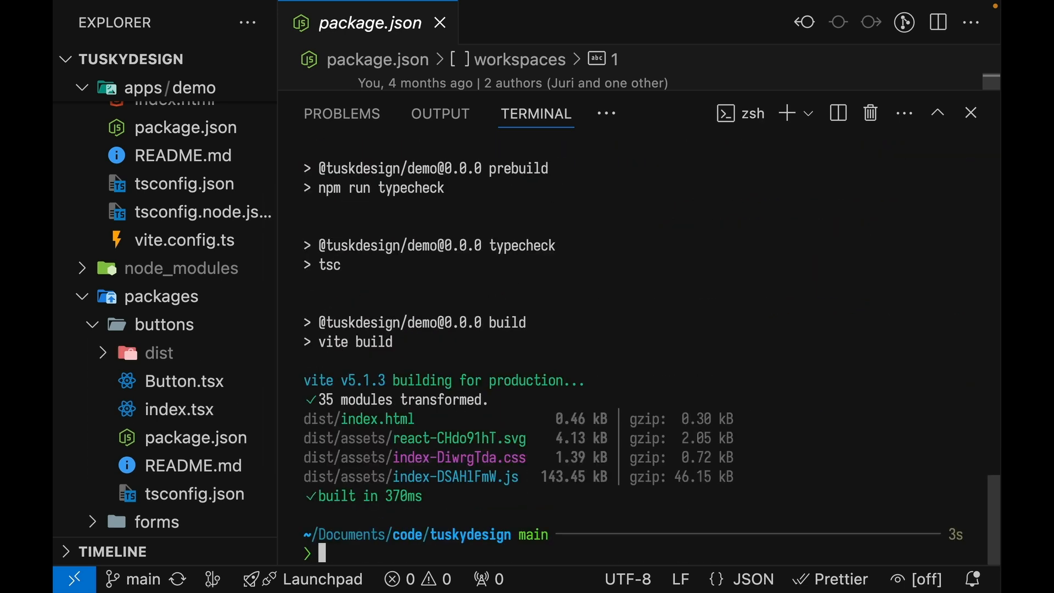
mouse_move(721, 278)
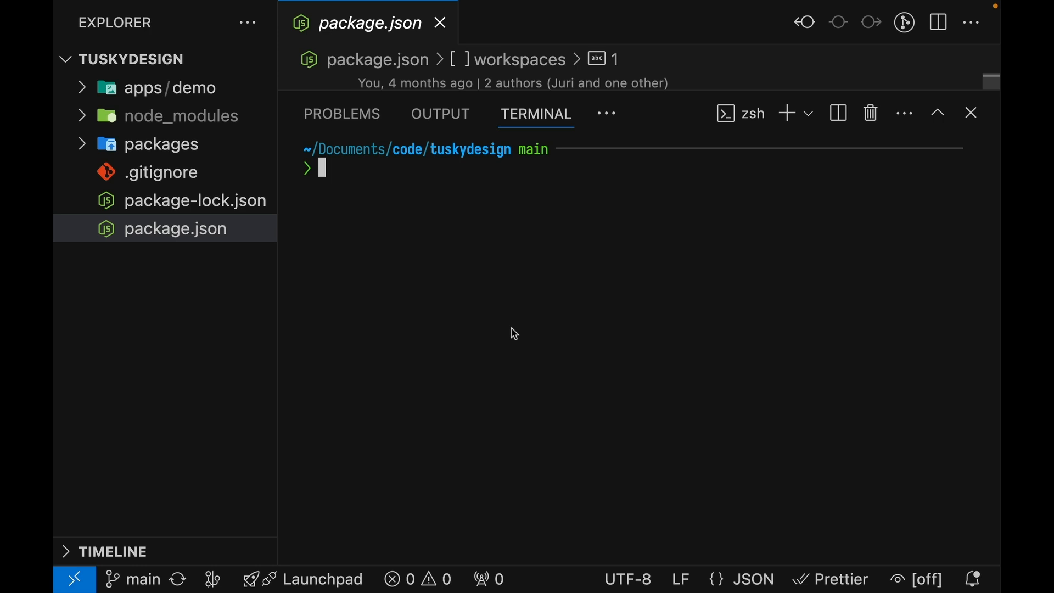
Run npx nx@latest init, leaving typecheck outputs blank and setting build outputs to dist
text(np)
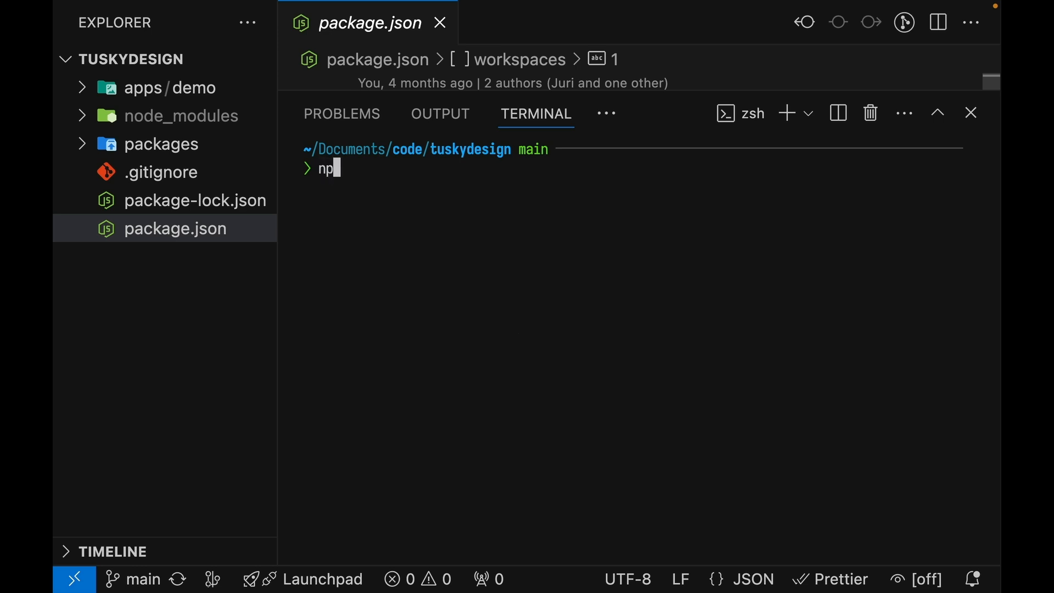
text(x nx@)
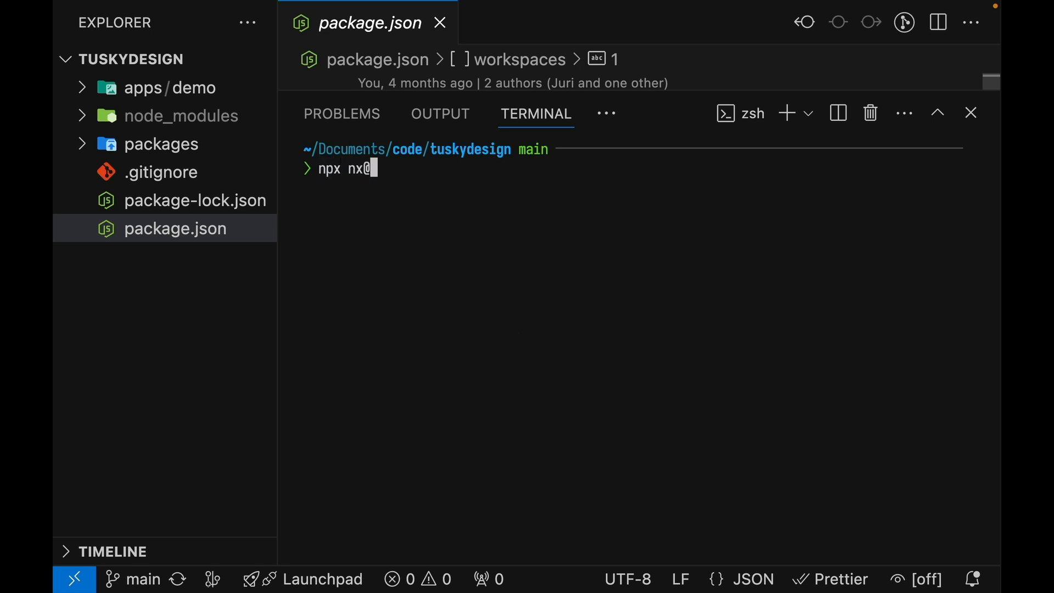
text(latest init)
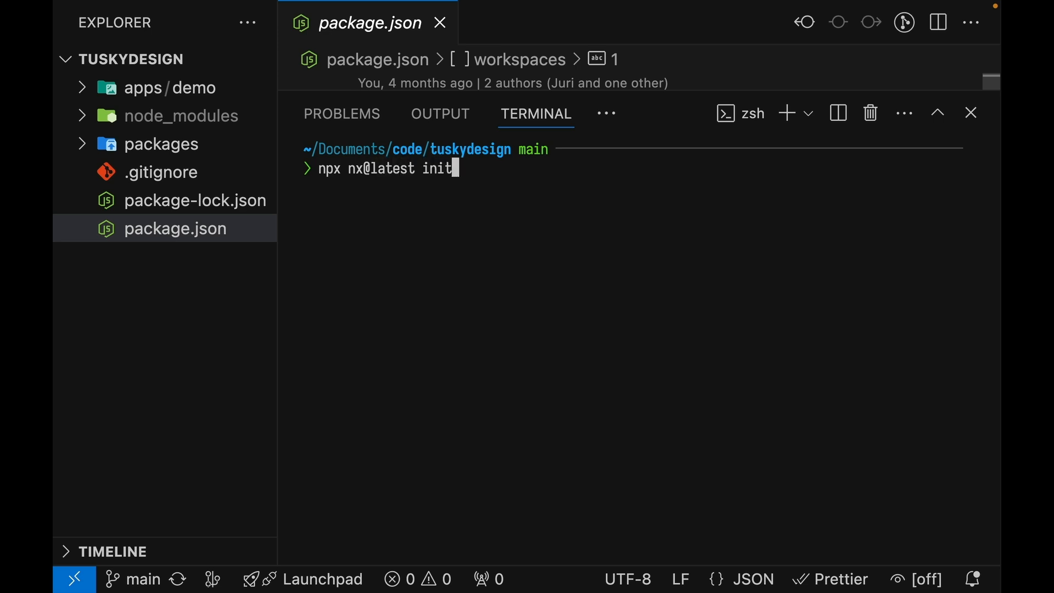
key(Return)
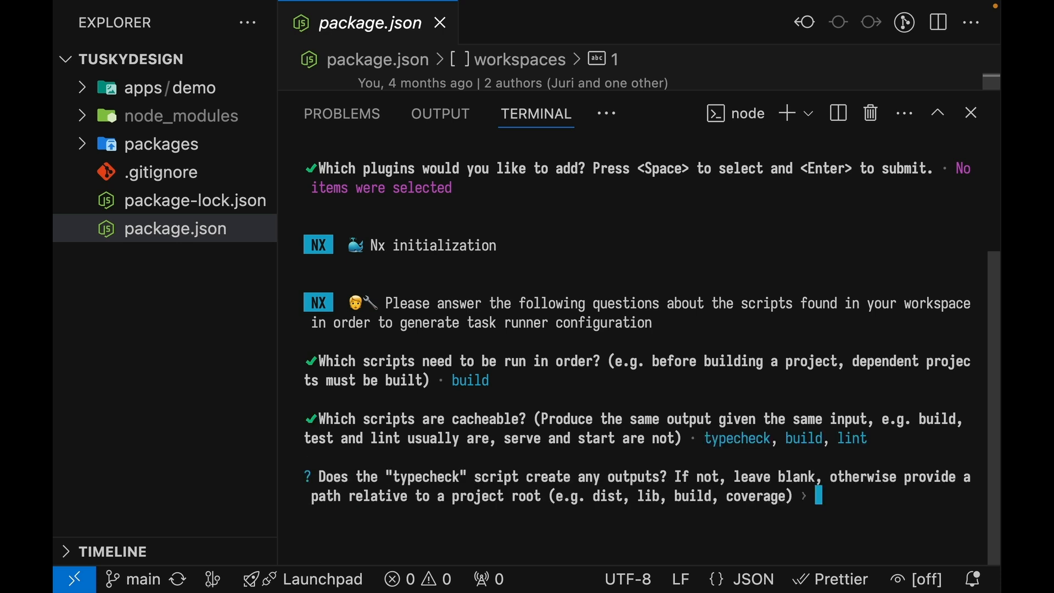
key(Return)
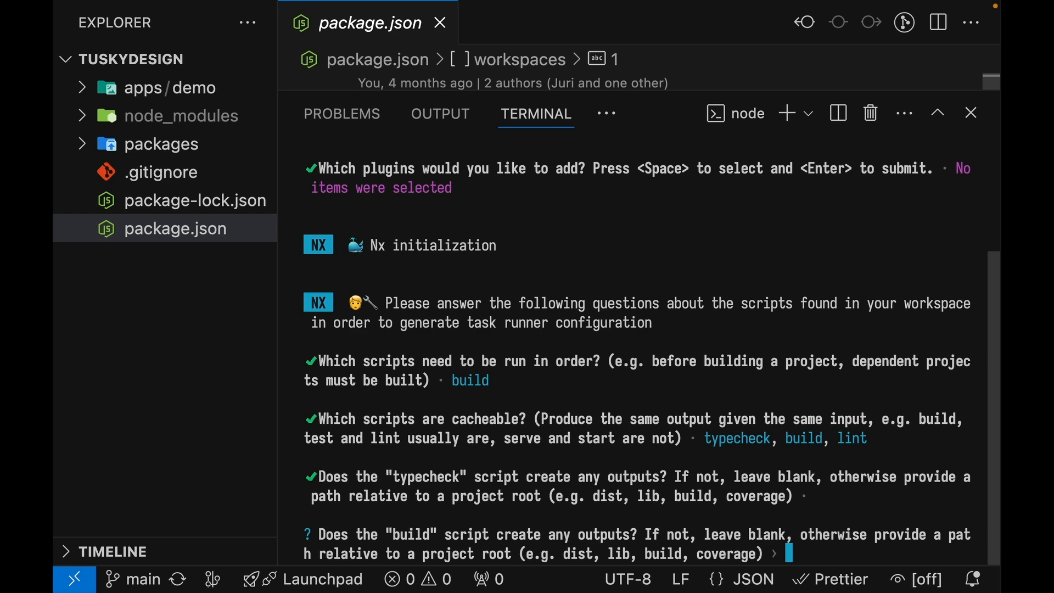
text(dist)
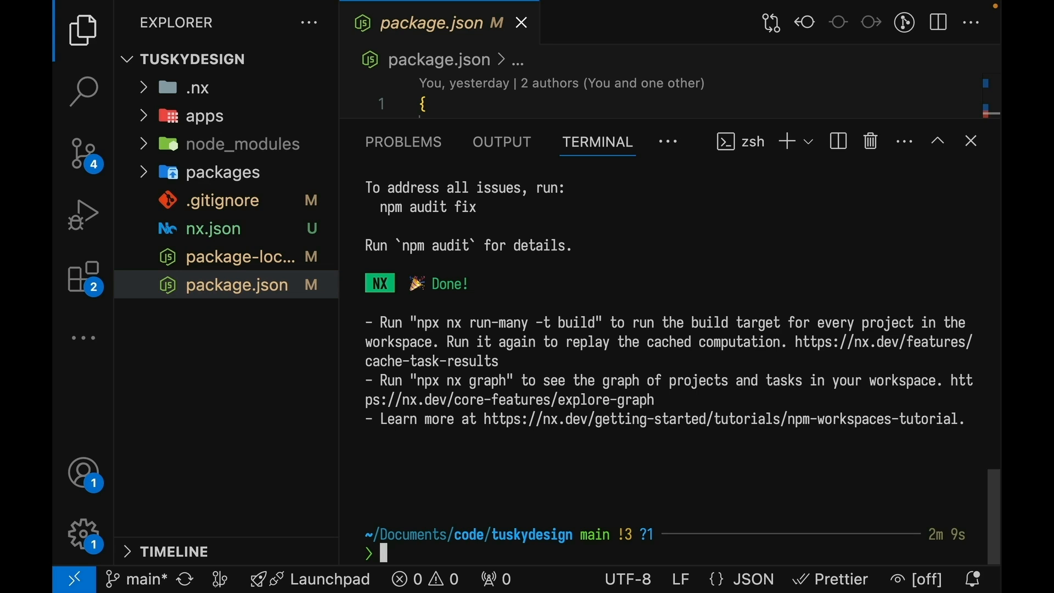
Launch npx nx graph and show all three tuskdesign projects with their dependencies
text(npx)
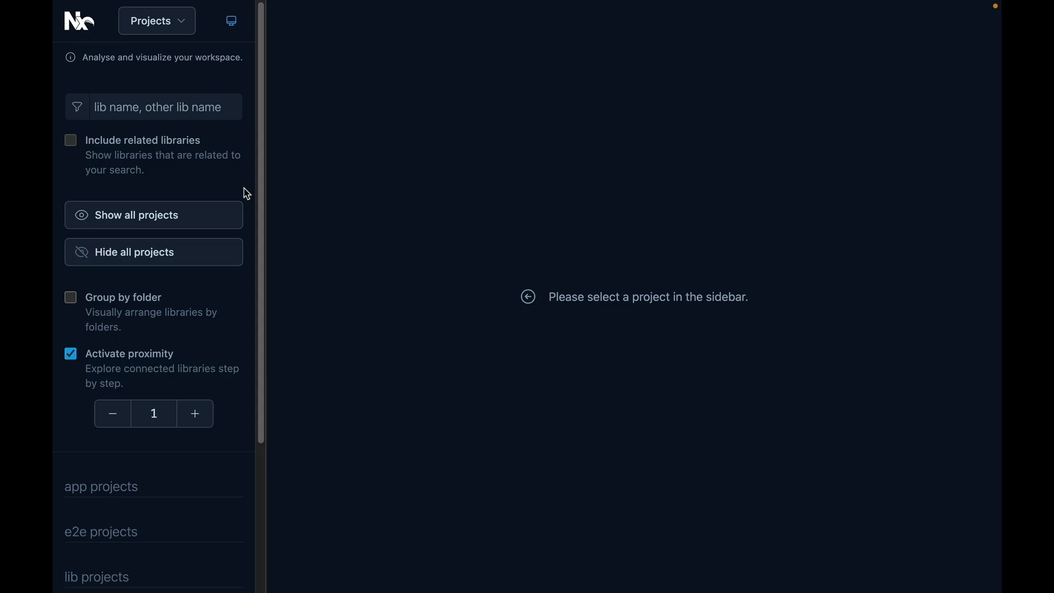
mouse_move(214, 214)
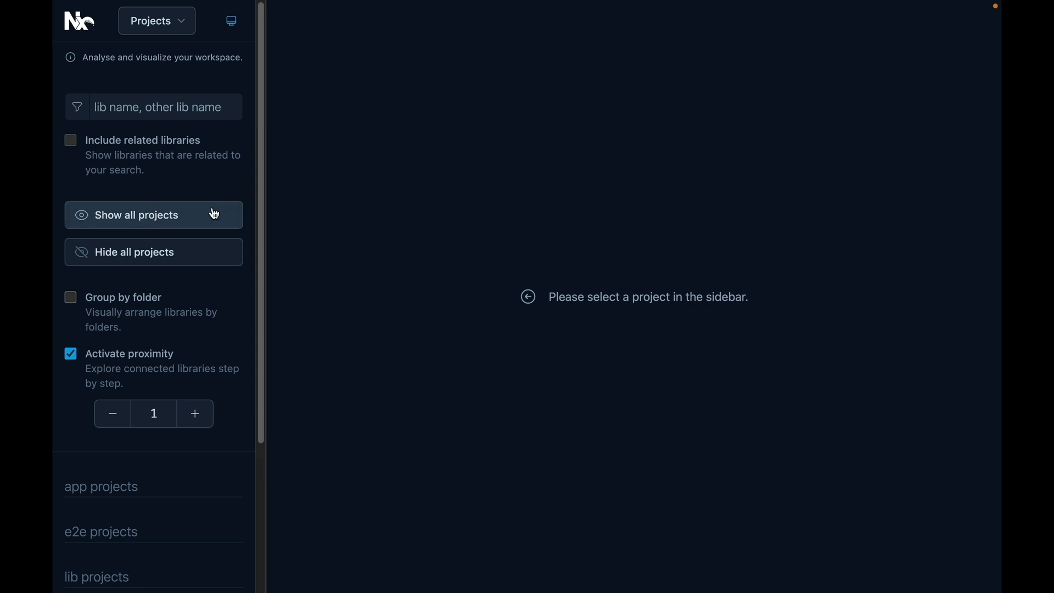
click(153, 215)
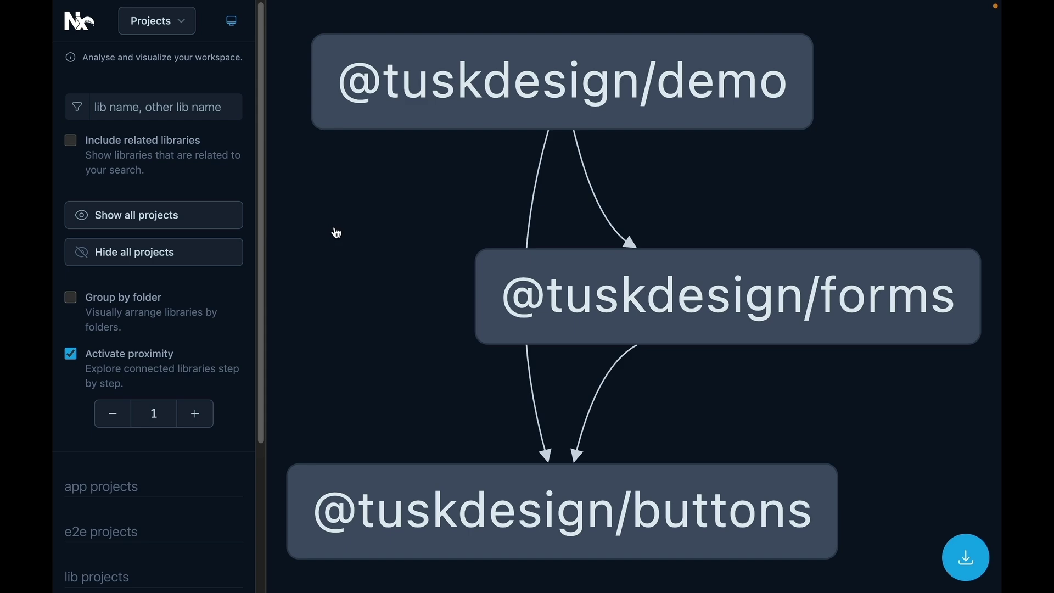
click(650, 92)
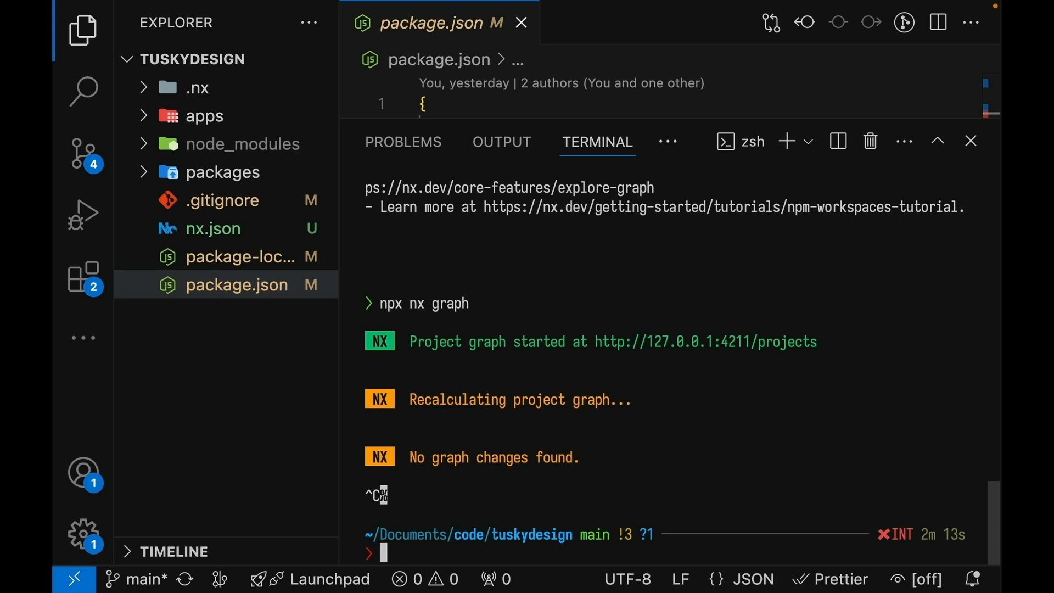
text(npx nx)
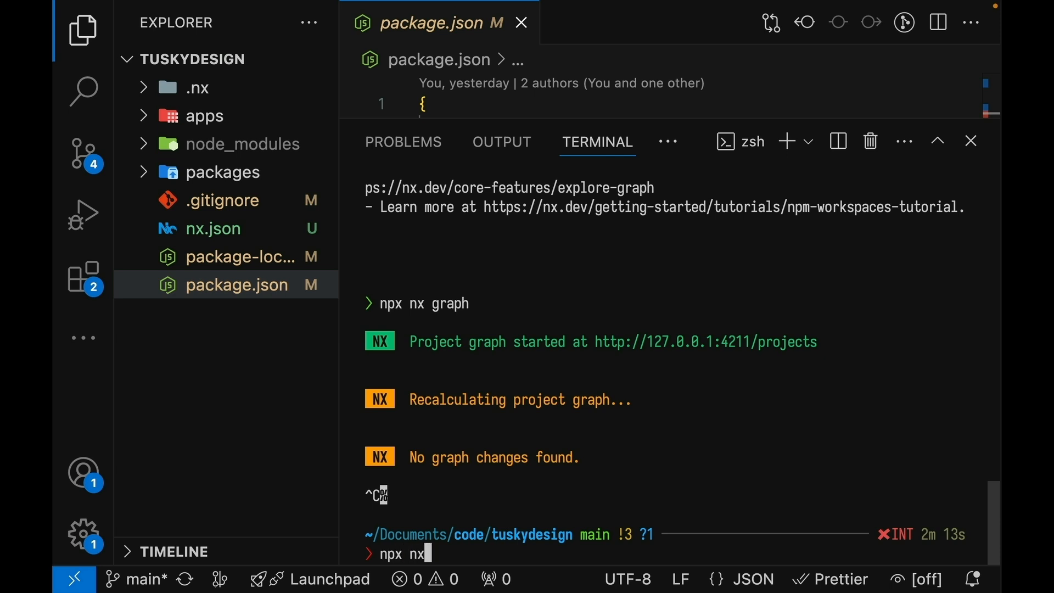
text(bv)
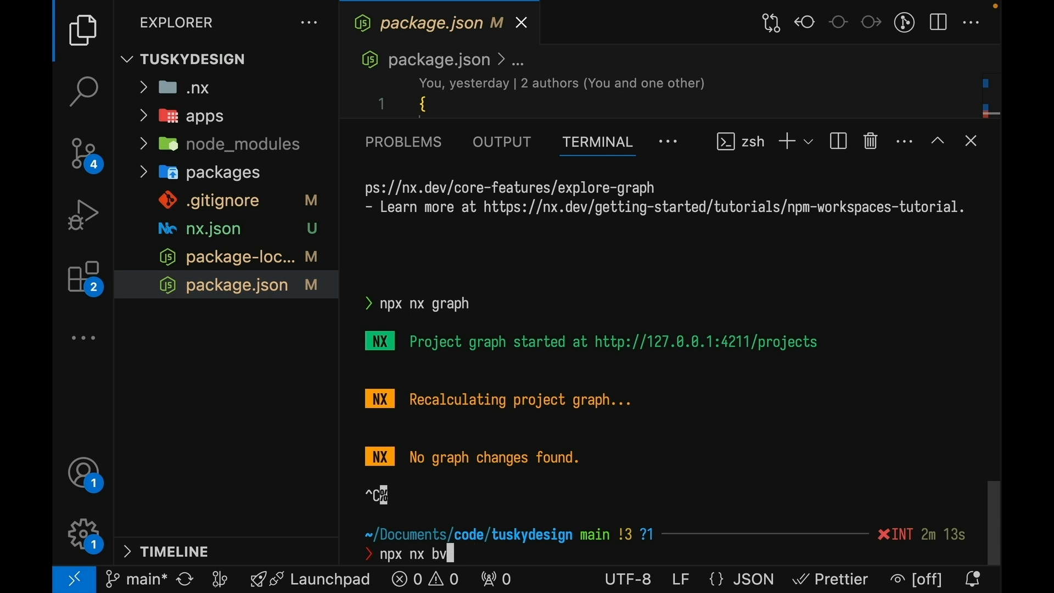
text(uild @t)
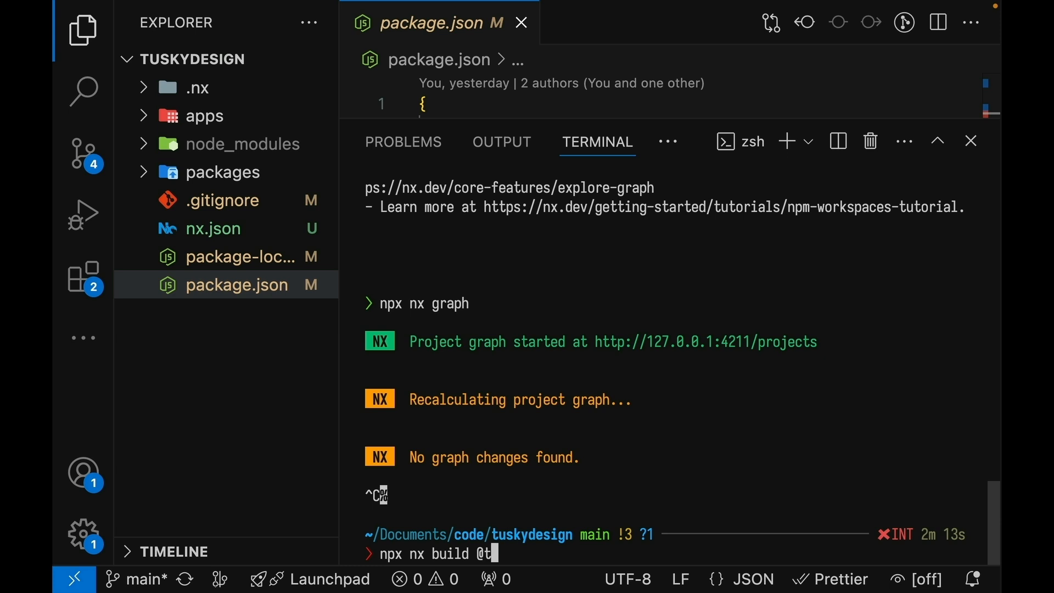
text(uskdesign/de)
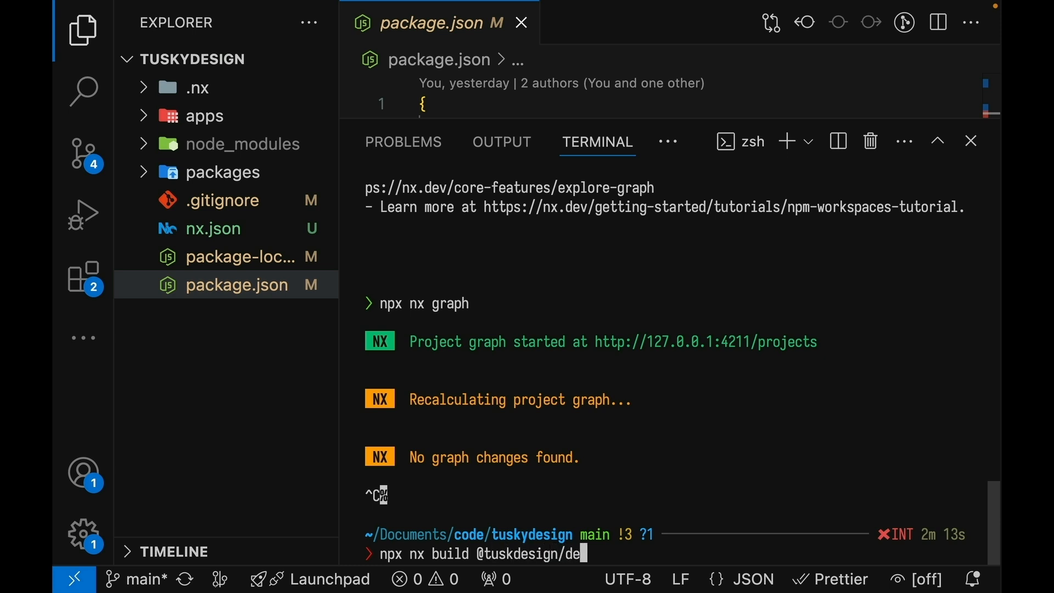
key(Return)
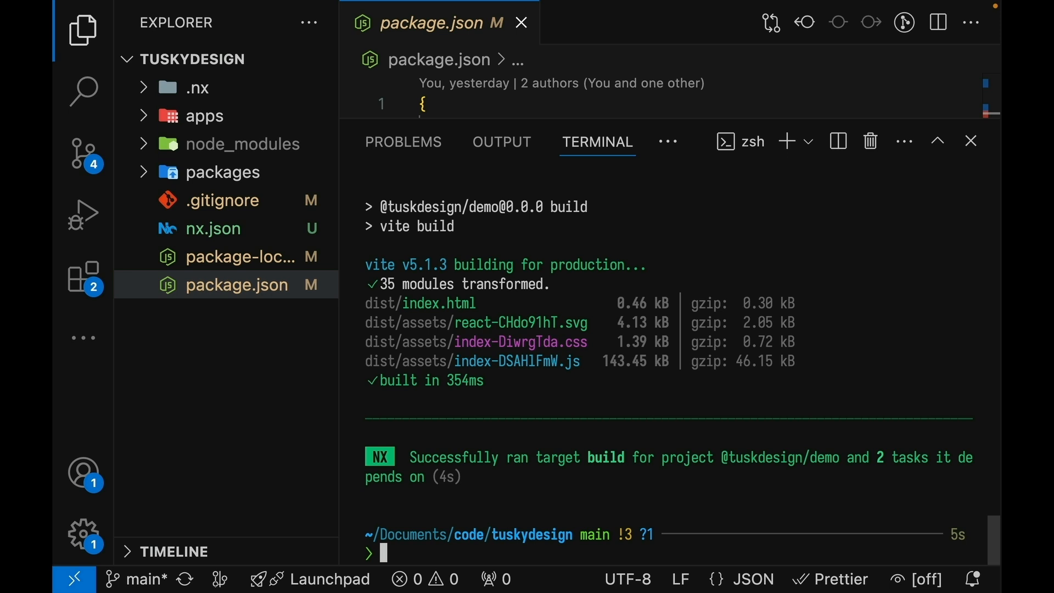
Run npx nx run-many --target=typecheck across all three projects
text(npx nx run-)
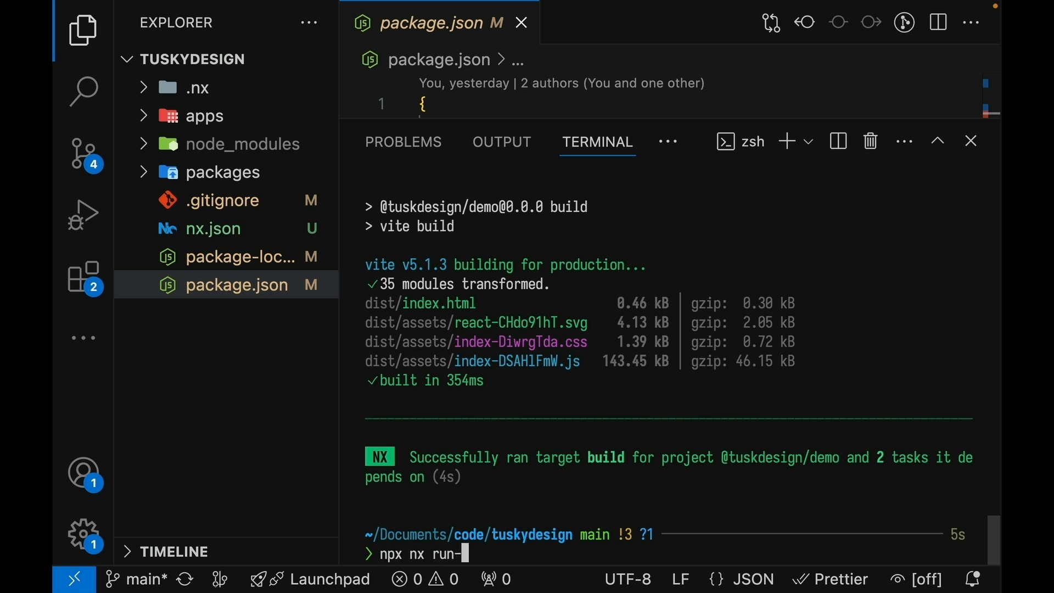
text(many --target=typoe)
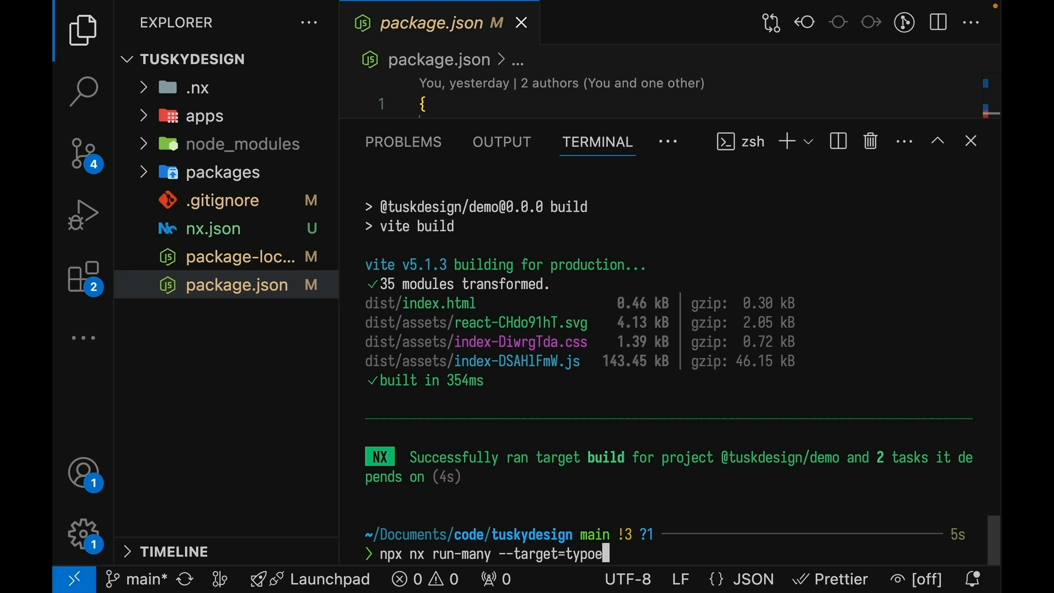
key(Backspace)
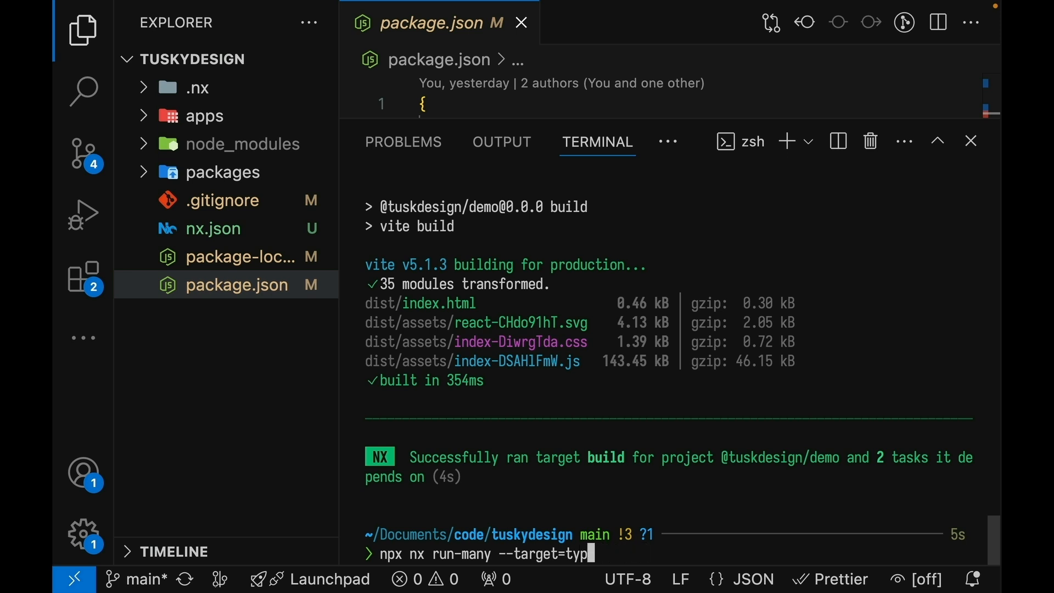
text(echeck)
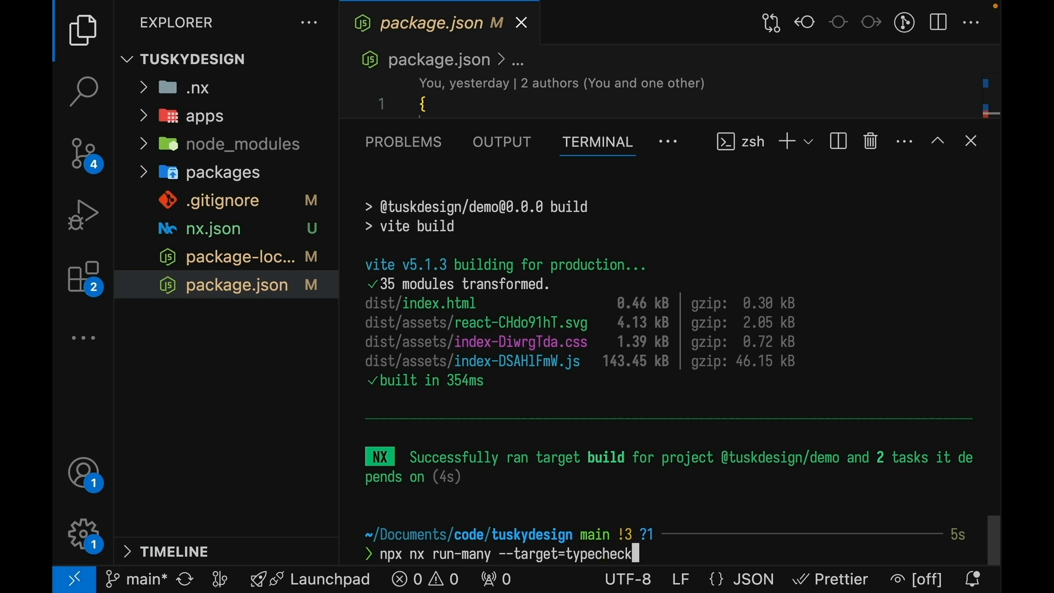
key(Return)
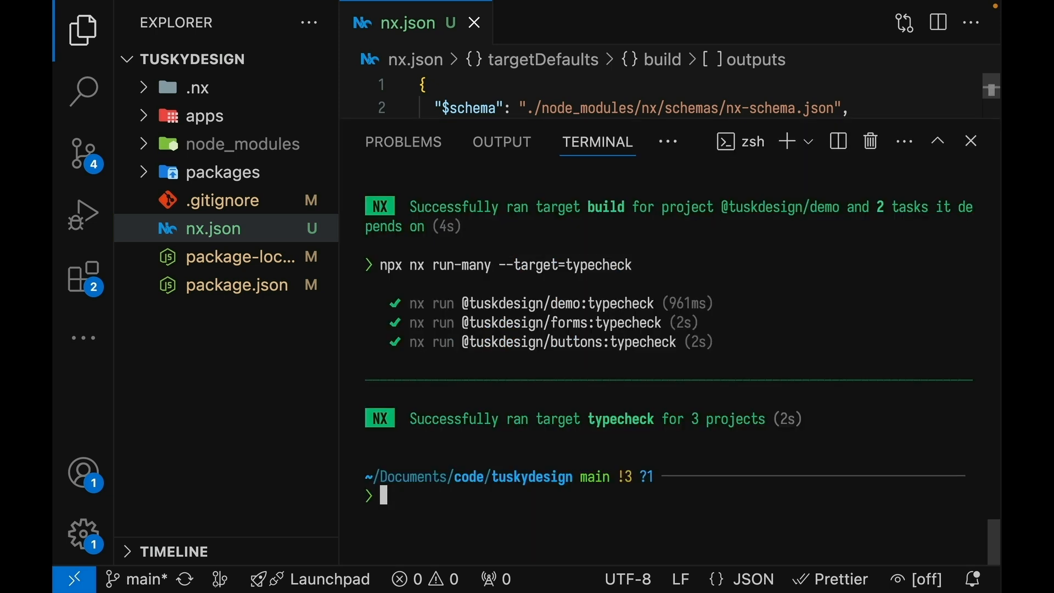
text(npx n)
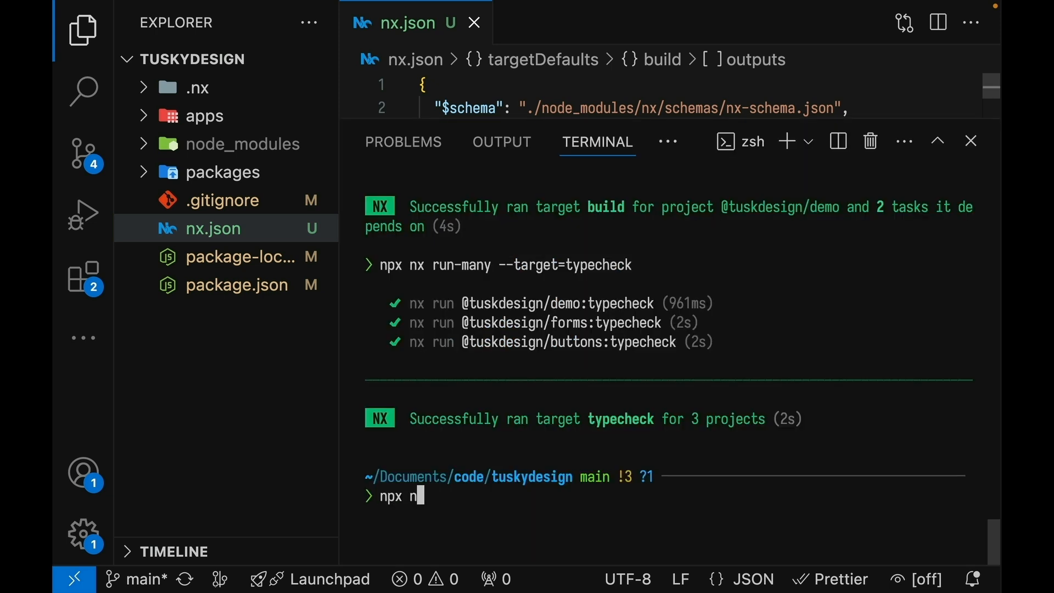
text(x build)
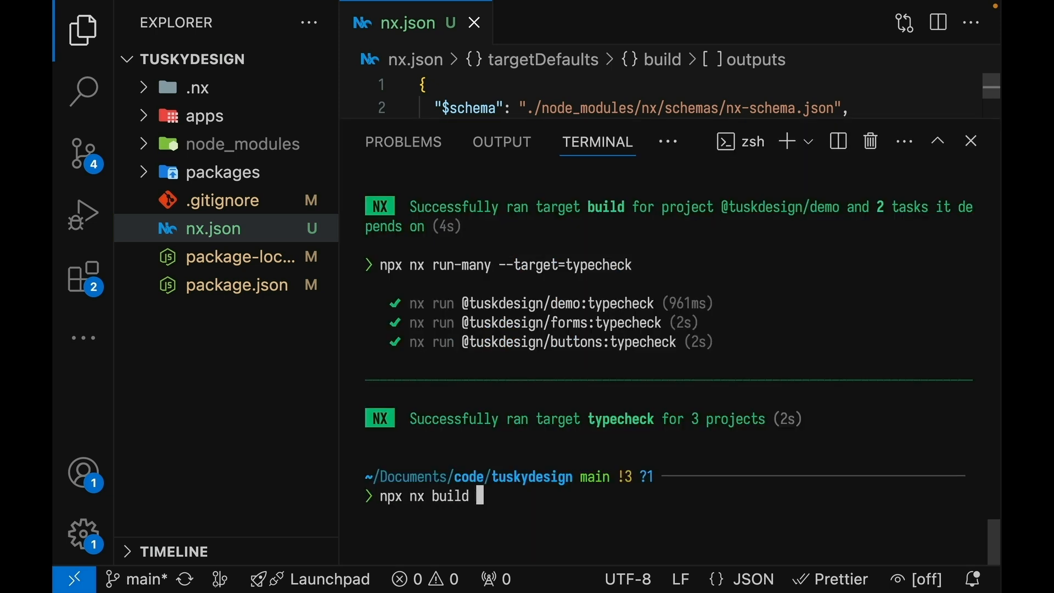
text(@tuskdesi)
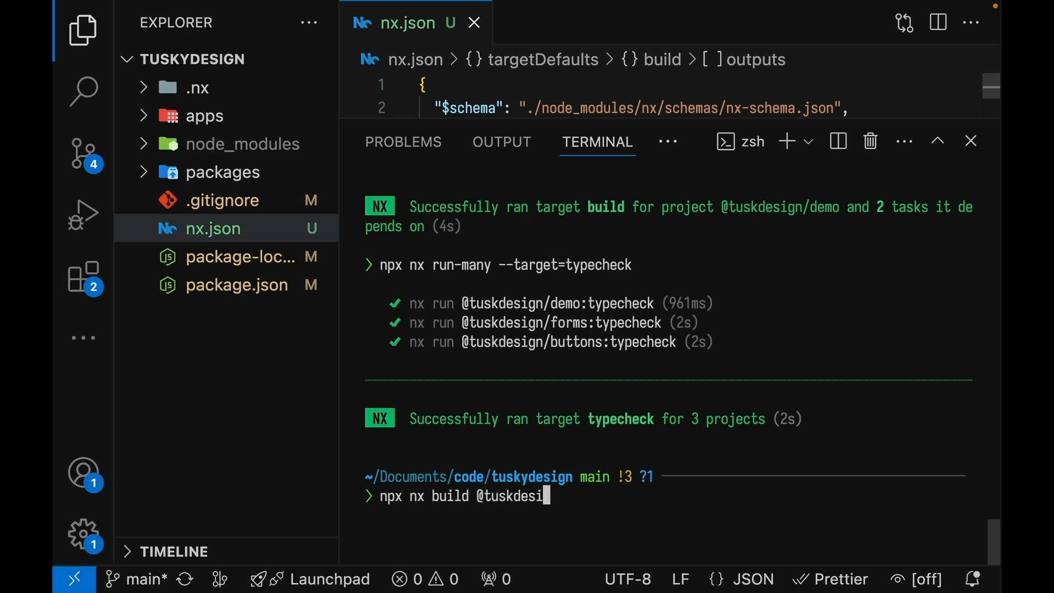
key(Return)
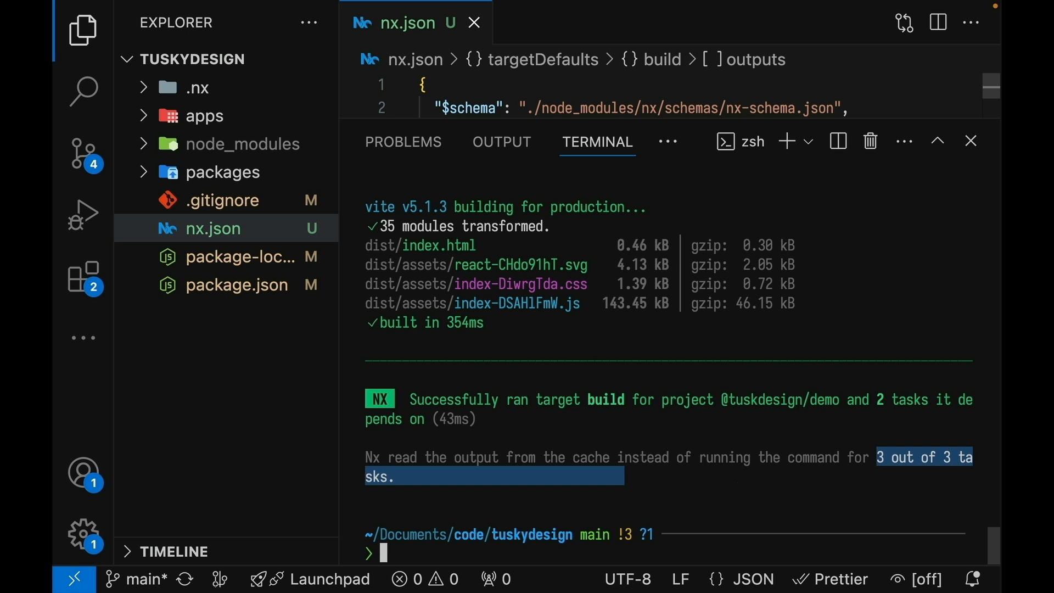
mouse_move(741, 489)
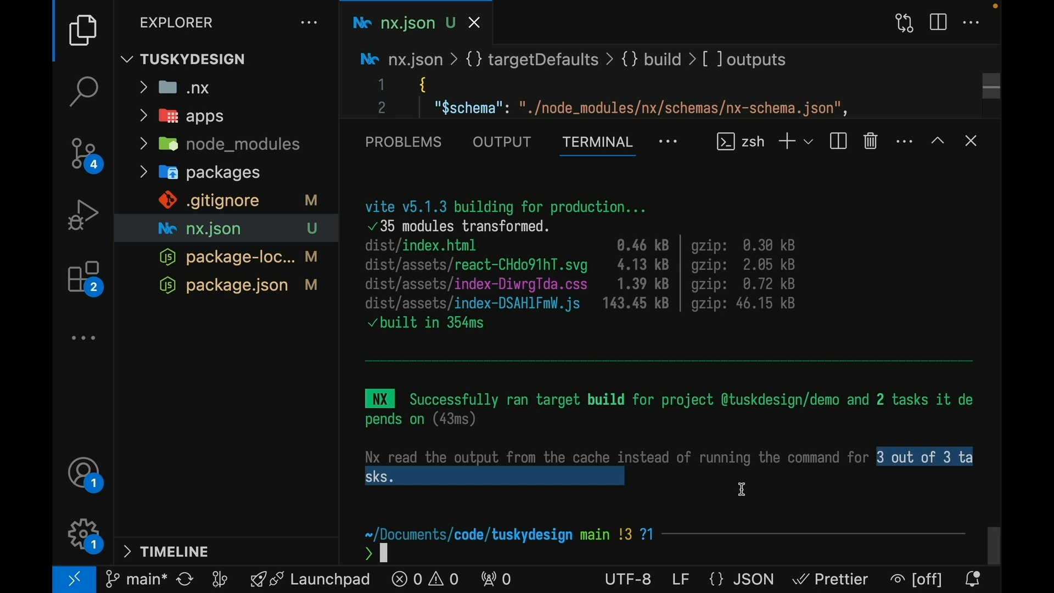
click(969, 141)
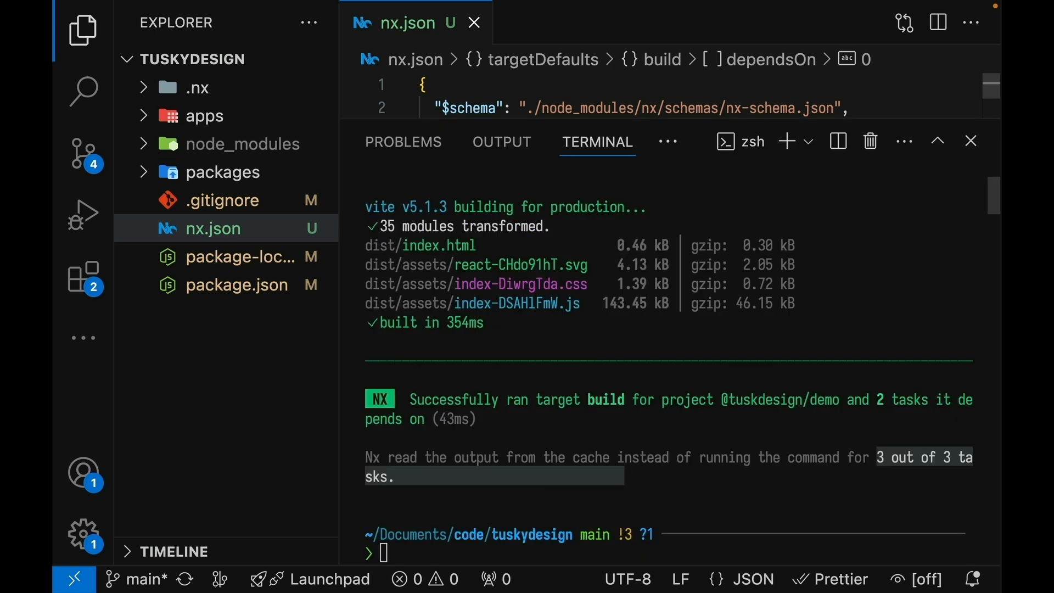
Run npx nx graph, switch to the Tasks view and show all build tasks
text(npx nx)
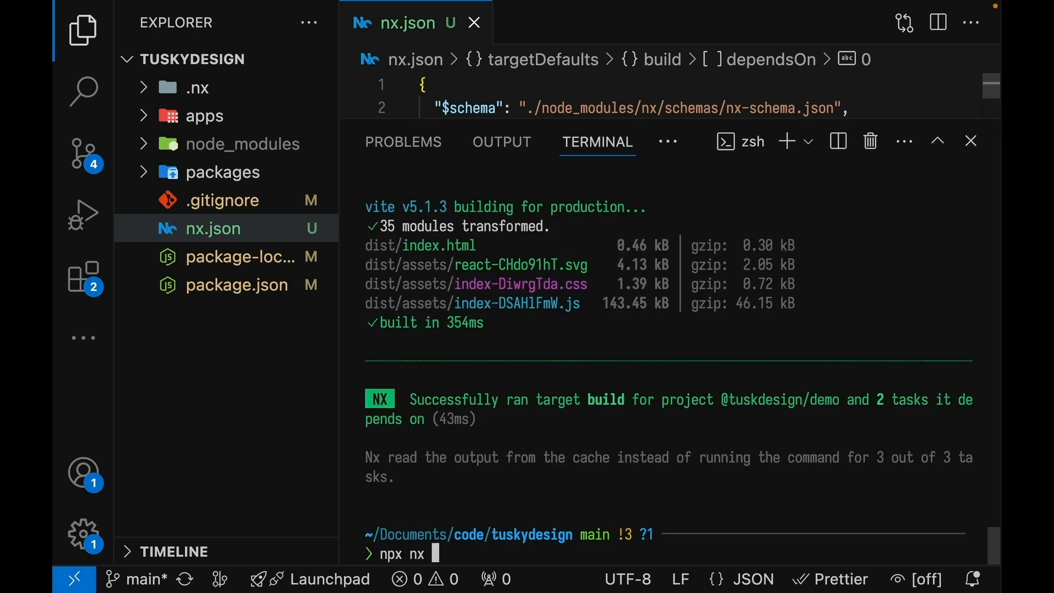
text(graph)
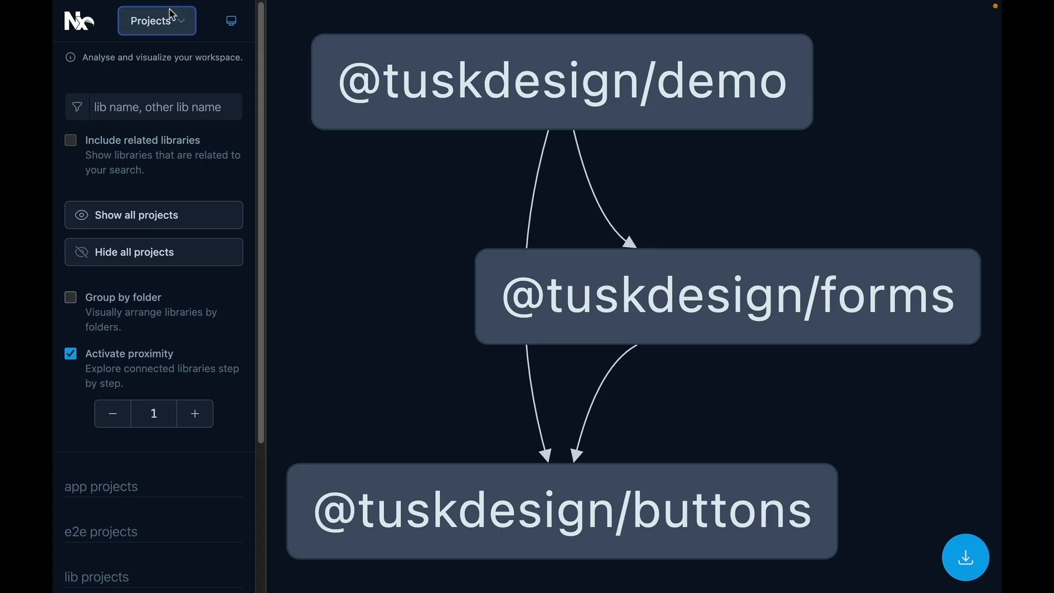
click(156, 20)
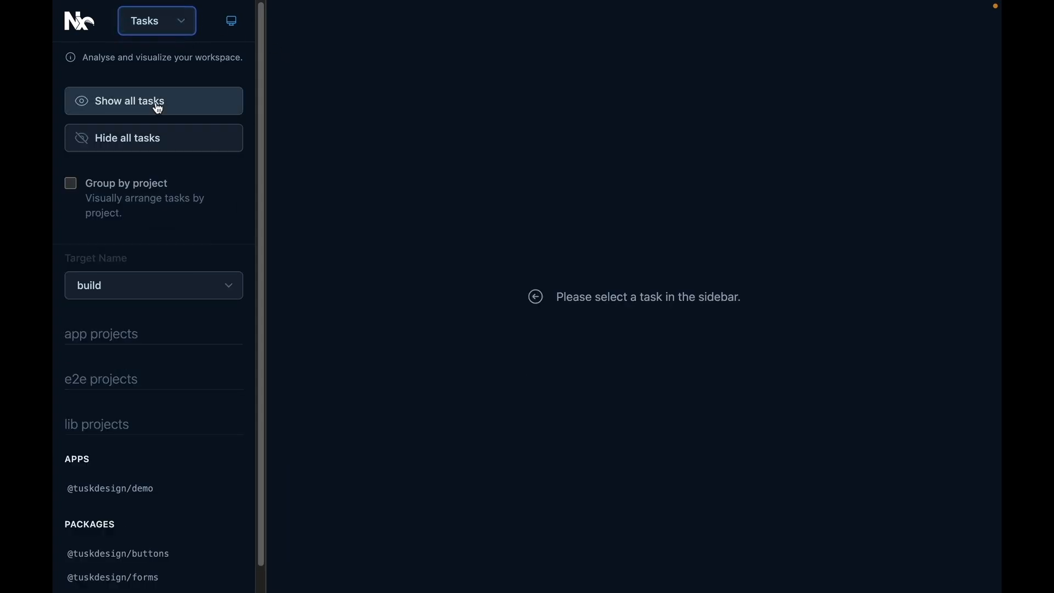
click(153, 101)
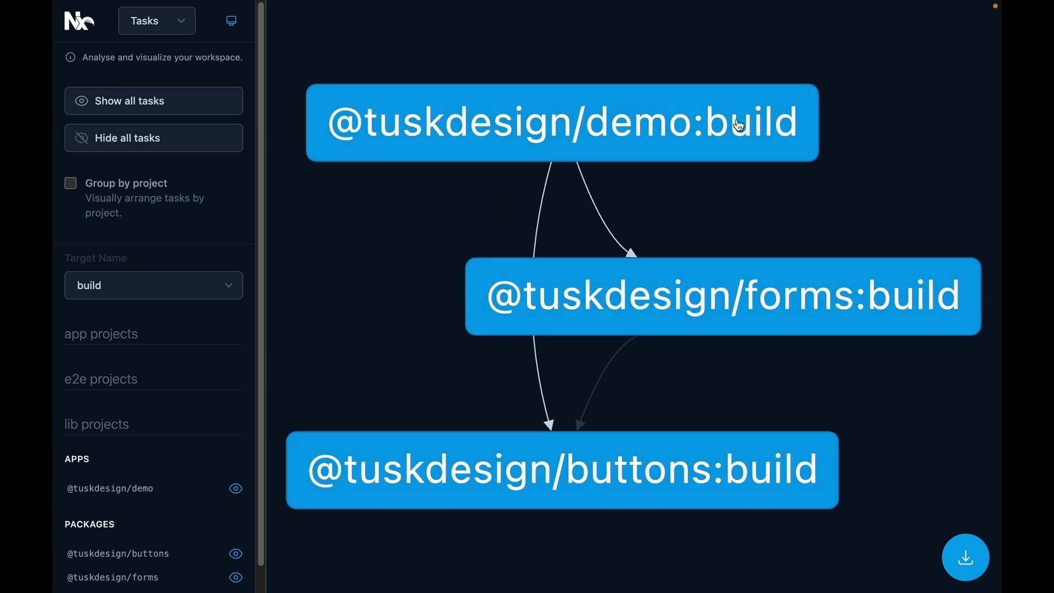
mouse_move(922, 297)
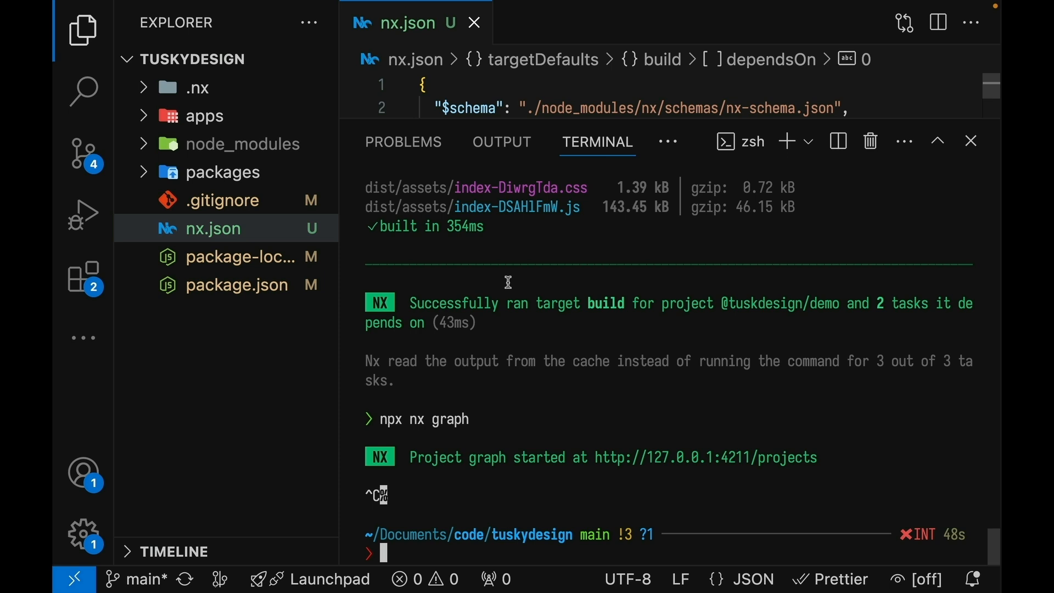
click(223, 171)
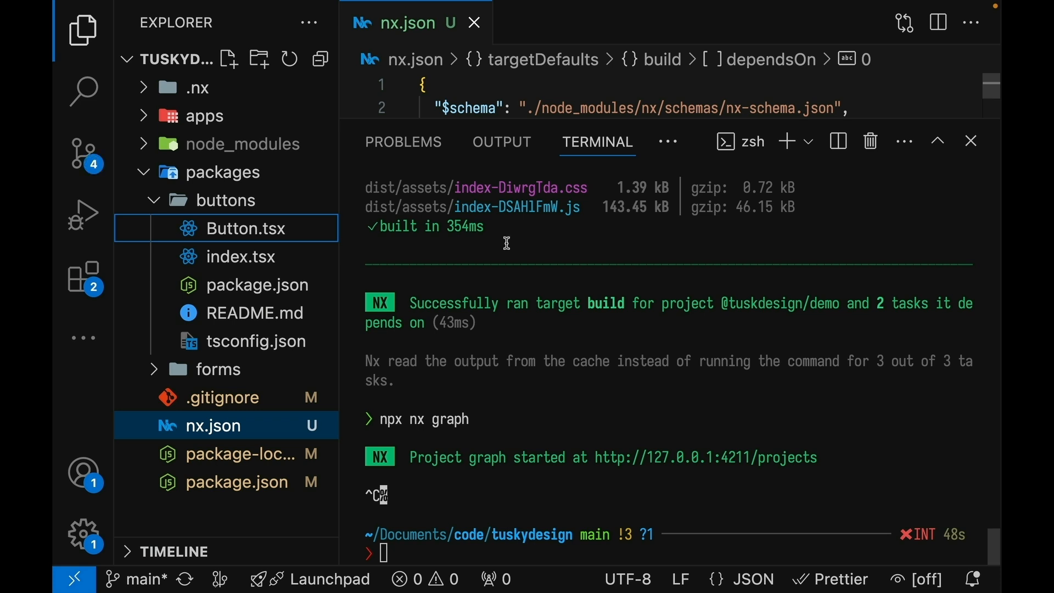
text(npx nx graph)
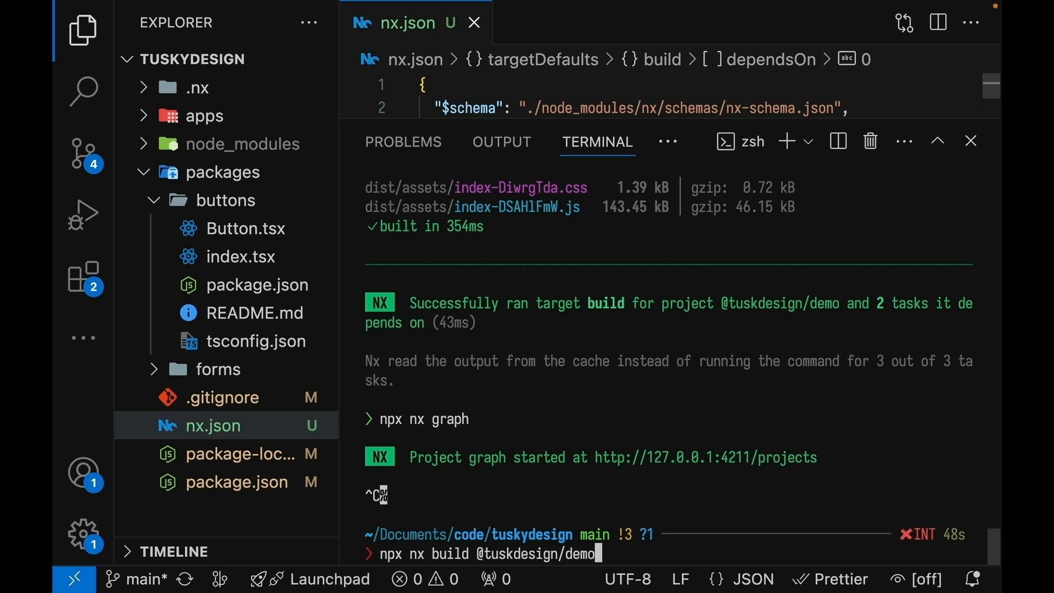
key(Return)
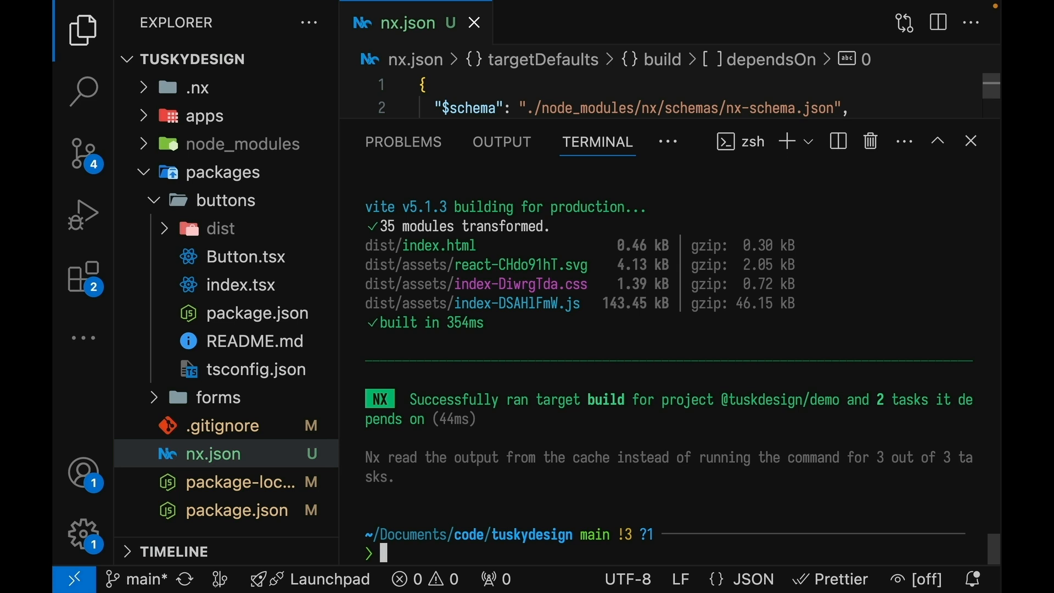
mouse_move(412, 213)
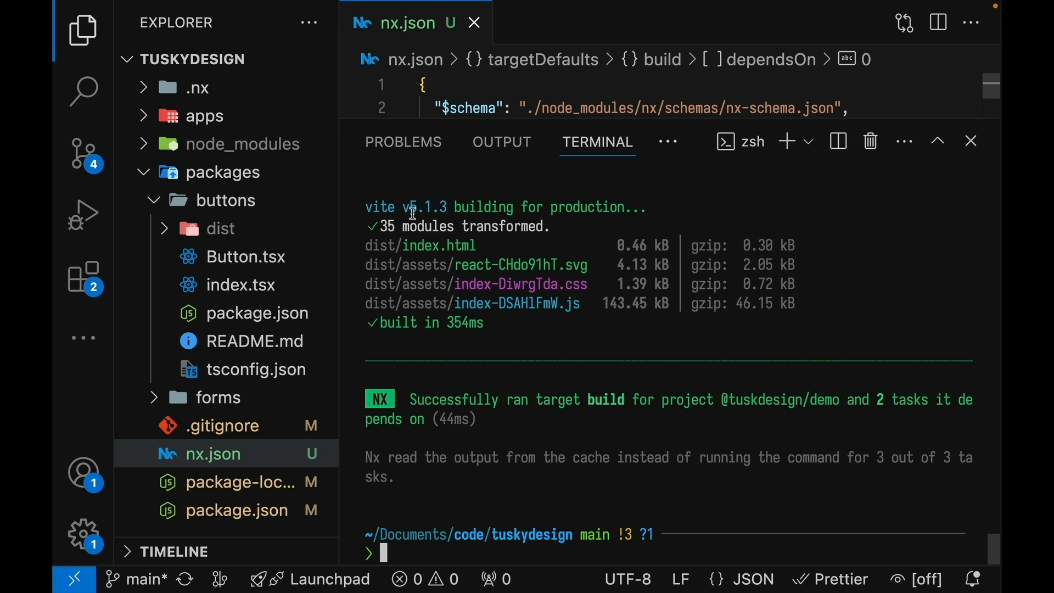
mouse_move(220, 228)
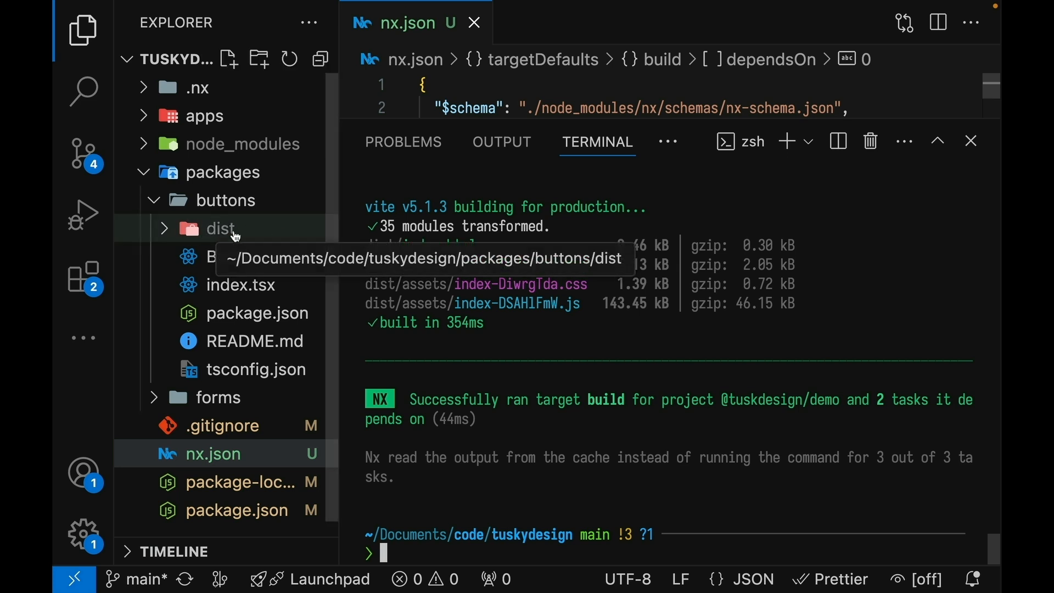
mouse_move(437, 191)
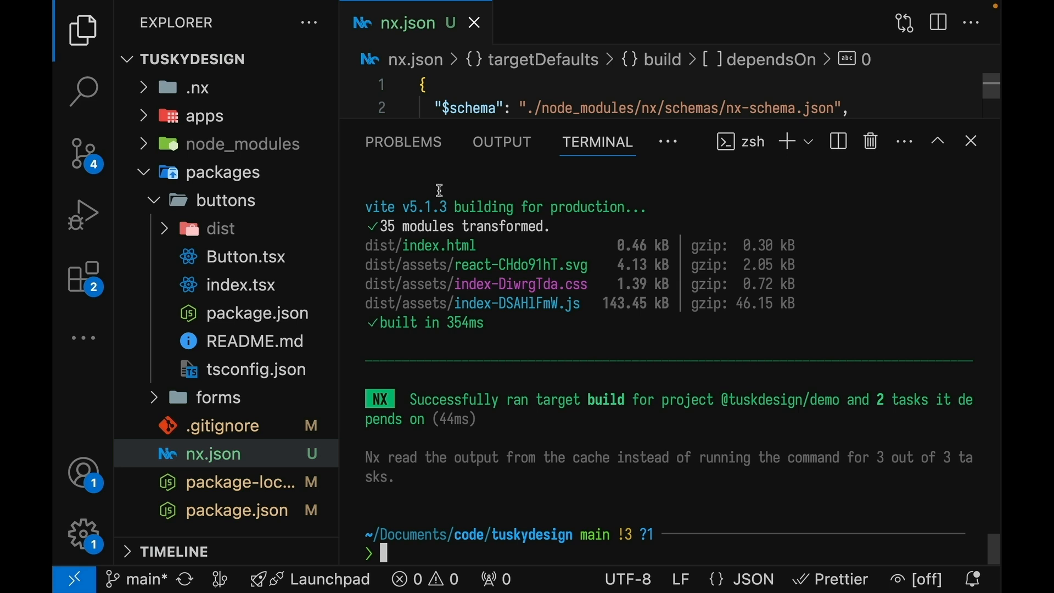
click(970, 141)
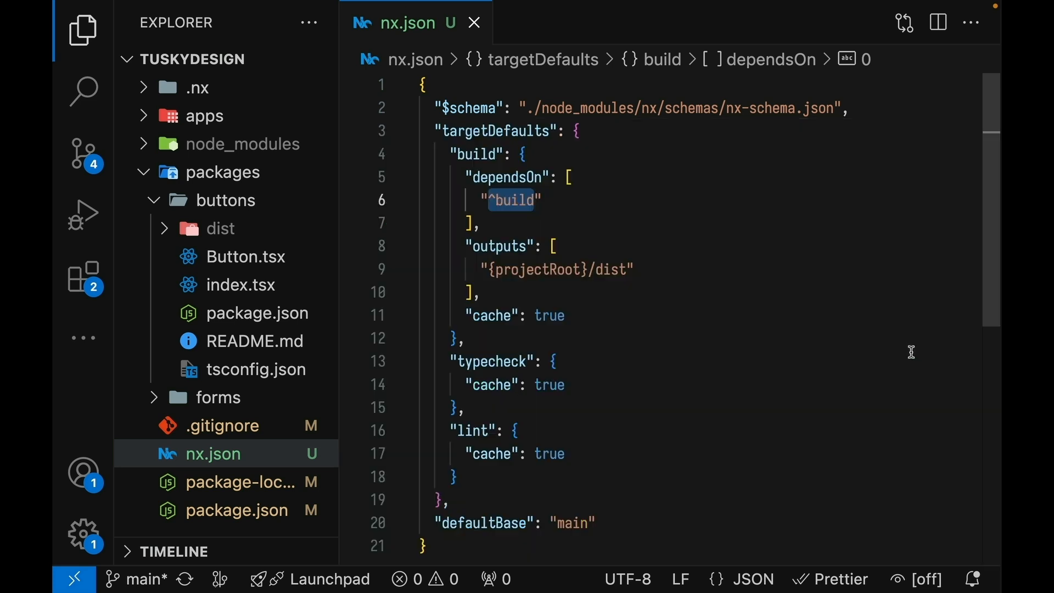
mouse_move(220, 228)
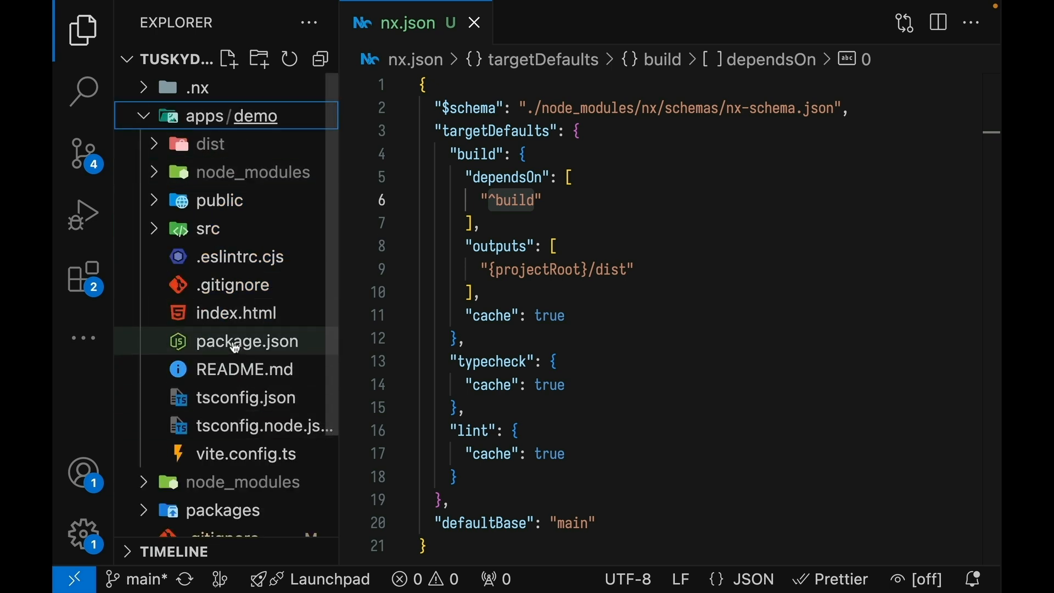
Open apps/demo/package.json and select the prebuild typecheck script for removal
click(246, 341)
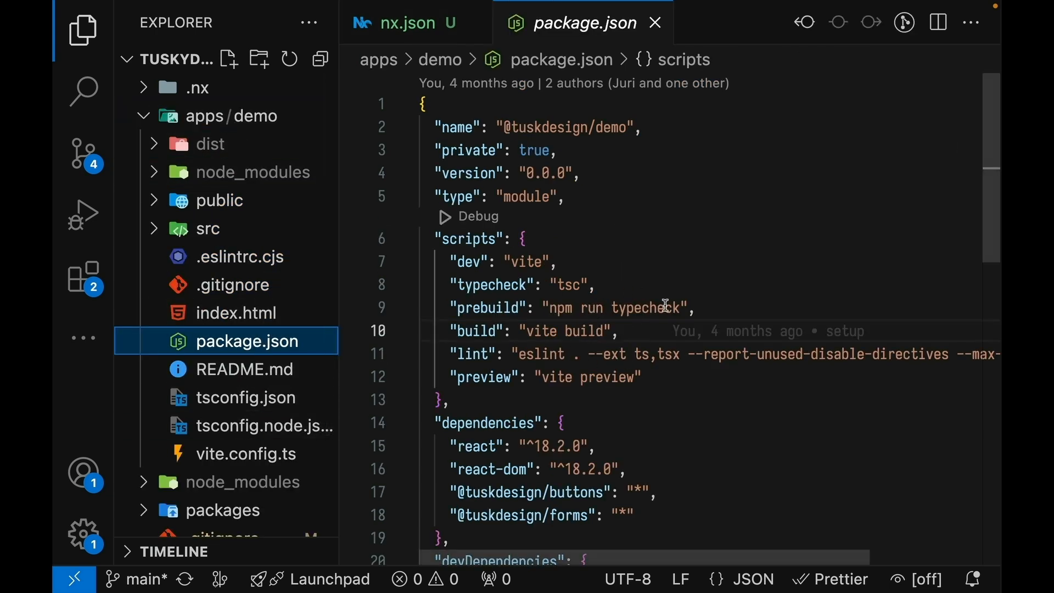
click(487, 307)
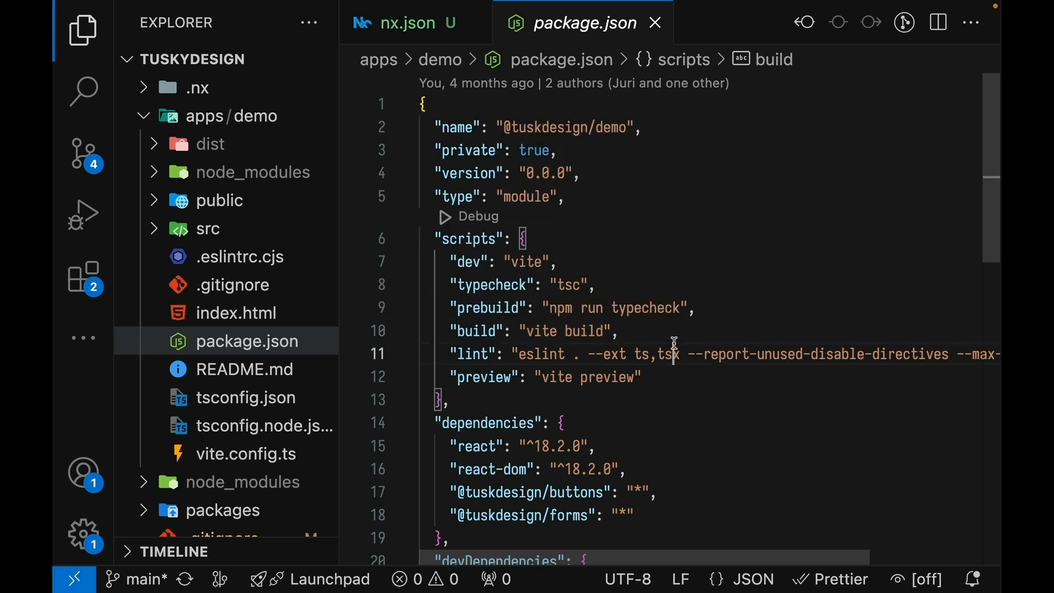
click(585, 308)
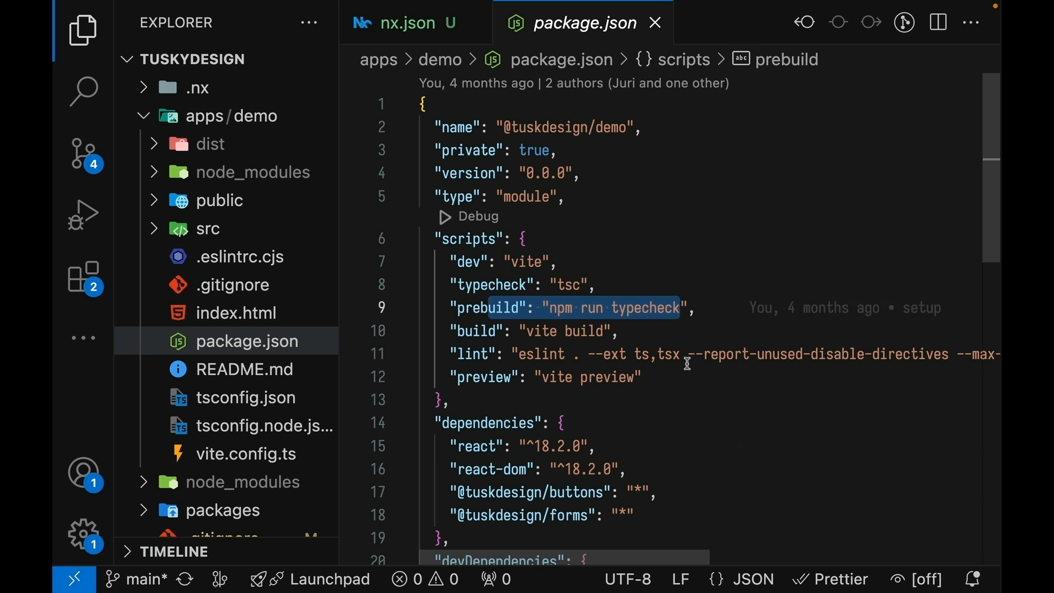
mouse_move(674, 304)
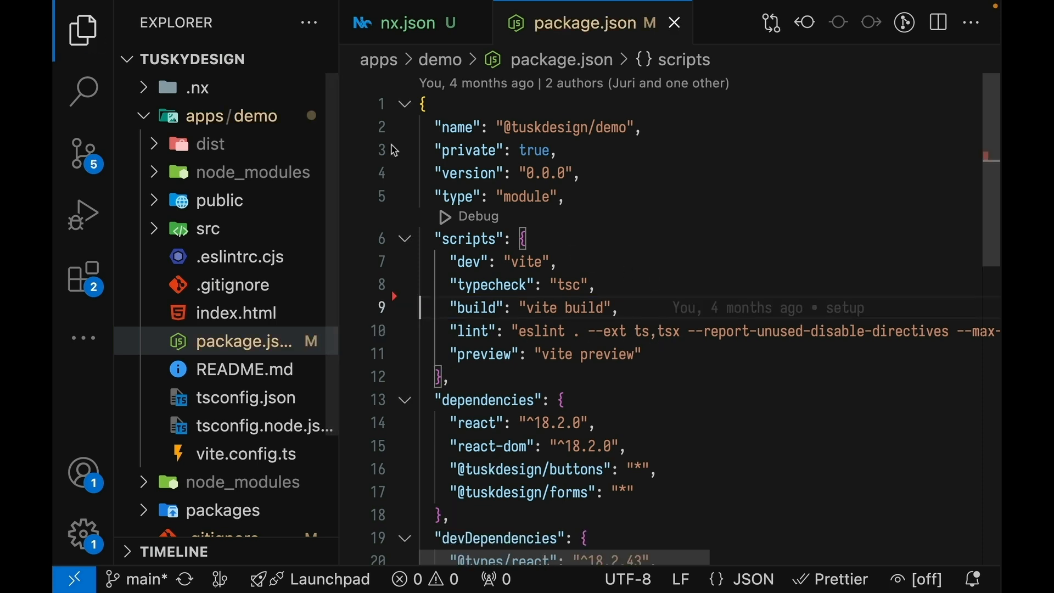
In nx.json, add "typecheck" after "^build" in the build target's dependsOn
click(404, 22)
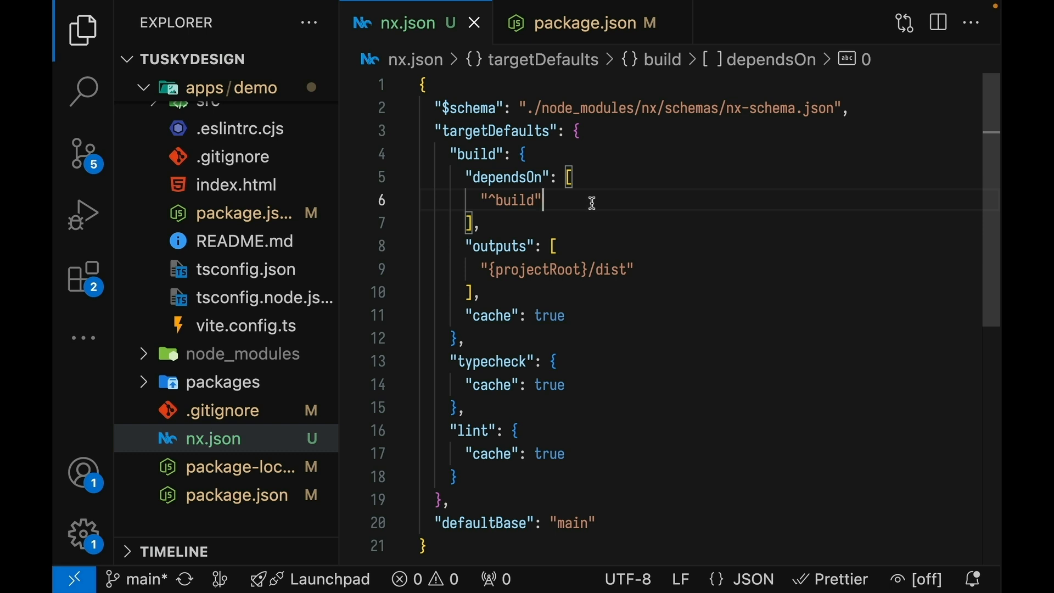
text(,)
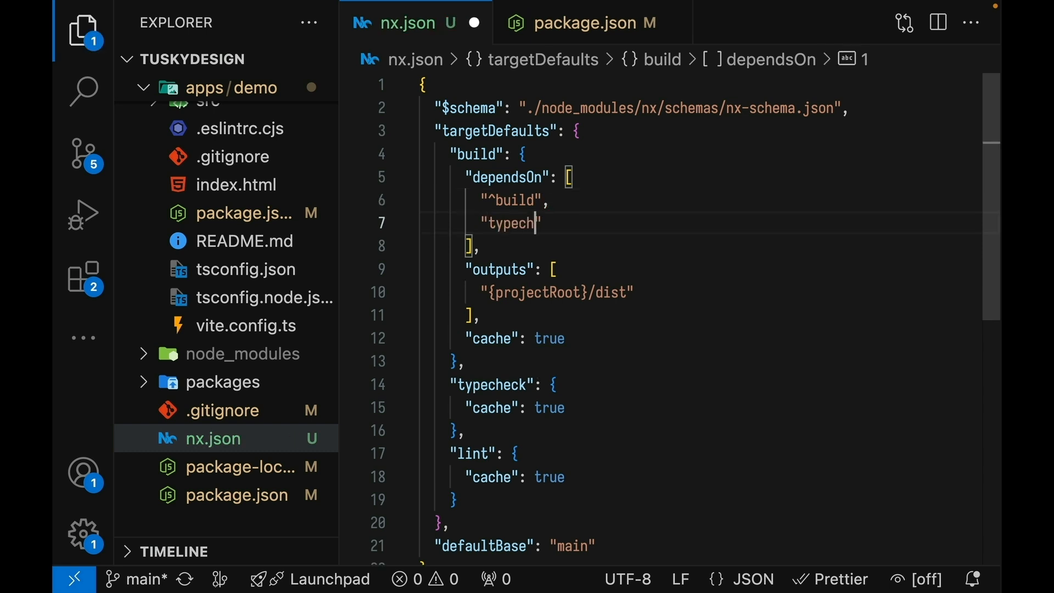
text(eck)
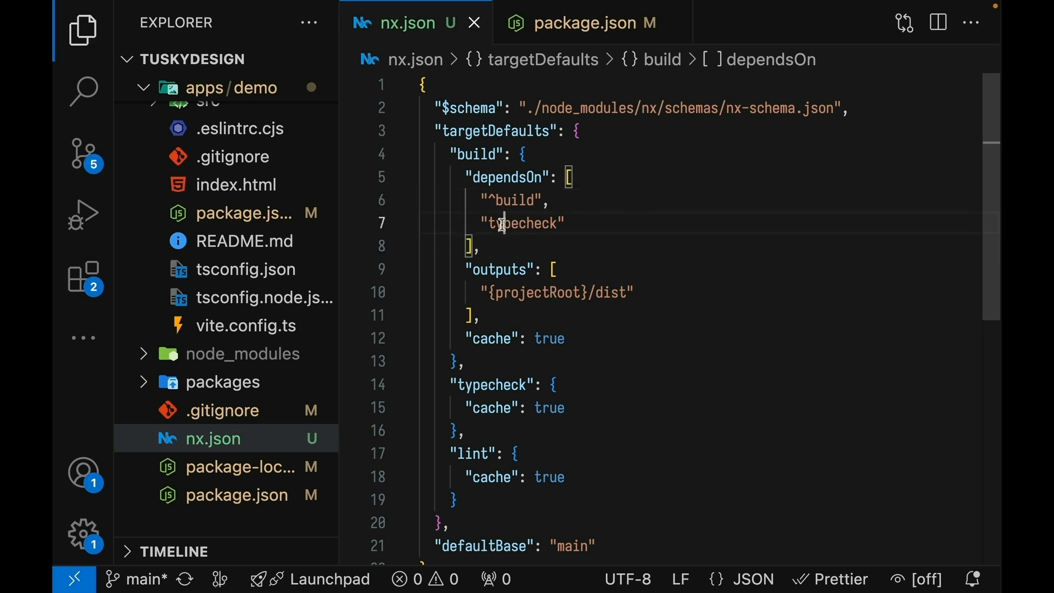
double_click(521, 223)
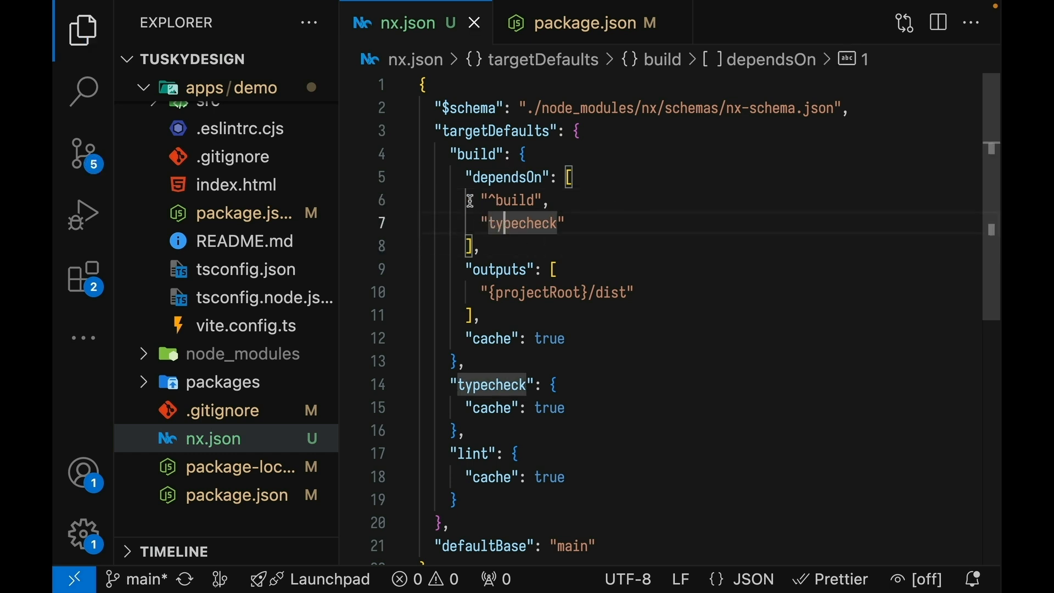
double_click(521, 224)
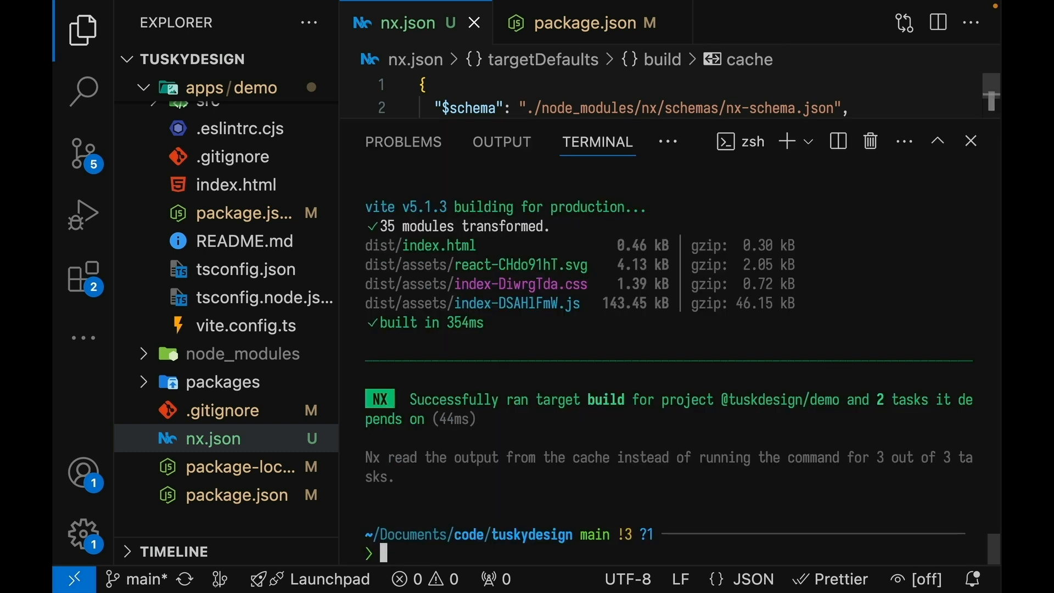
text(nx build)
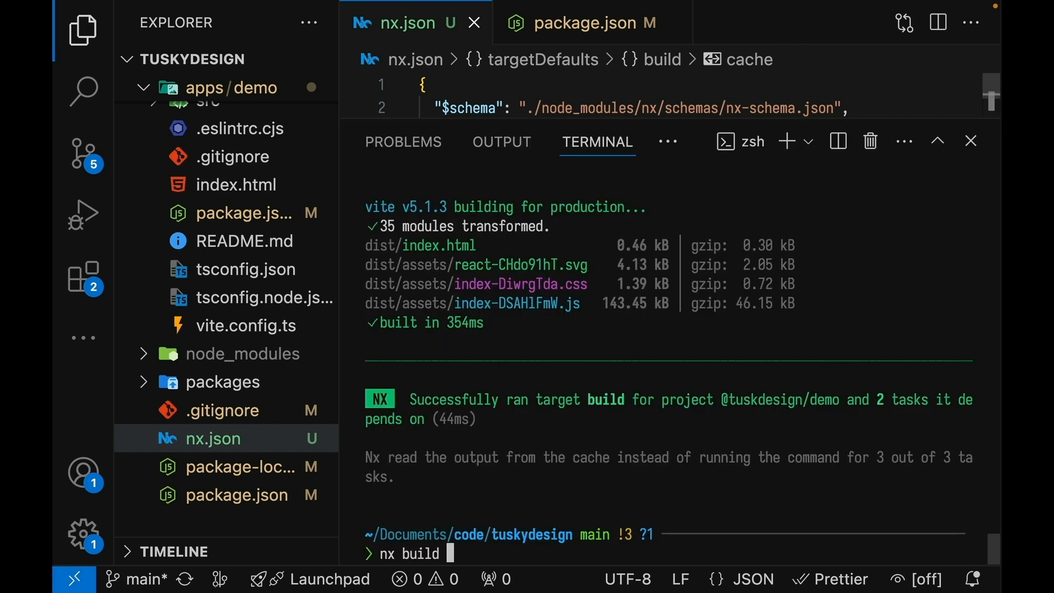
text(@tuskdesign/)
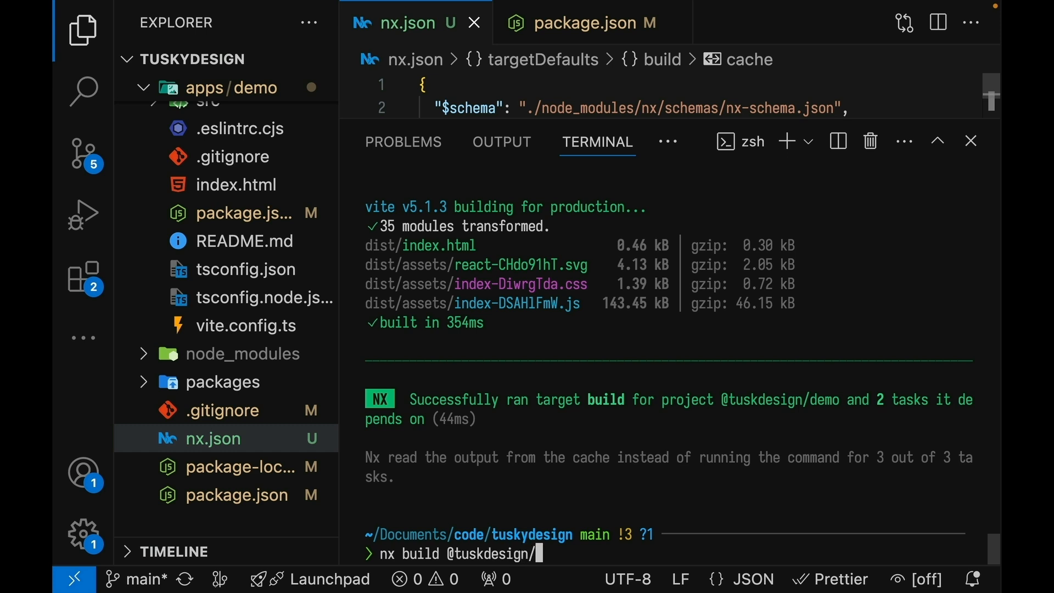
key(Return)
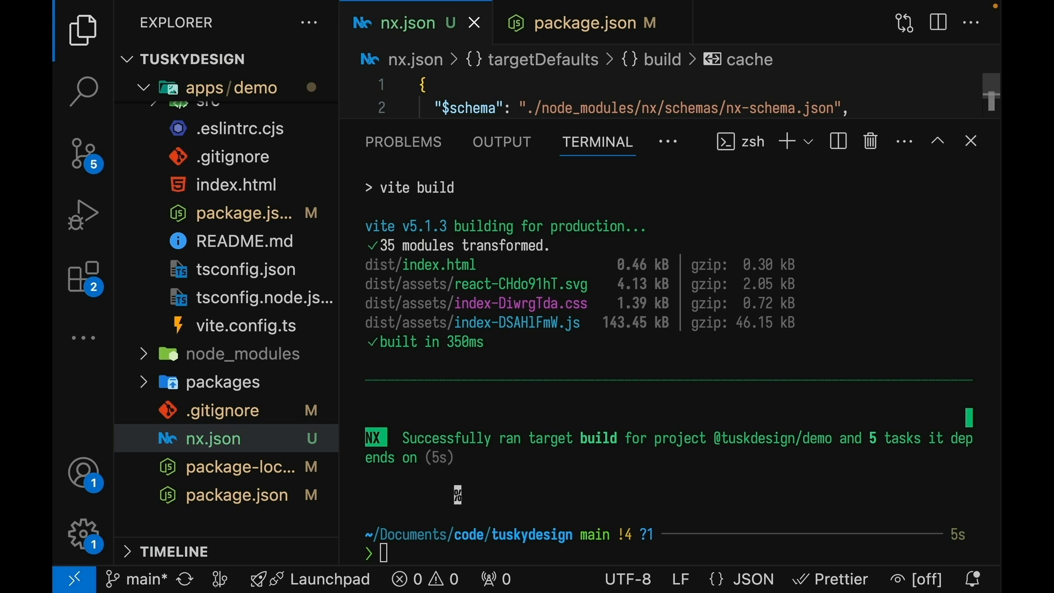
mouse_move(852, 326)
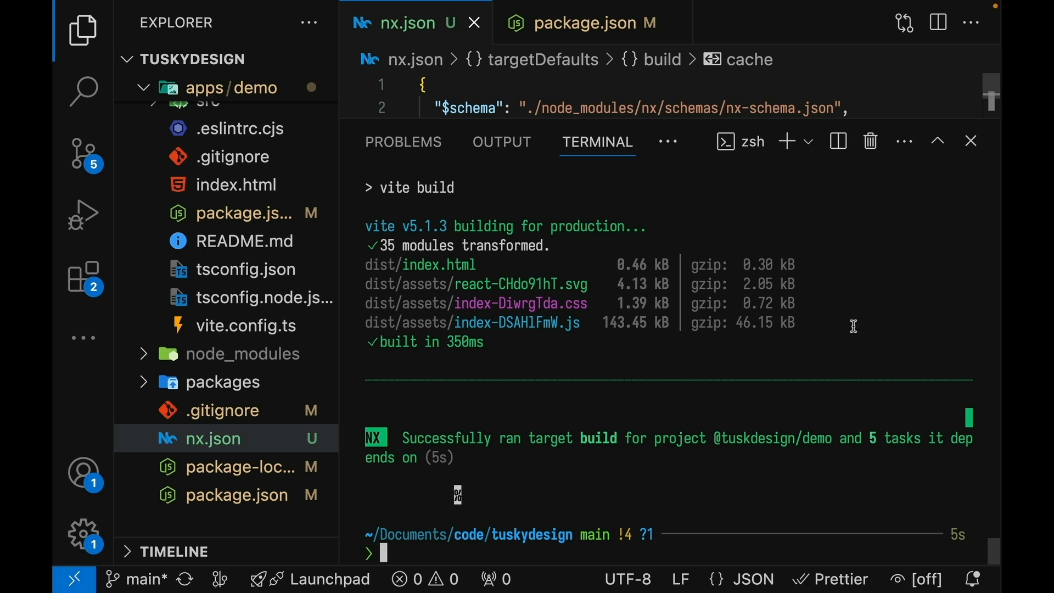
Review the build outputs defaults in nx.json and bring the terminal back
click(970, 141)
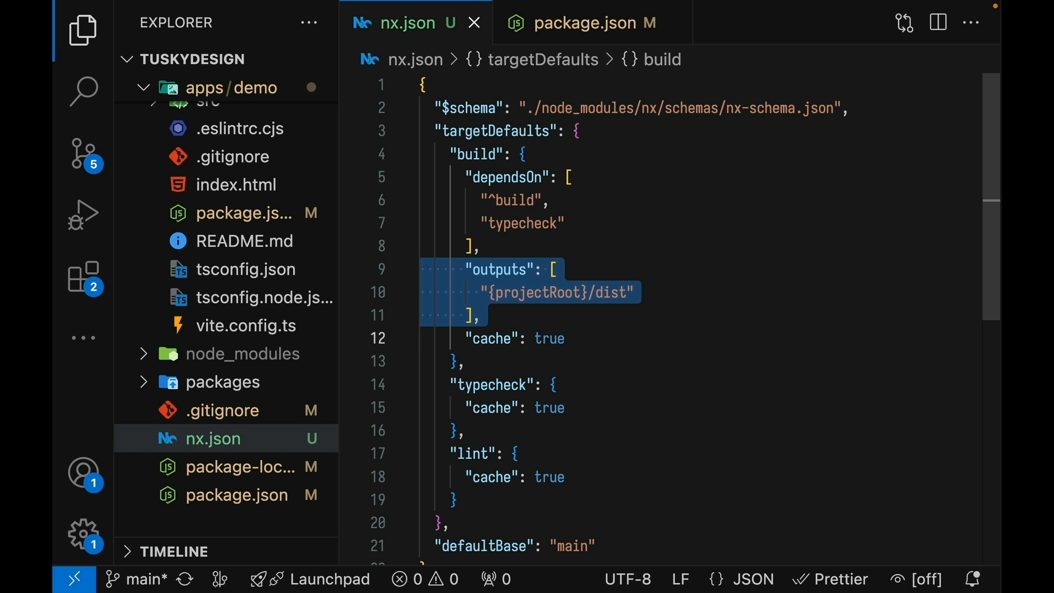
key(Delete)
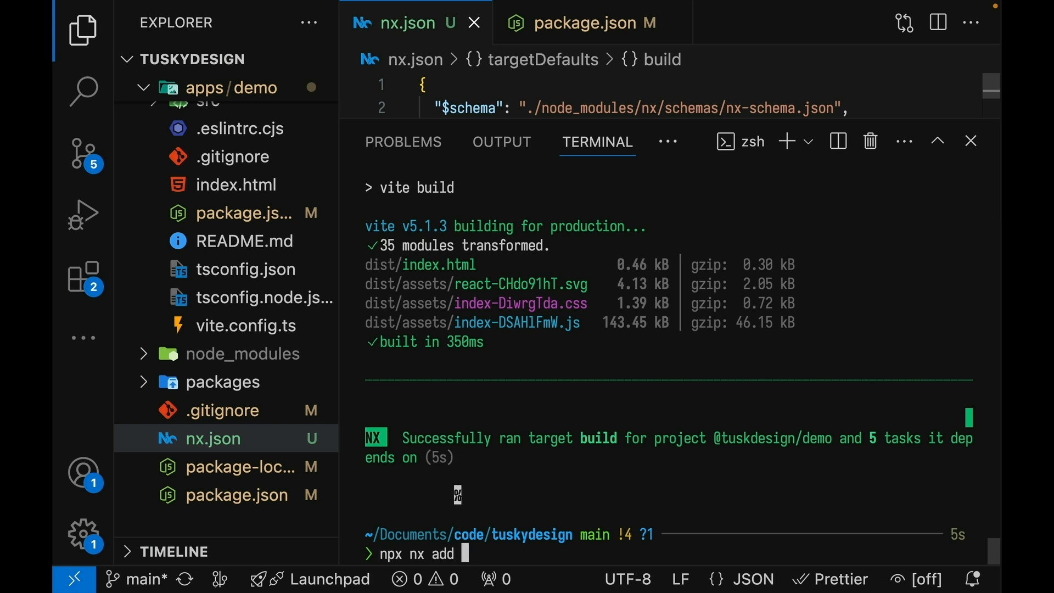
text(@nx/vite)
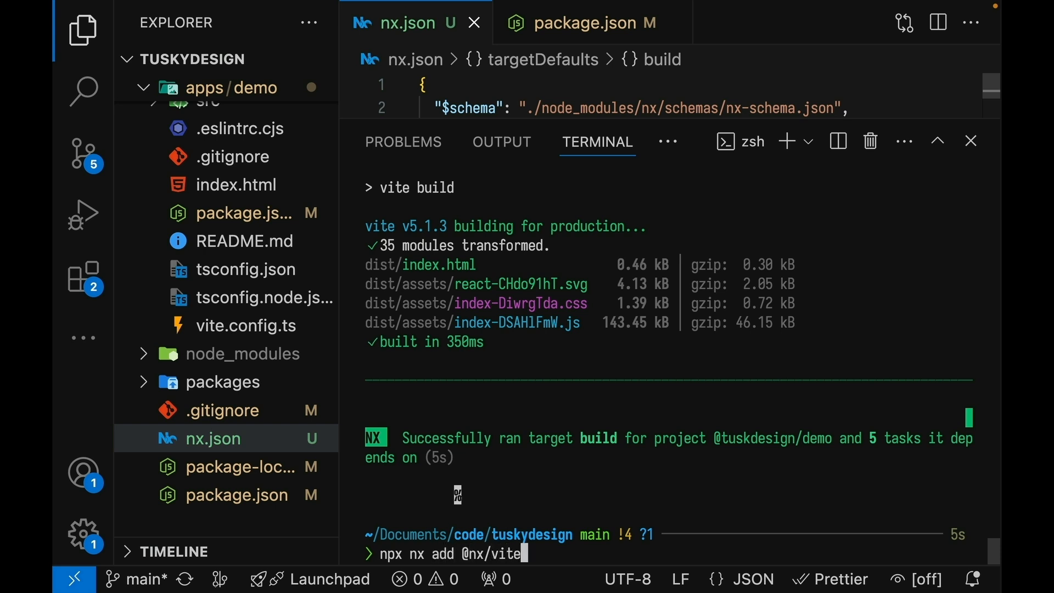
key(Return)
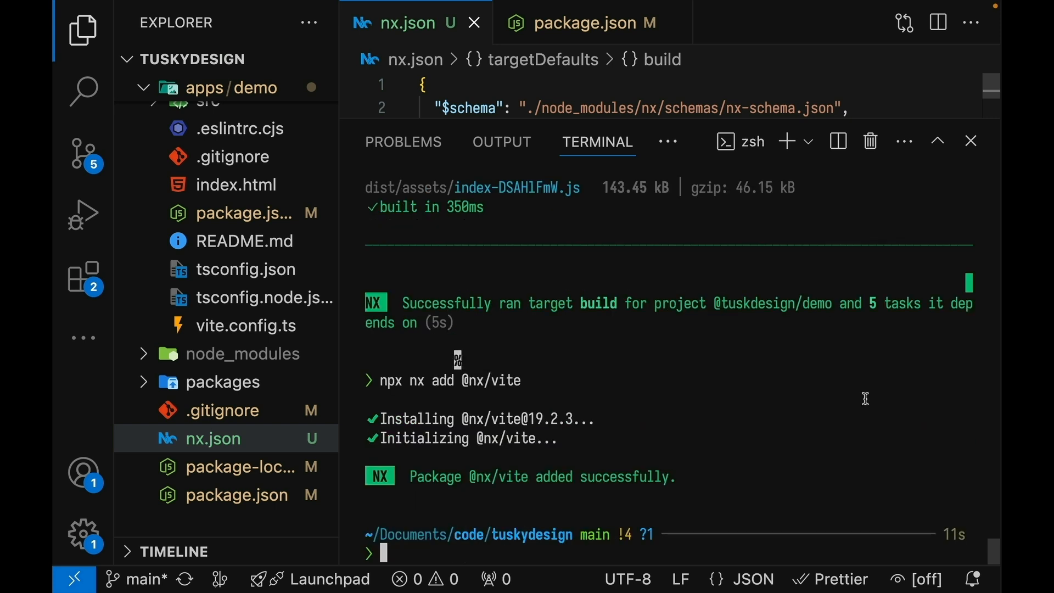
text(nx show pr)
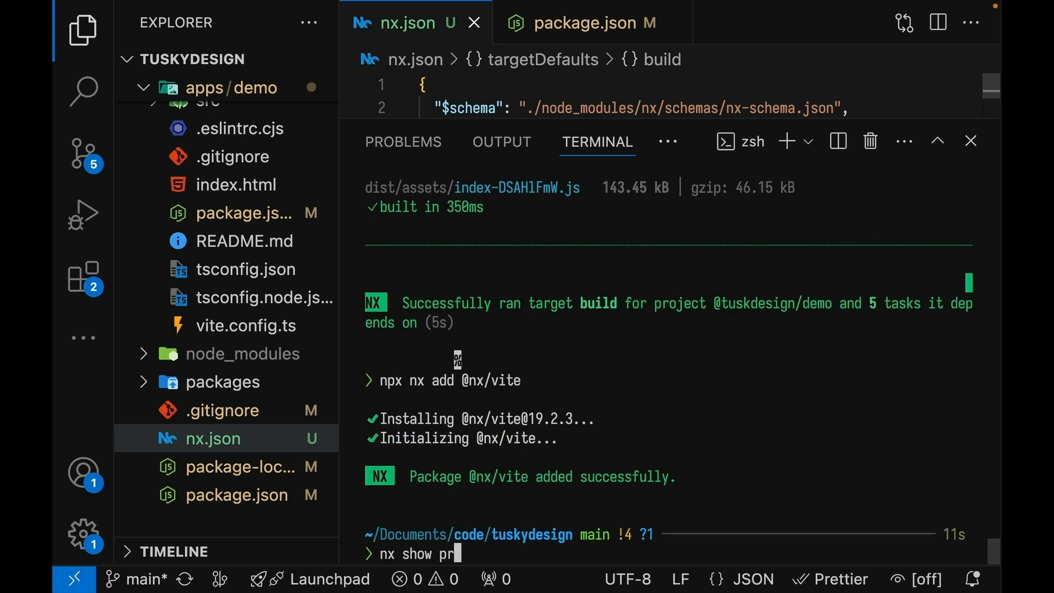
text(oject)
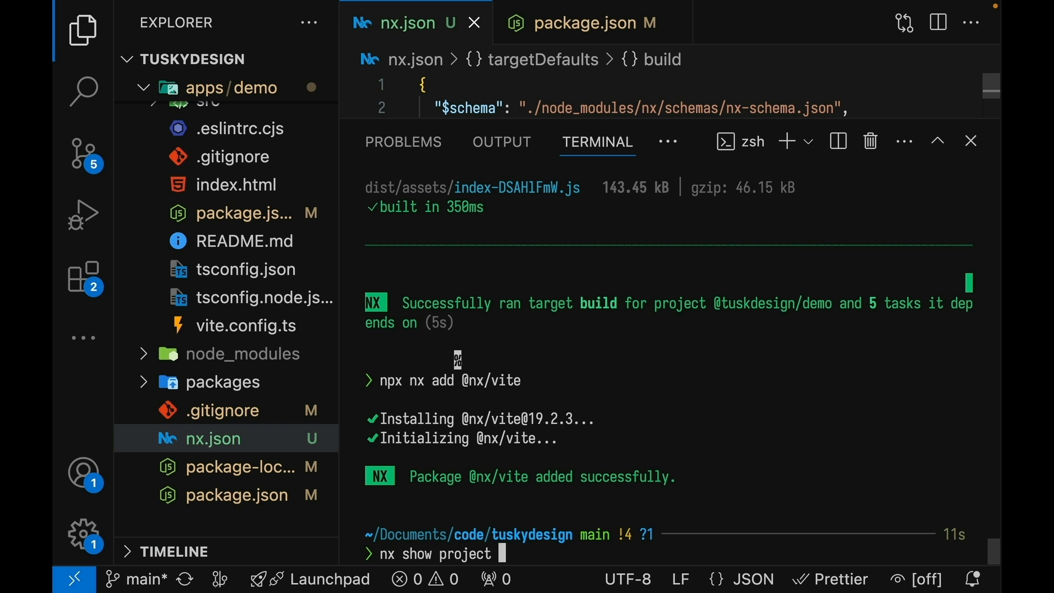
text(@tusk)
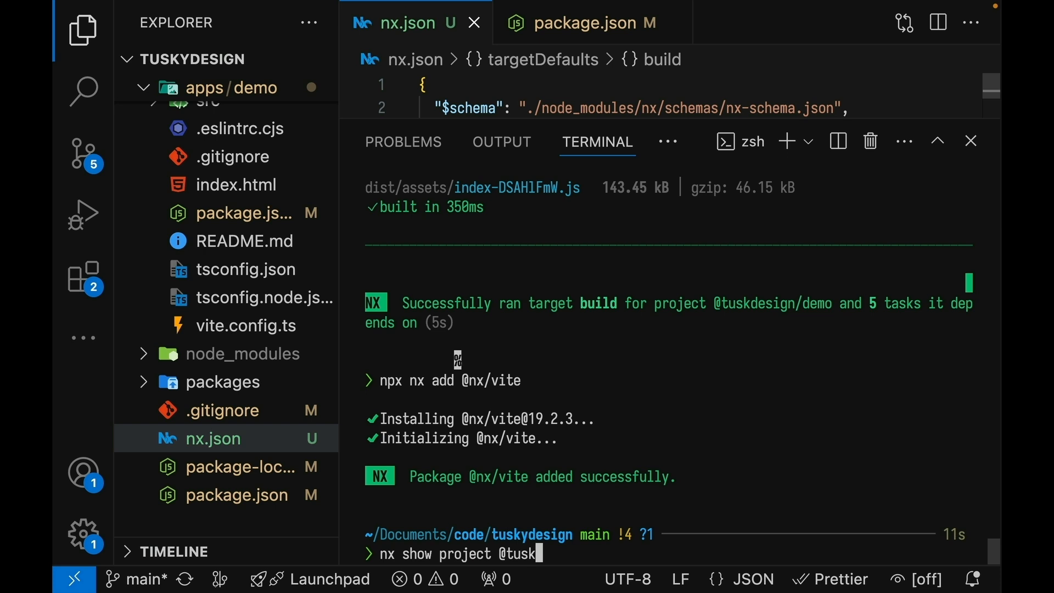
text(design/)
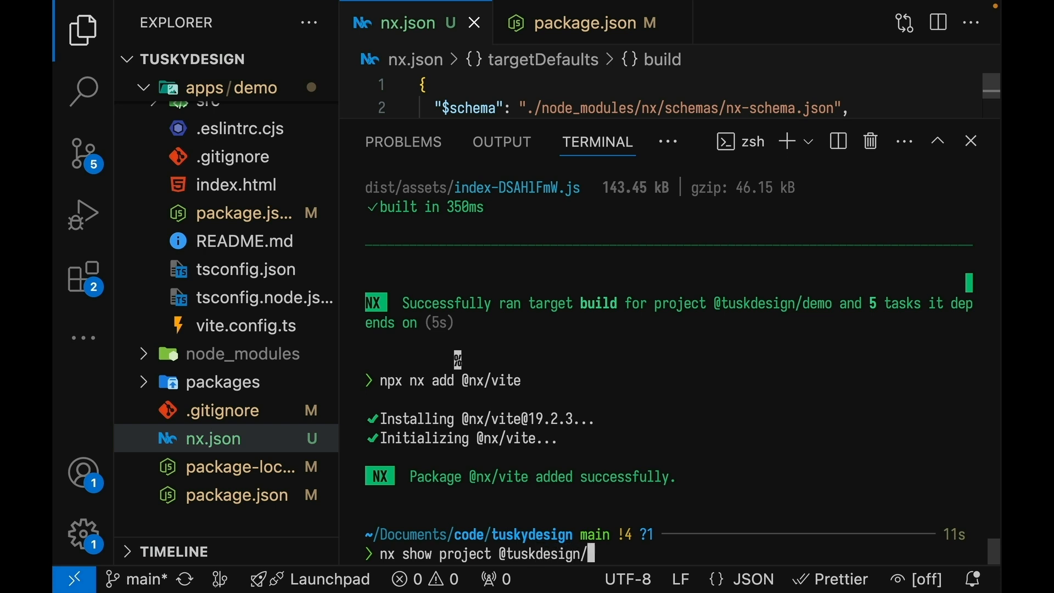
text(demo)
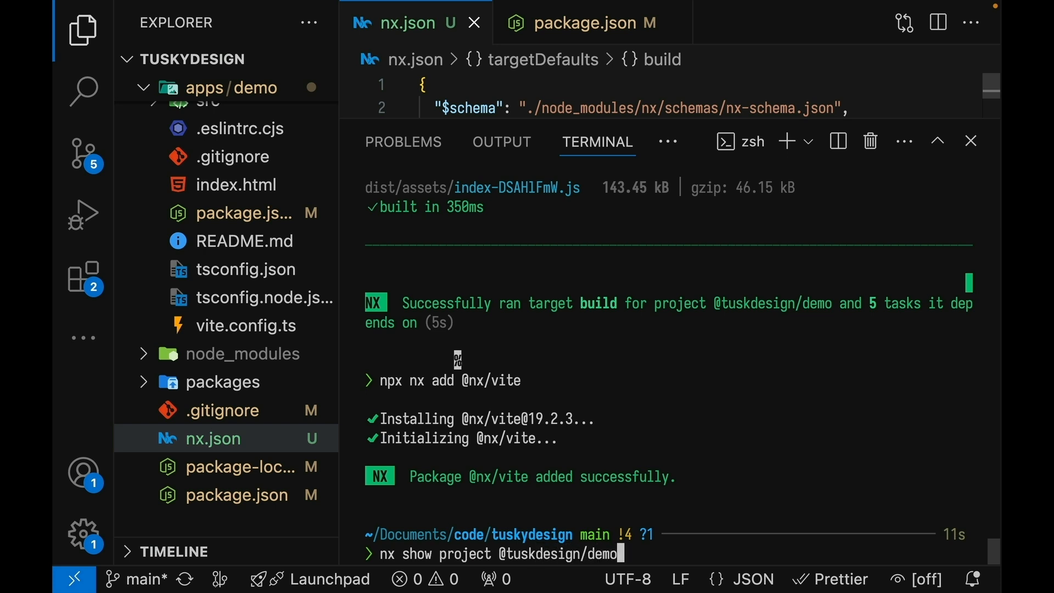
key(Return)
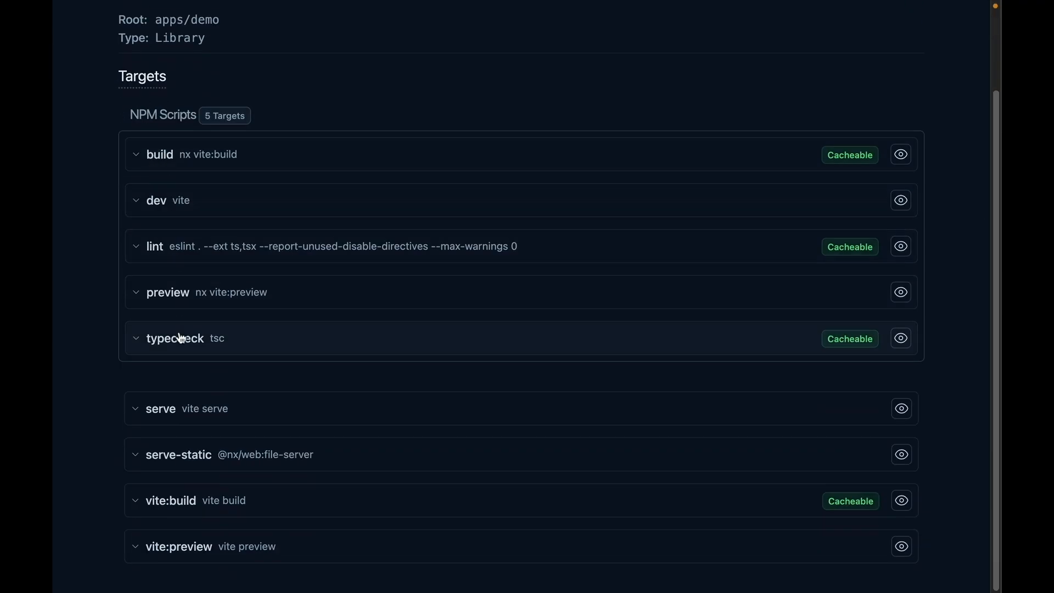
mouse_move(226, 327)
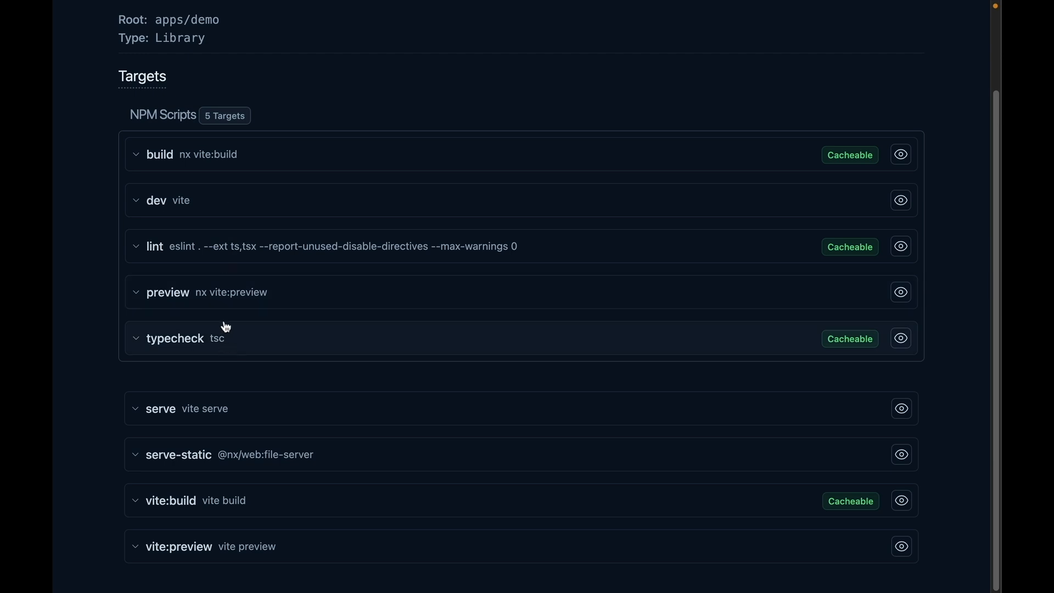
mouse_move(85, 423)
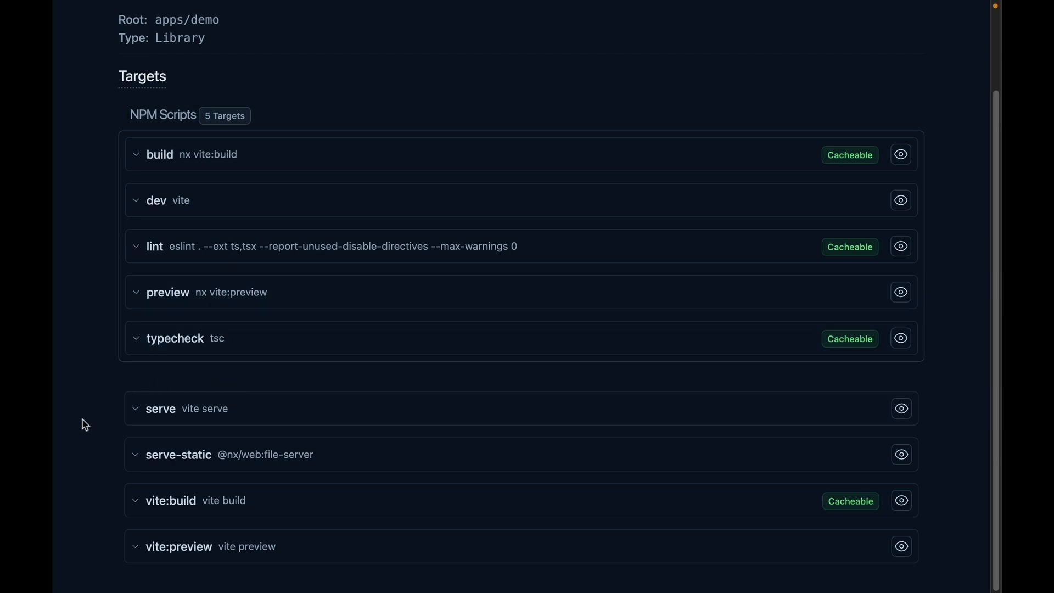
mouse_move(168, 410)
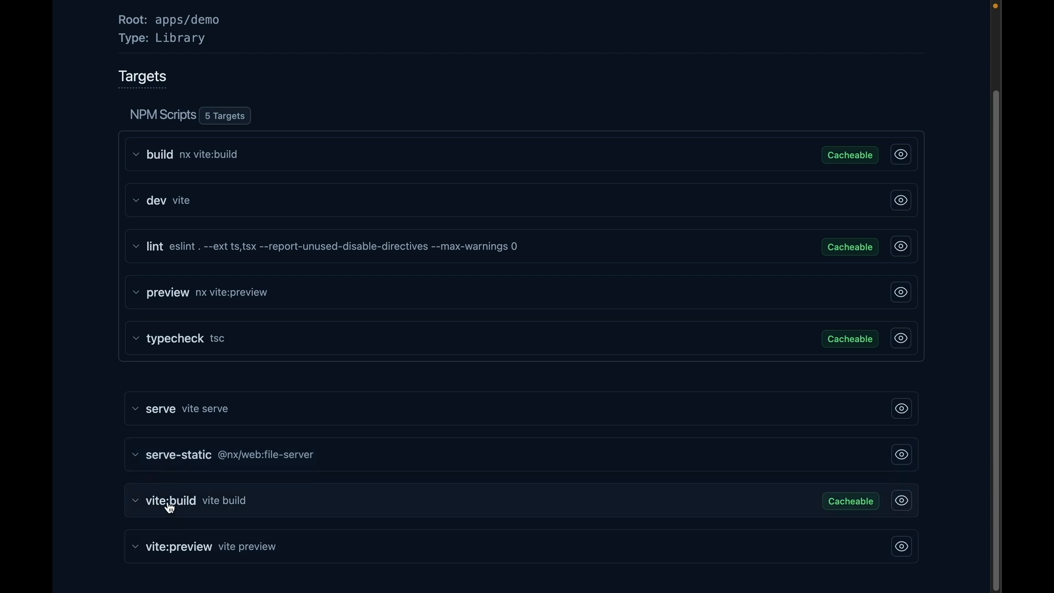
mouse_move(166, 554)
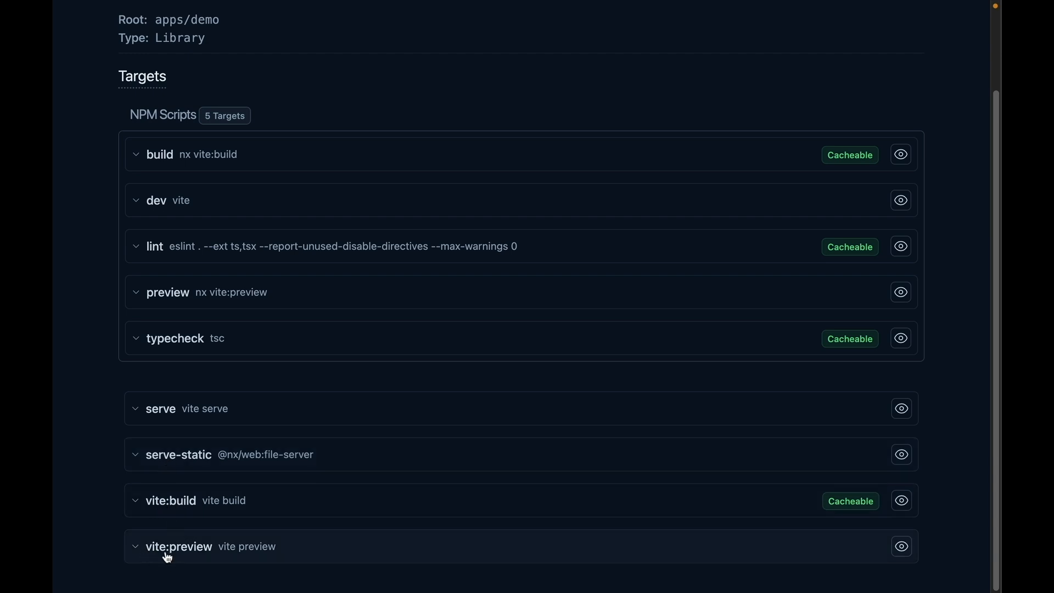
mouse_move(159, 154)
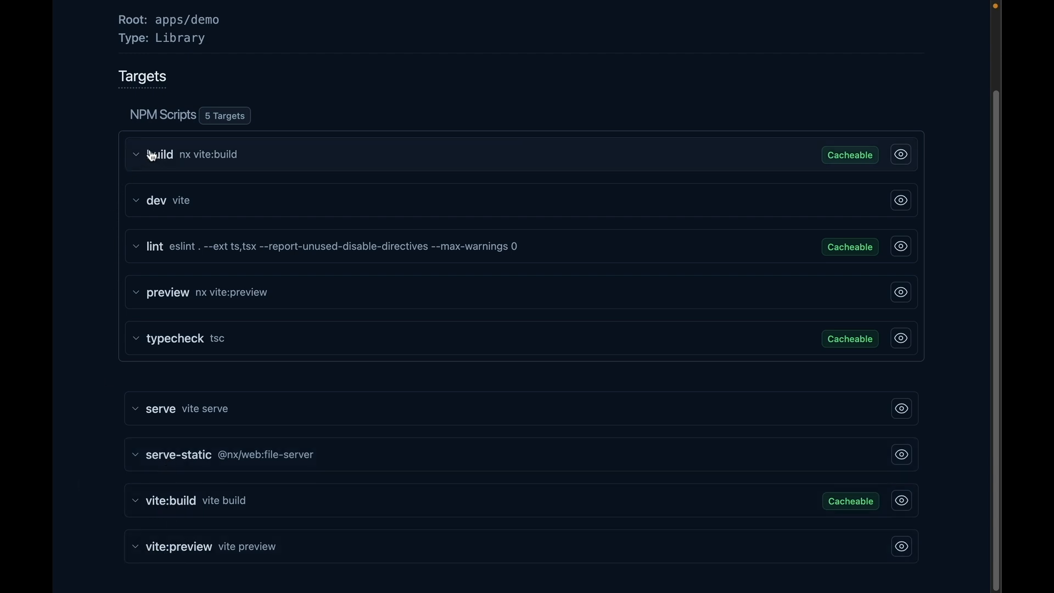
mouse_move(123, 369)
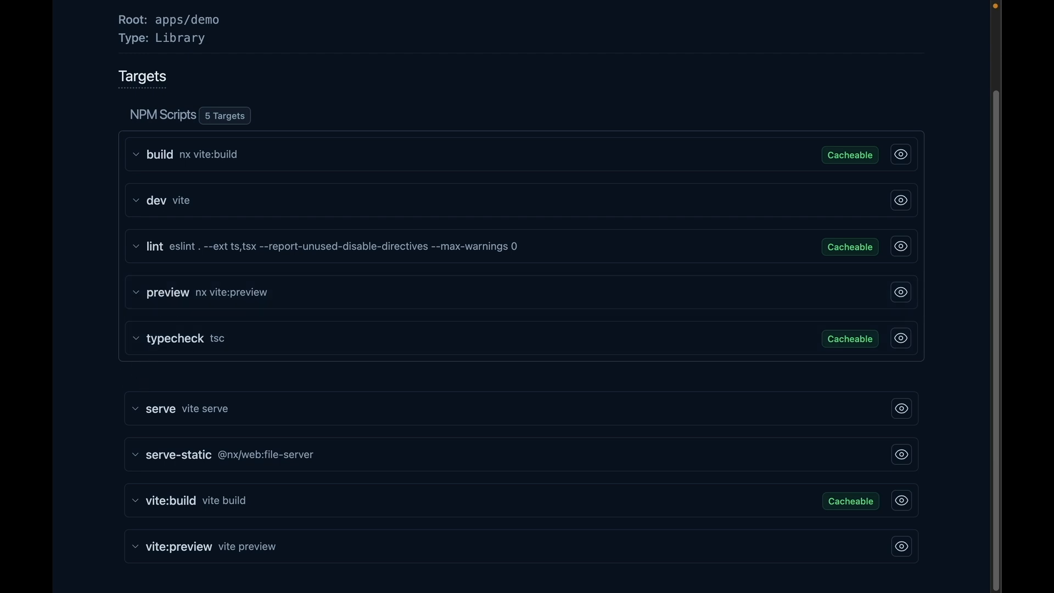
mouse_move(162, 156)
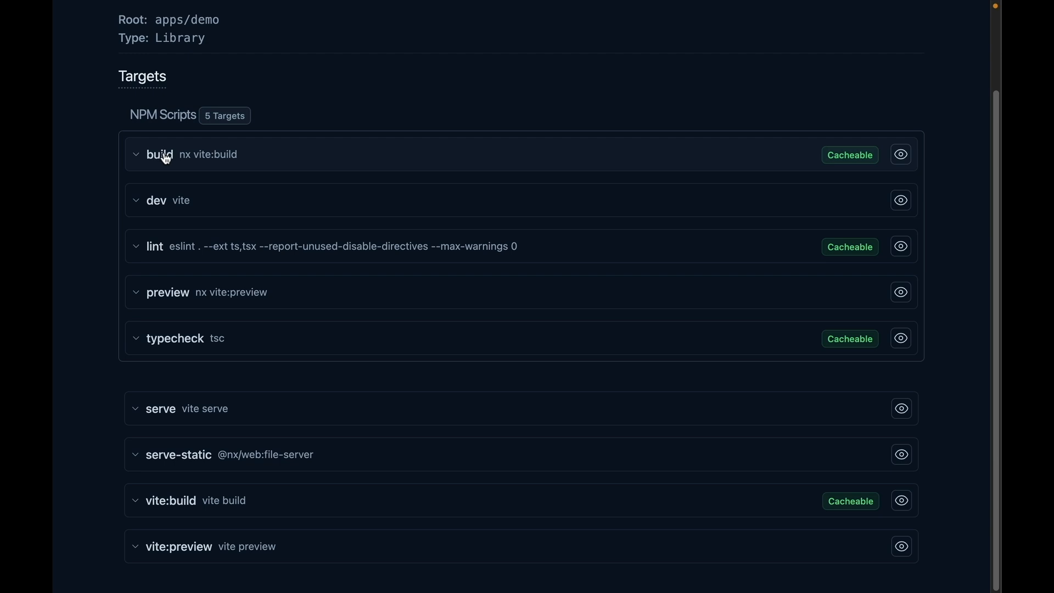
Expand the build and vite:build targets and select the {projectRoot}/dist output
click(160, 154)
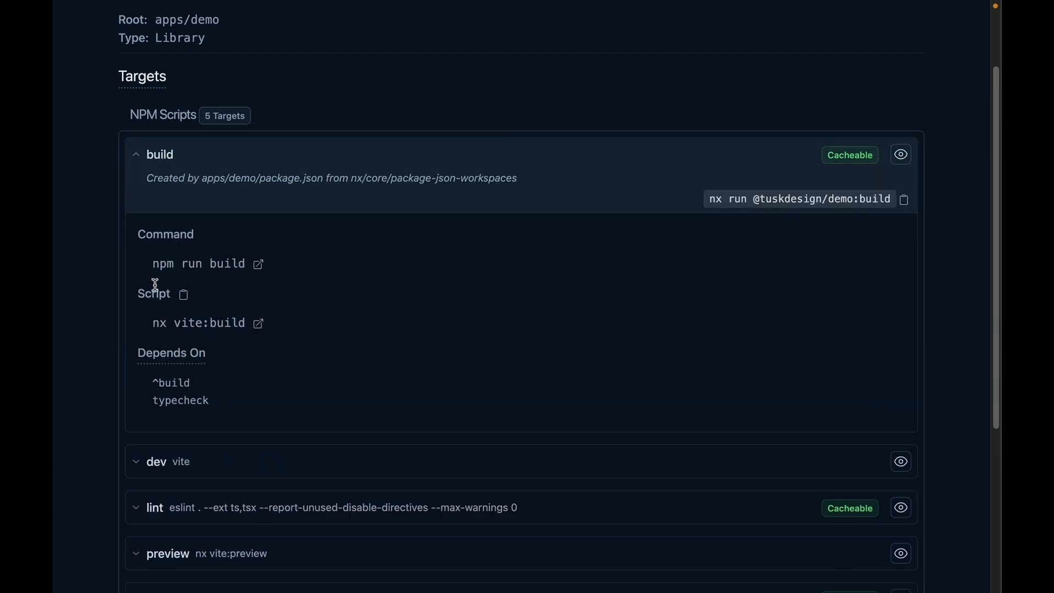
scroll(down, 3)
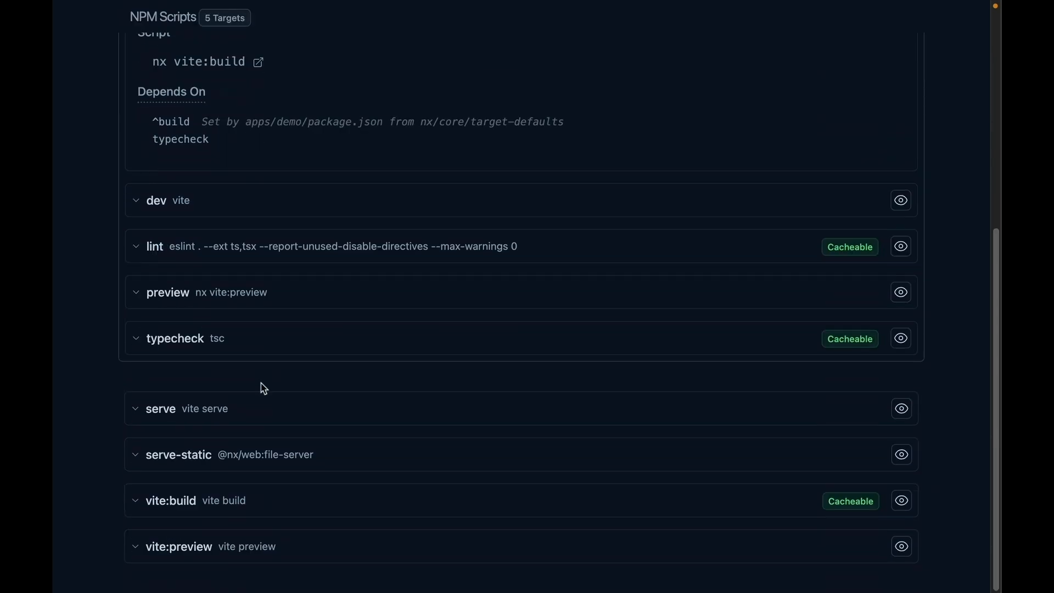
click(170, 499)
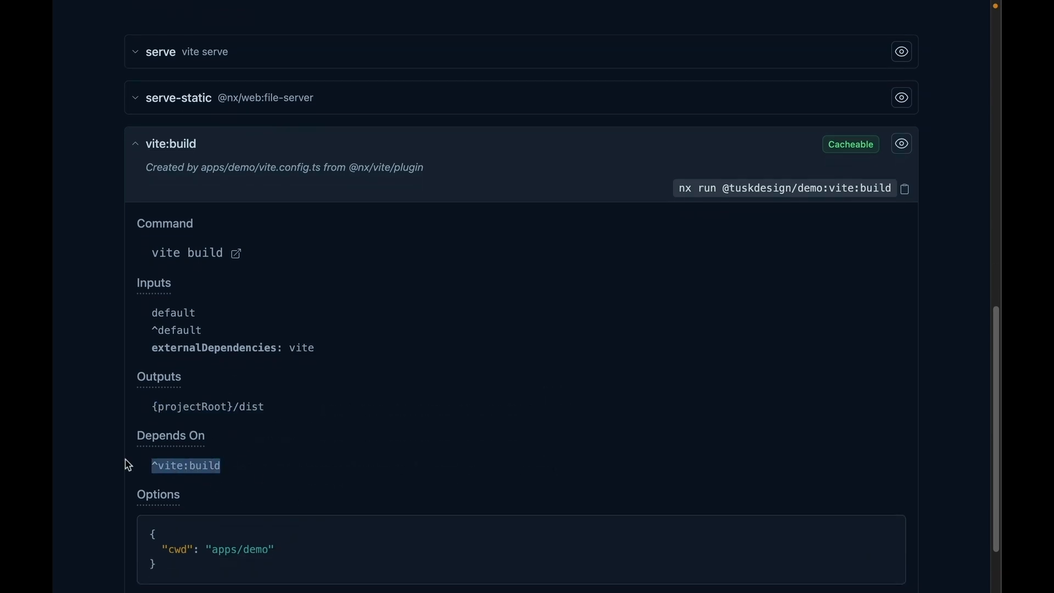
mouse_move(410, 401)
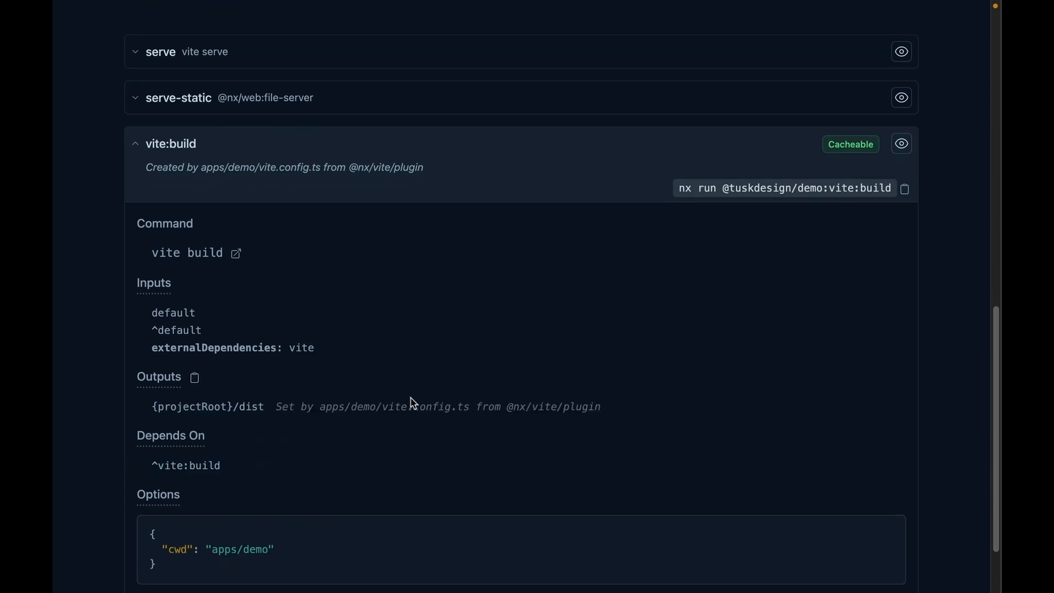
double_click(207, 406)
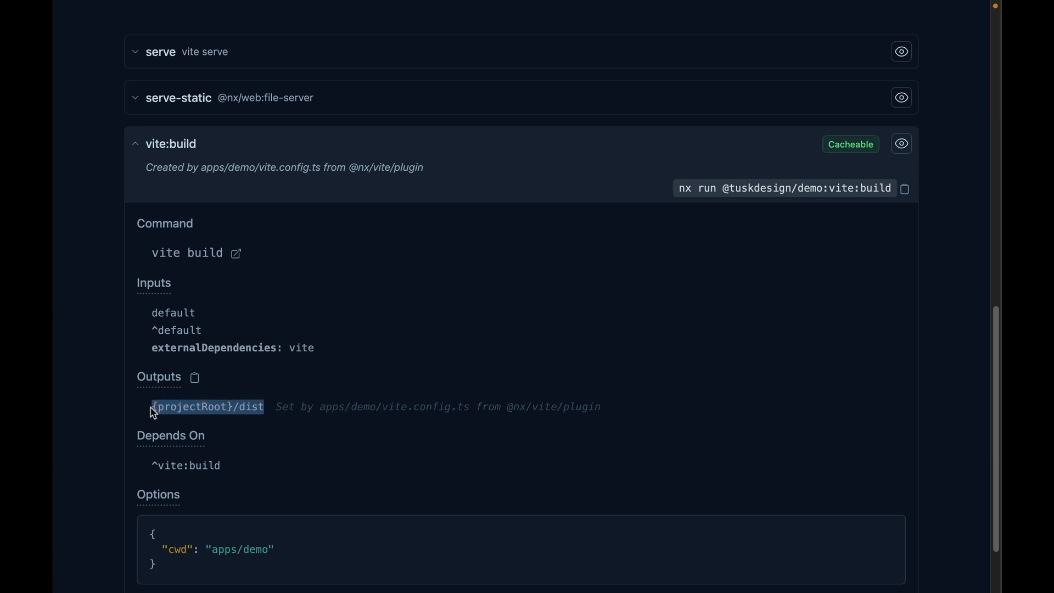
mouse_move(263, 443)
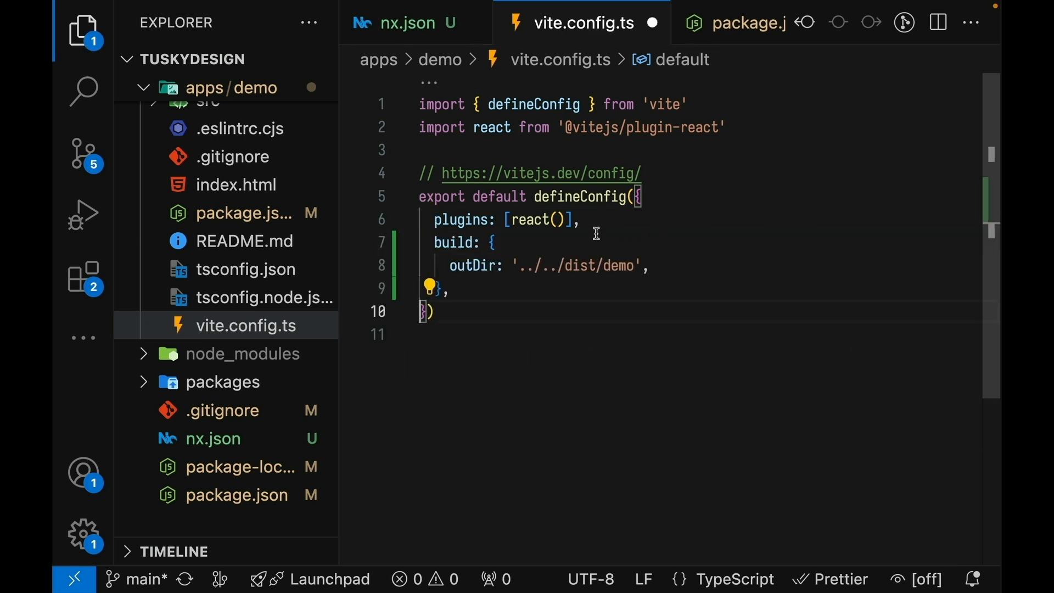
Review outDir ../../dist/demo in vite.config.ts's build block and save
click(551, 264)
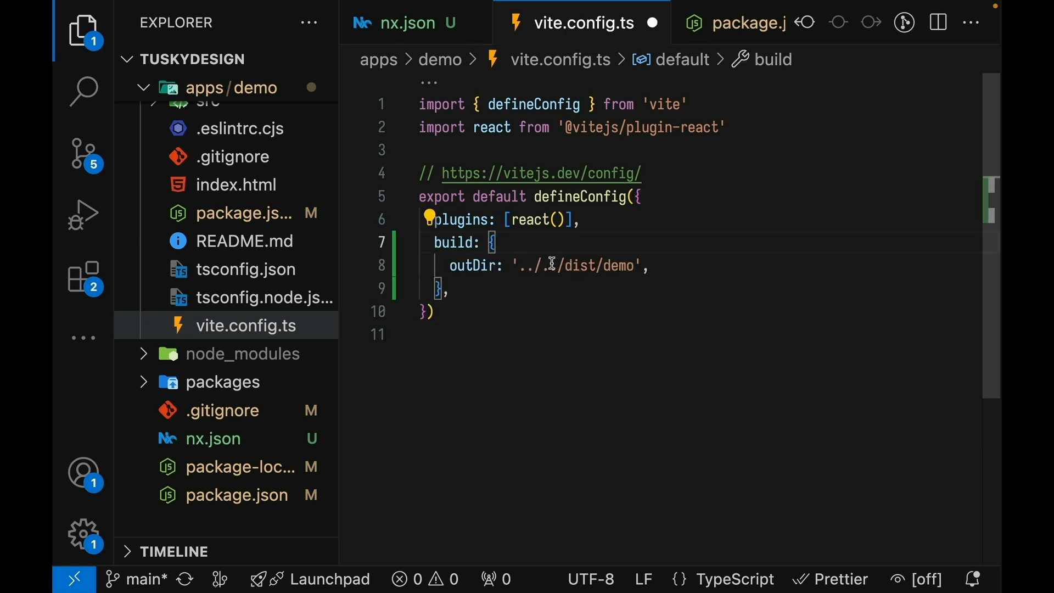
mouse_move(601, 242)
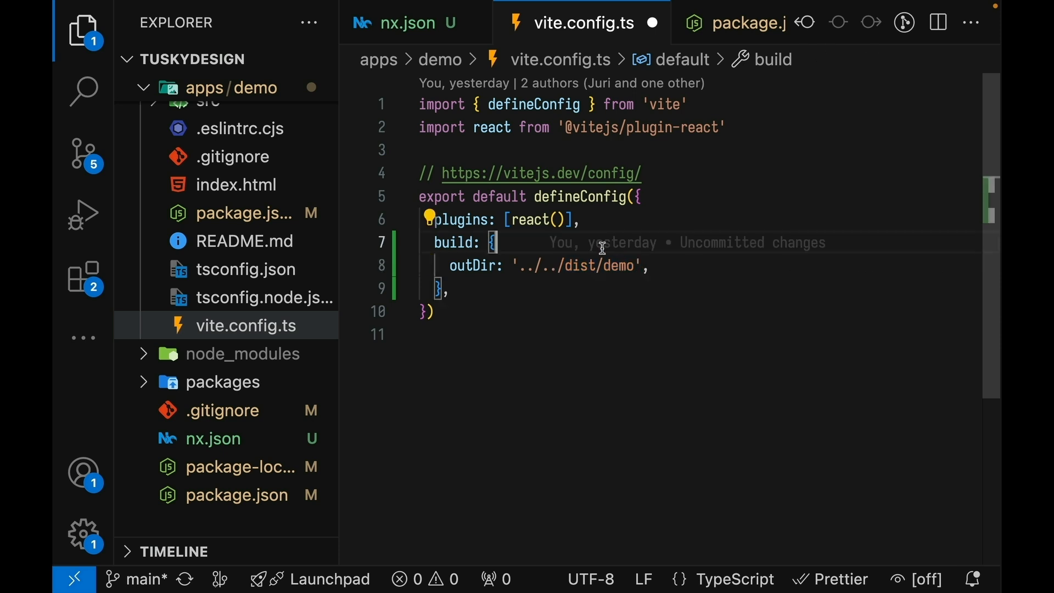
mouse_move(608, 360)
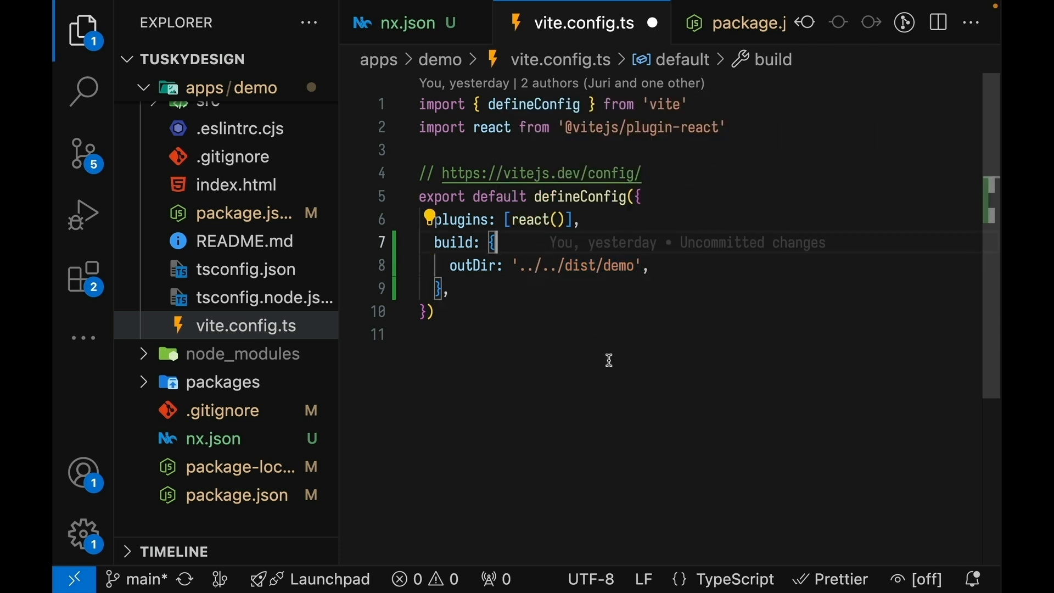
key(ctrl+s)
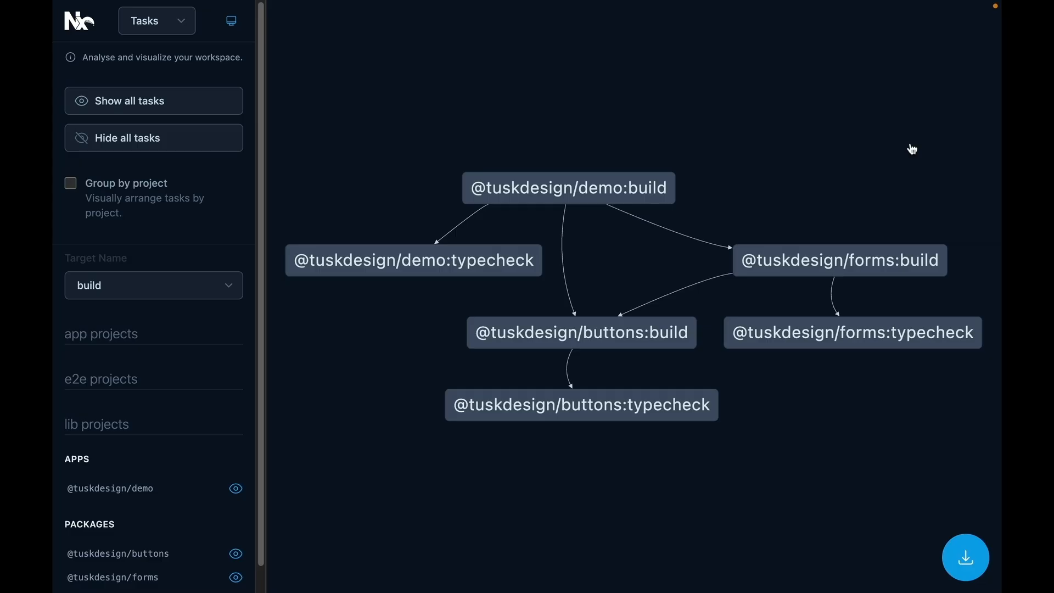
mouse_move(840, 180)
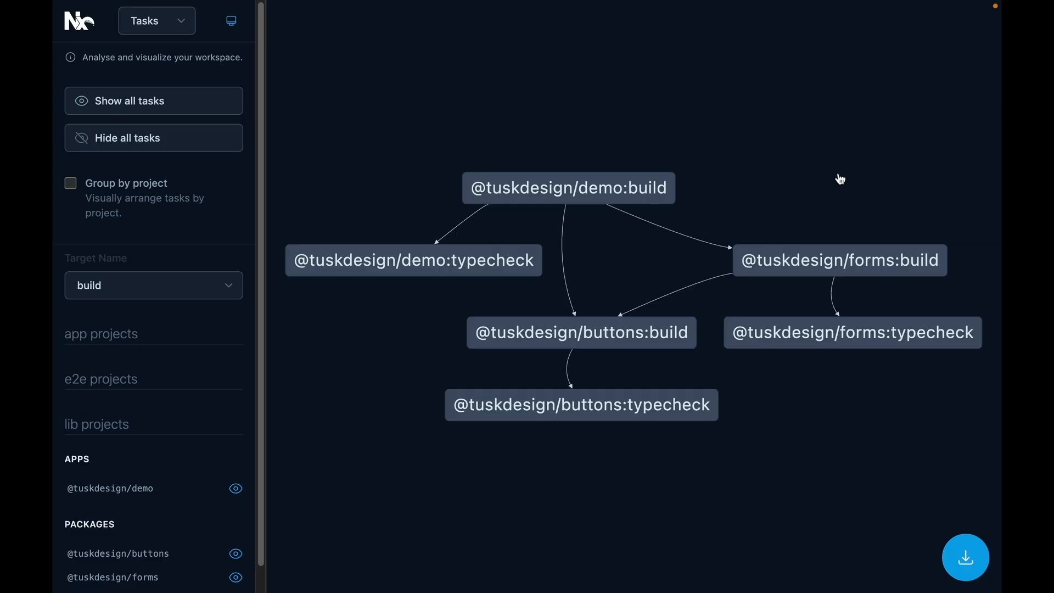
mouse_move(868, 165)
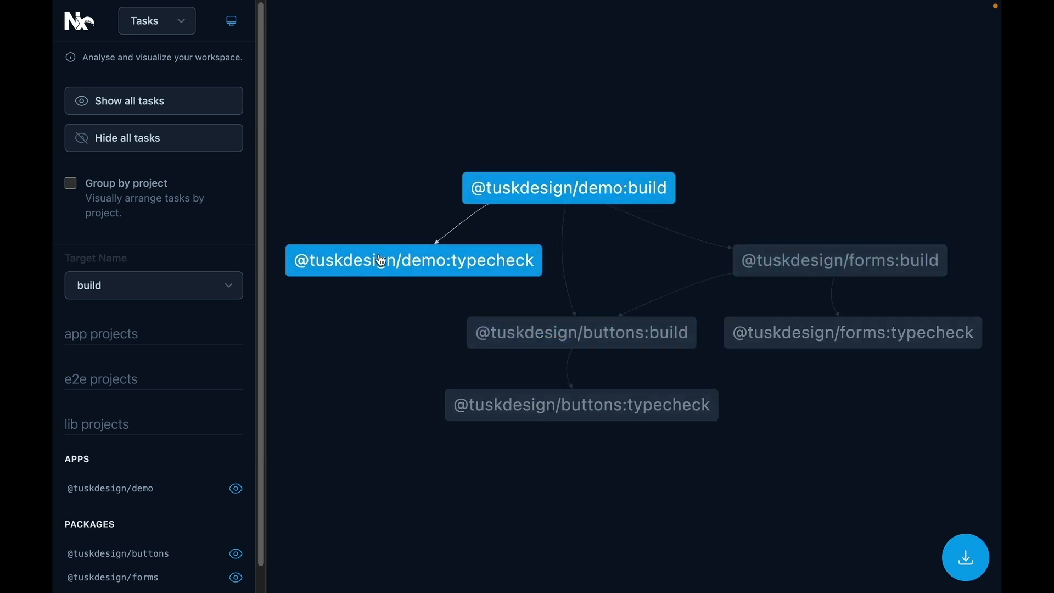
click(838, 260)
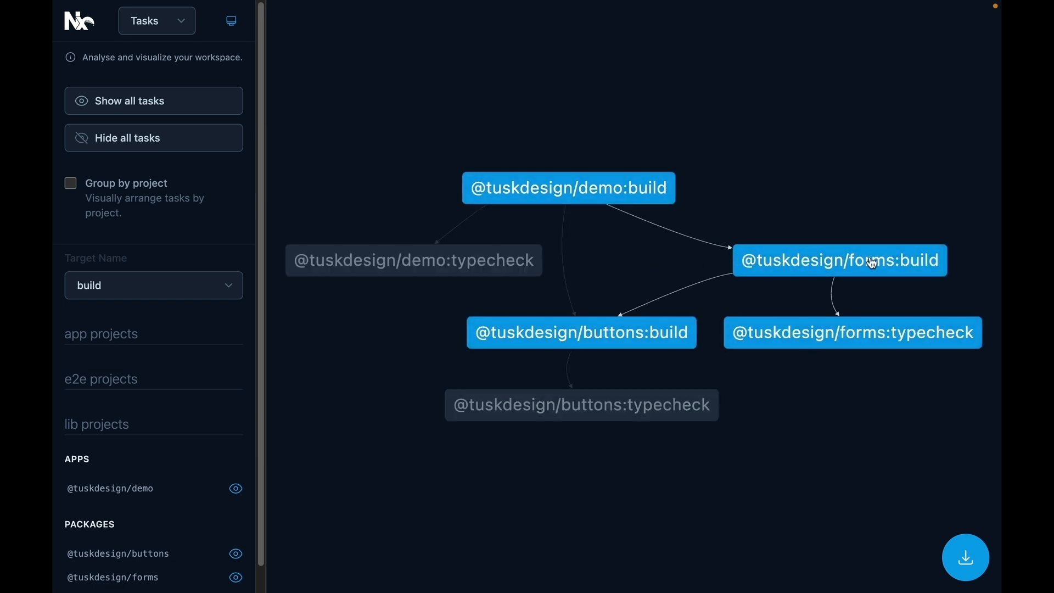
click(627, 274)
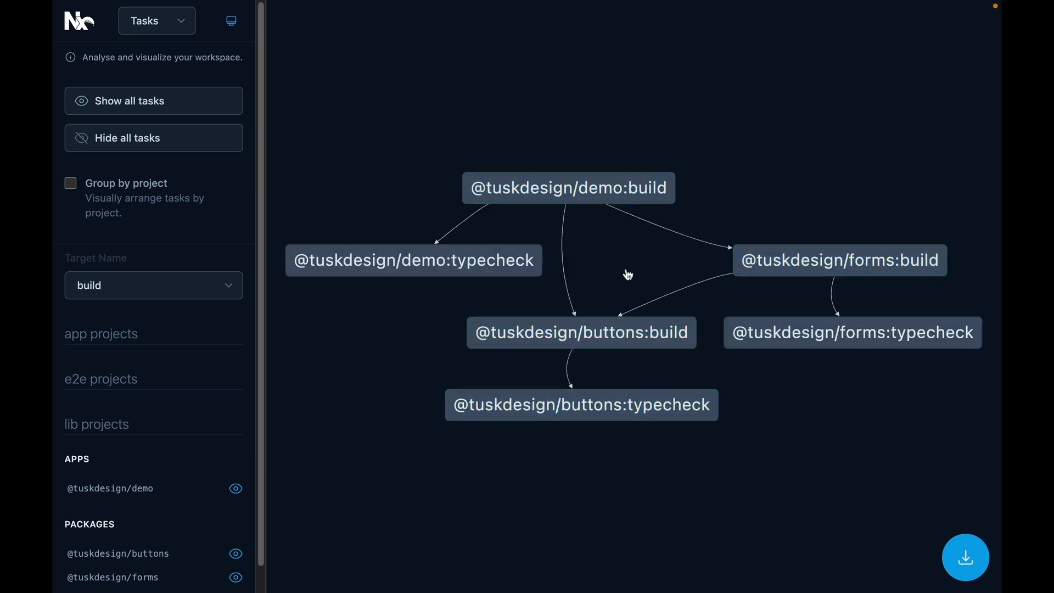
click(851, 332)
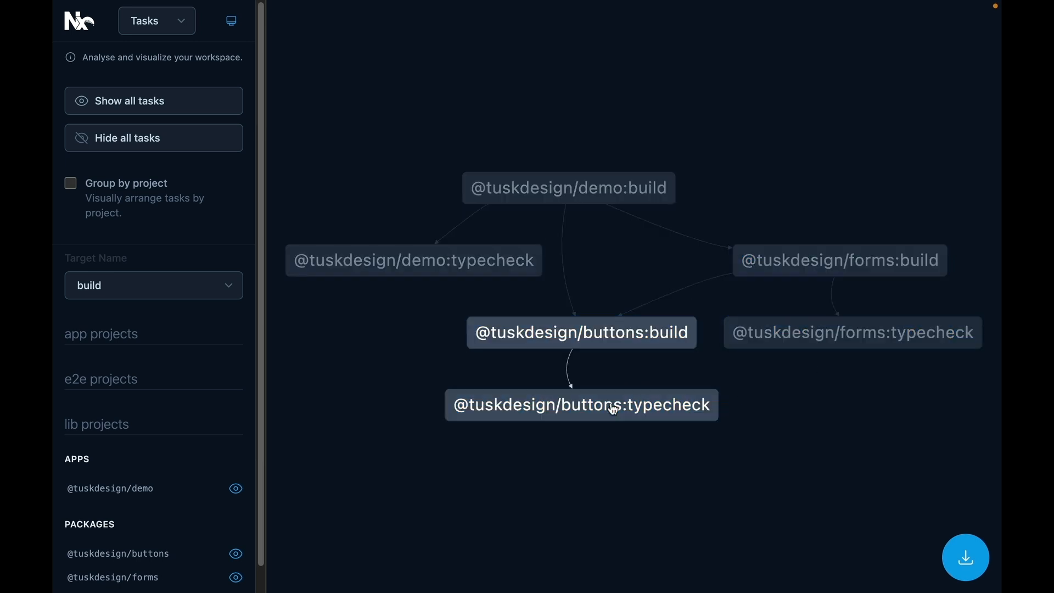
mouse_move(372, 373)
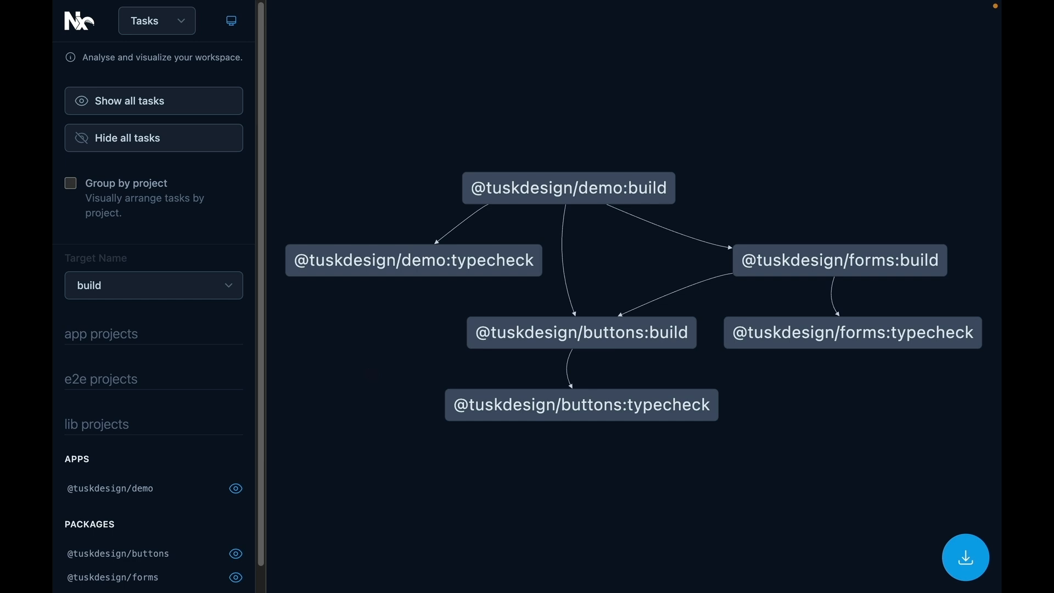
mouse_move(371, 373)
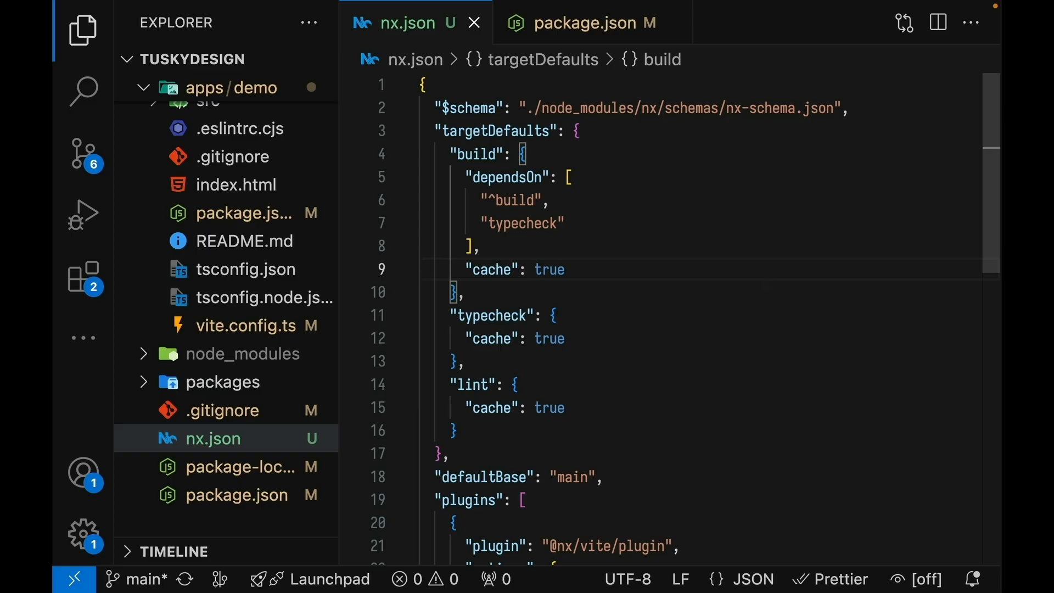
Add a release section with projects ["packages/*"] after $schema in nx.json
click(850, 107)
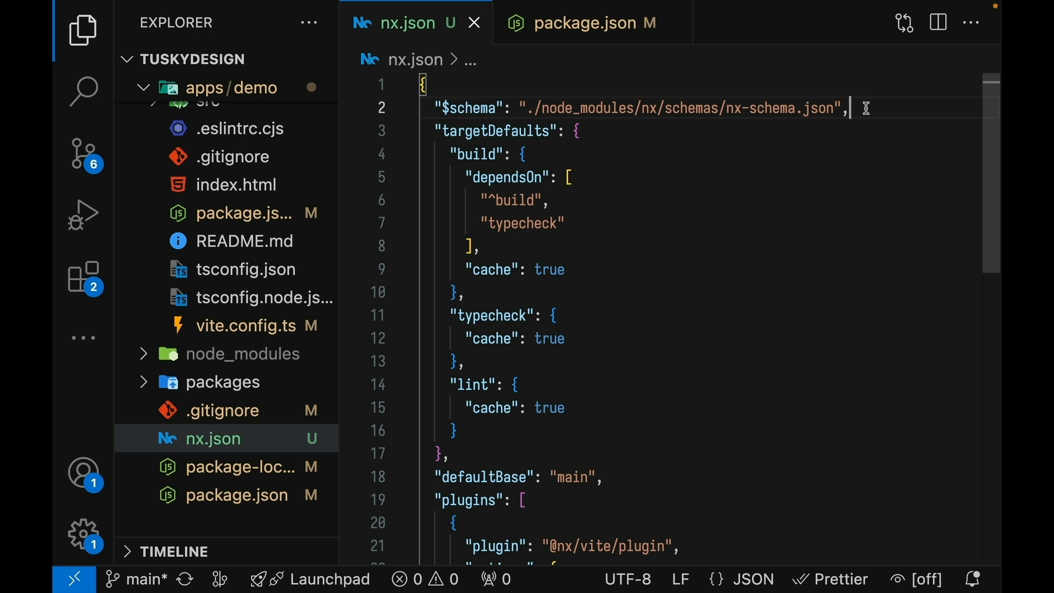
key(Enter)
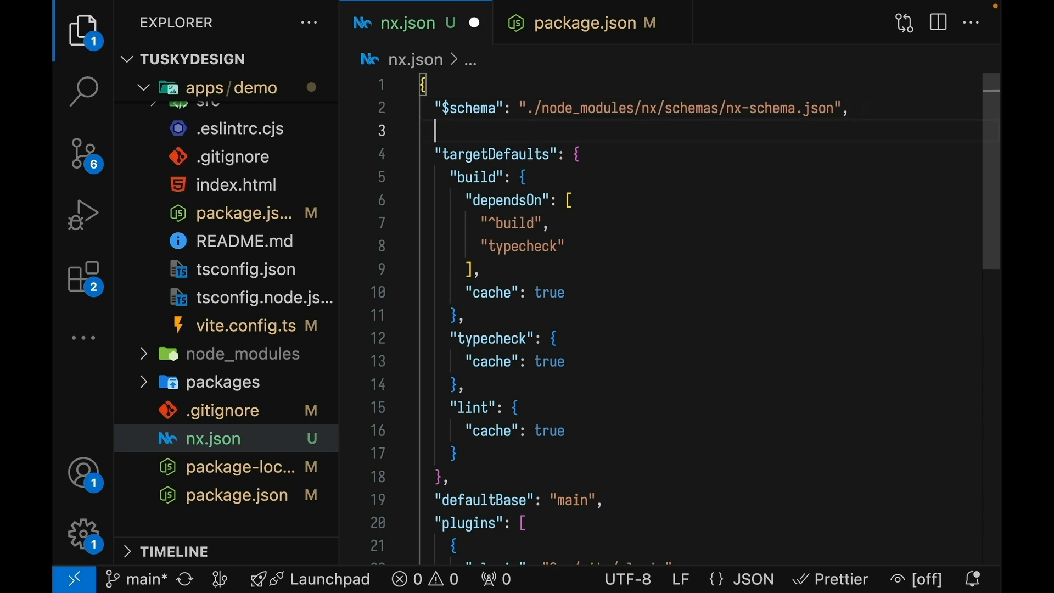
text("r")
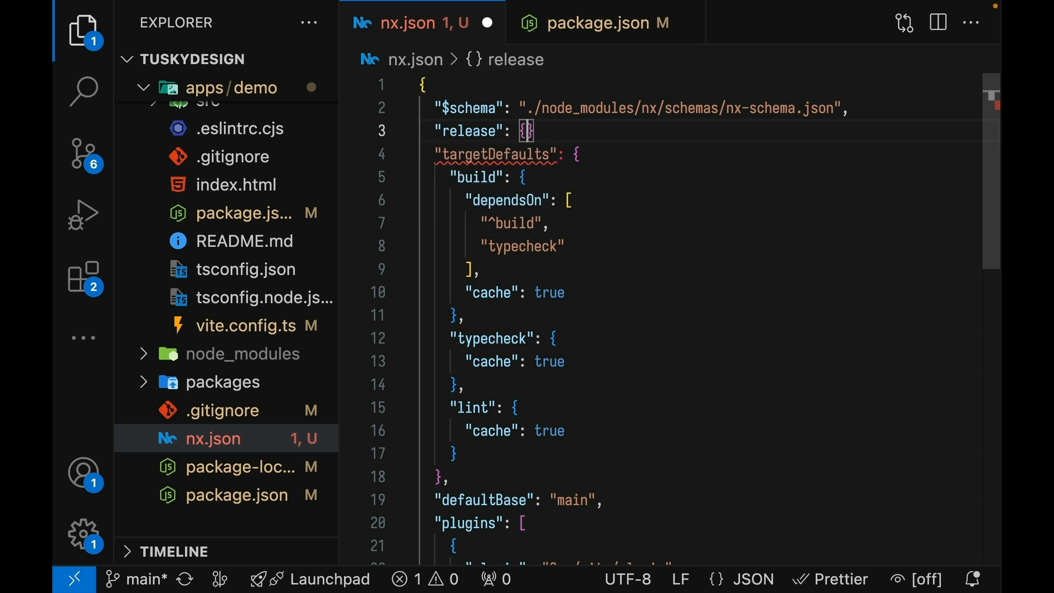
key(Enter)
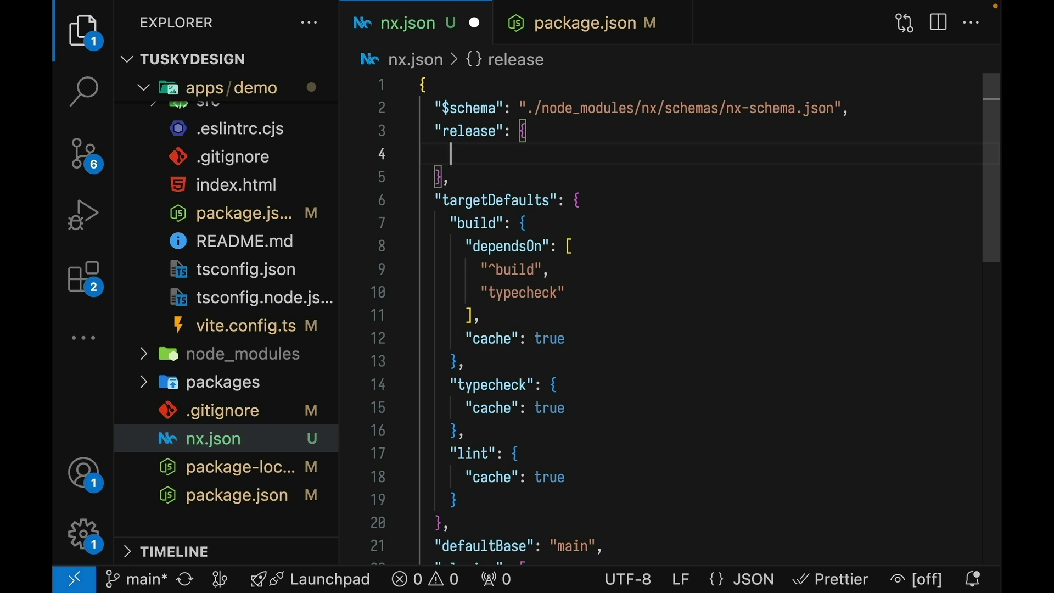
text("projects")
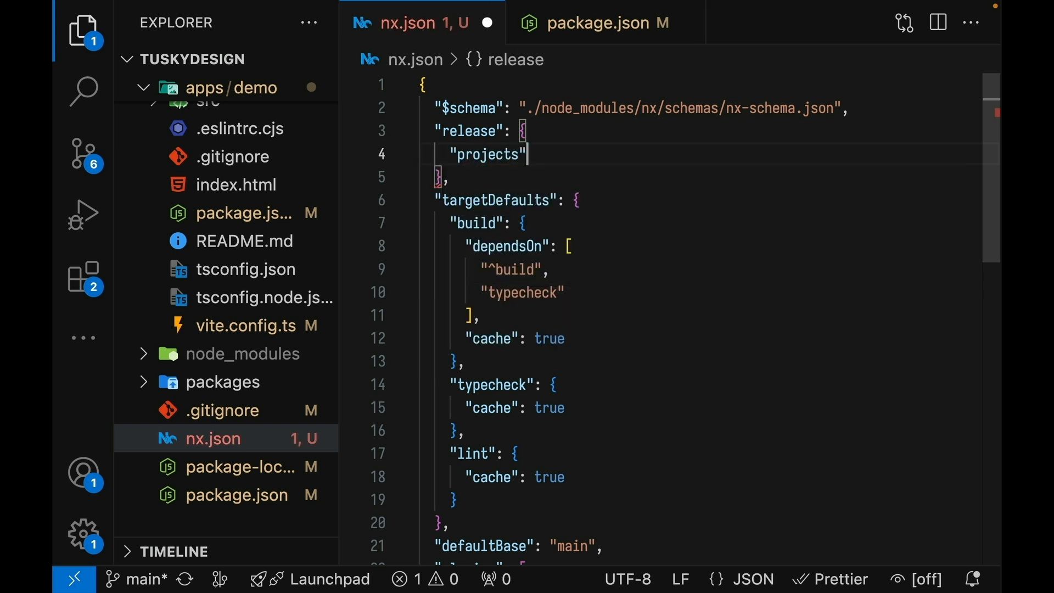
text(:)
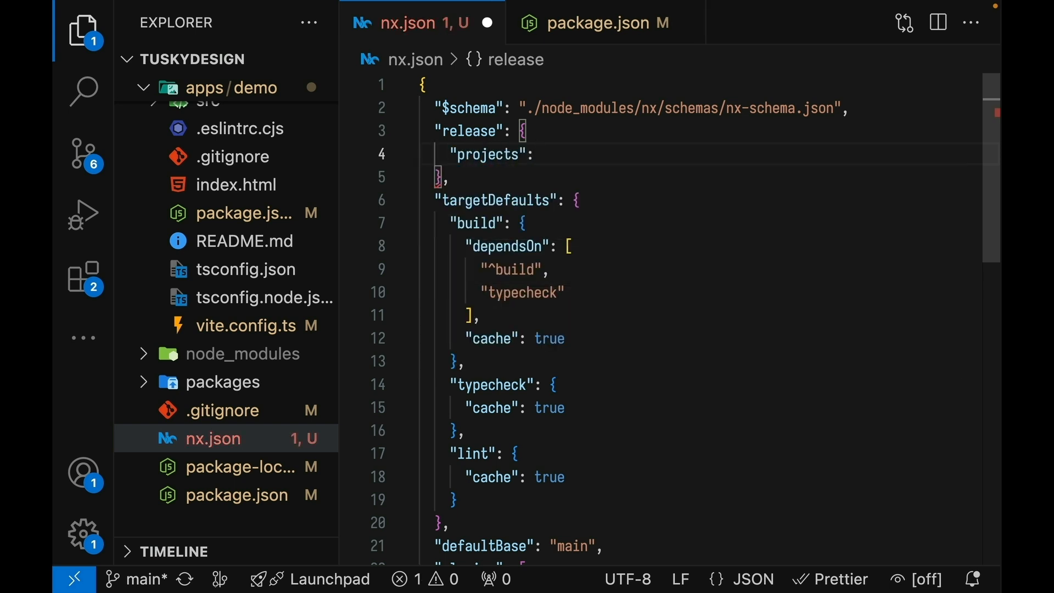
text(["])
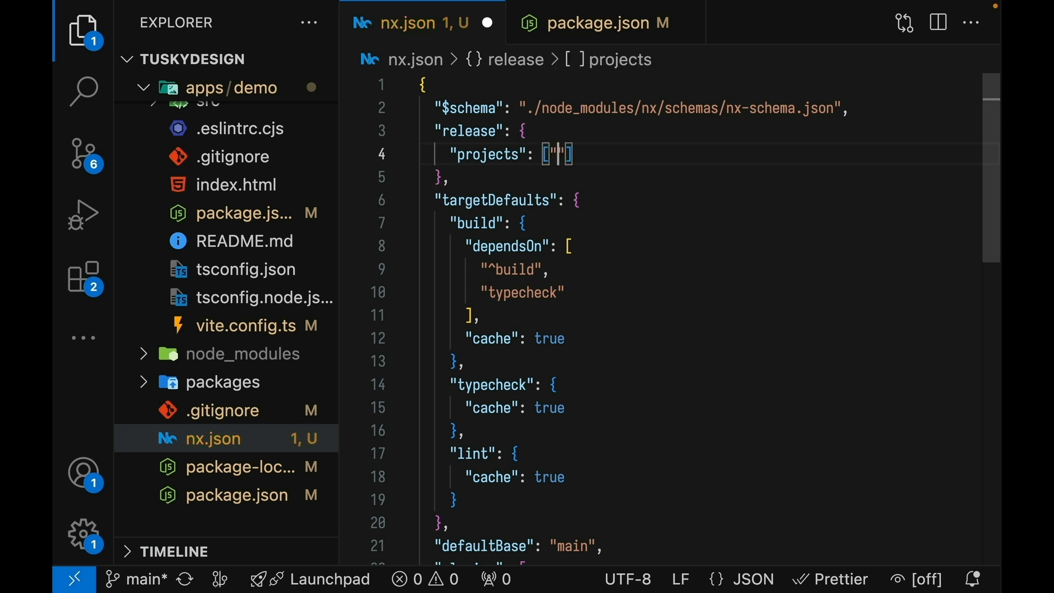
text(pac)
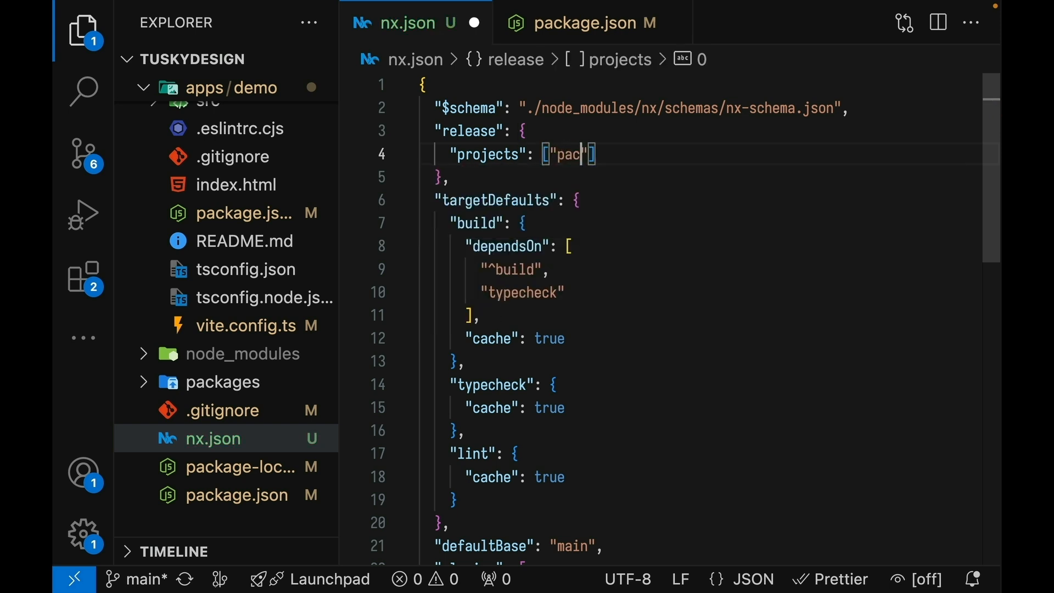
text(k)
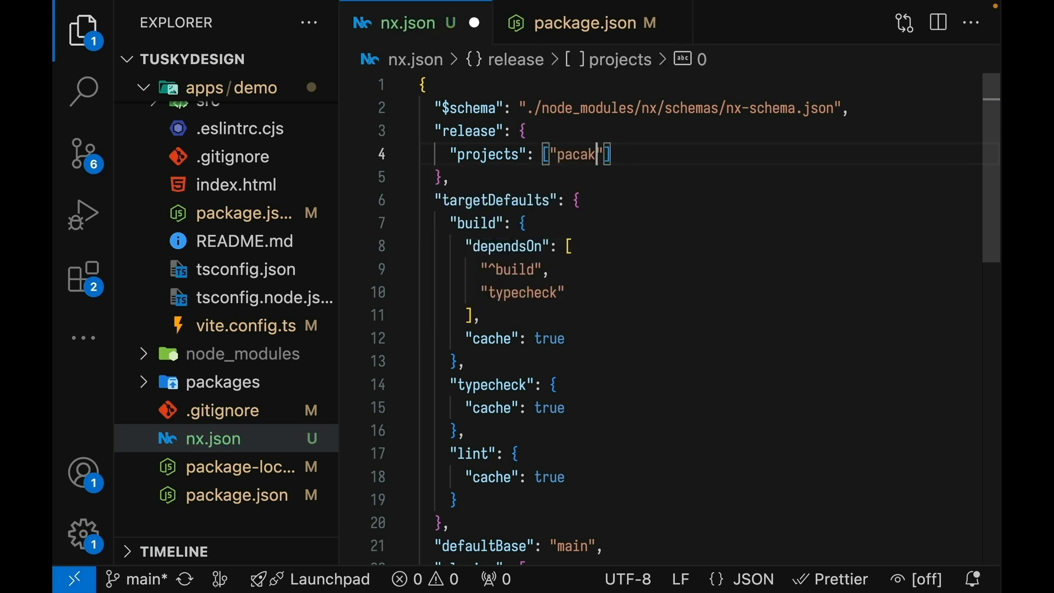
text(ages/)
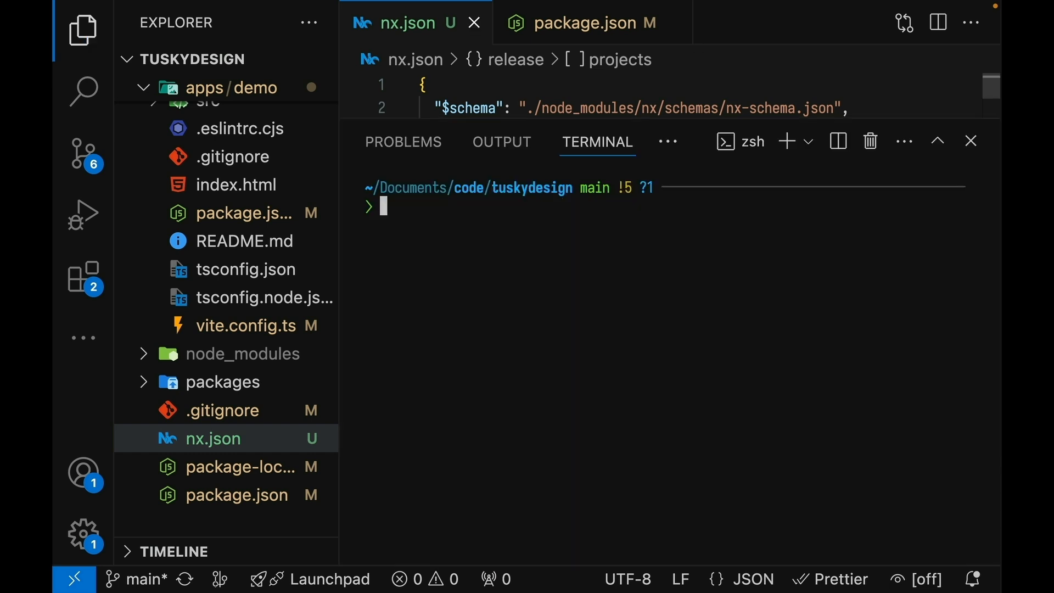
Run `nx release --first-release --dry-run` and review the buttons and forms 1.2.0→1.3.0 bump preview
text(nx)
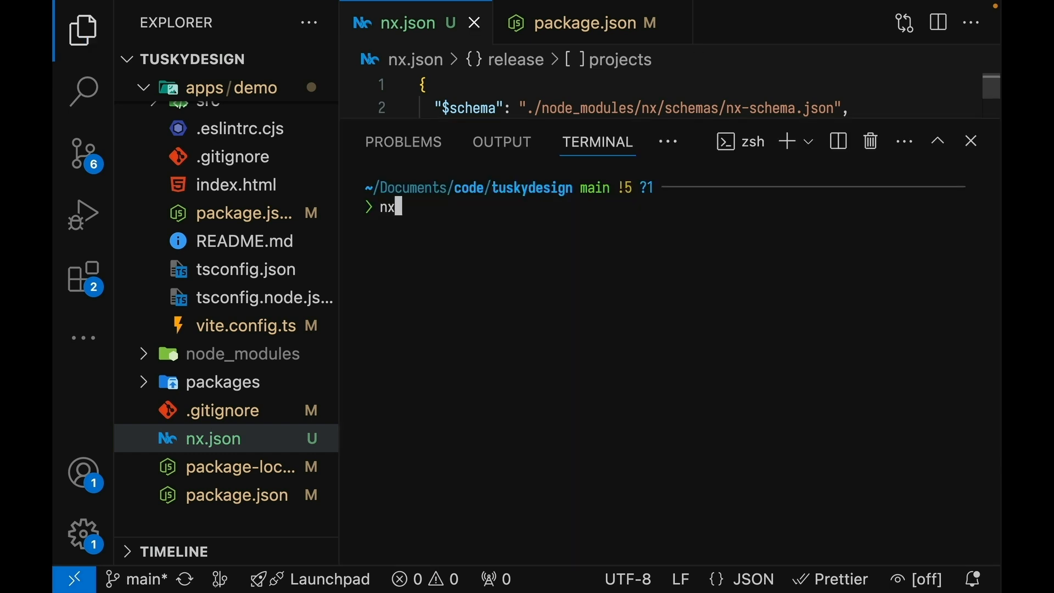
text(release)
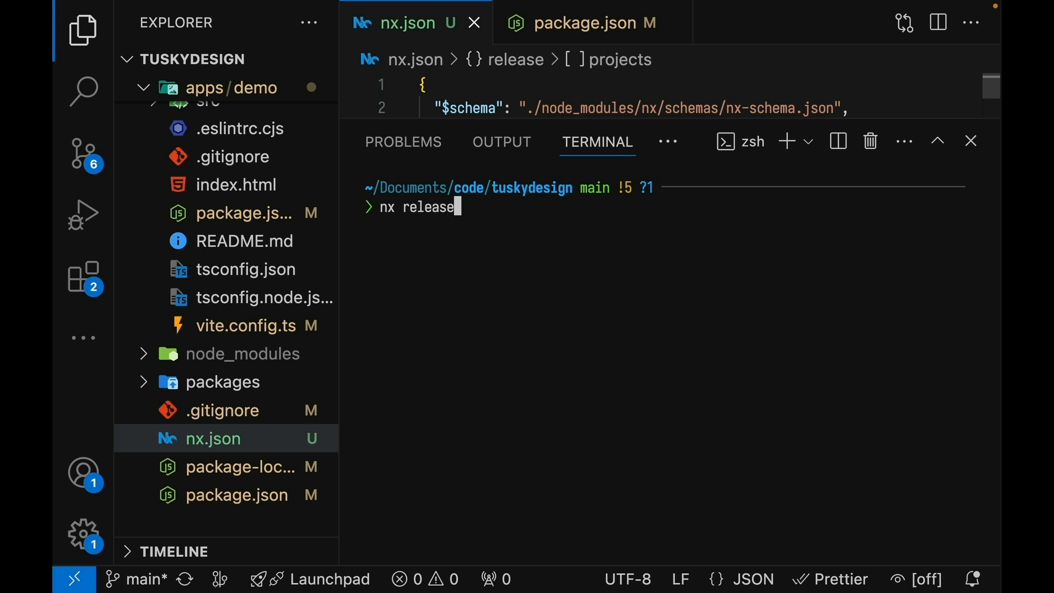
text(-0)
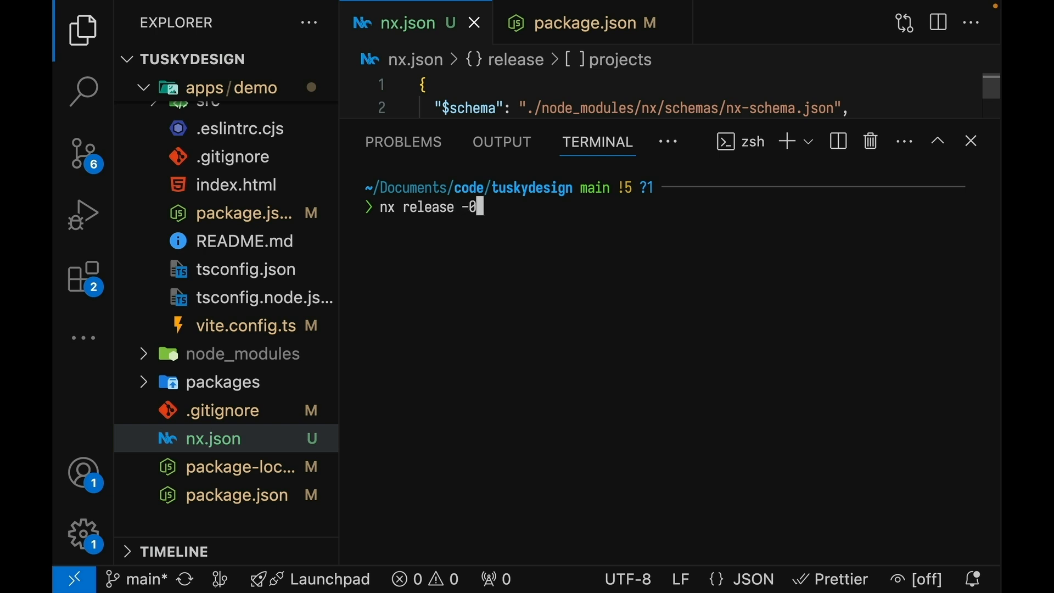
text(-first-)
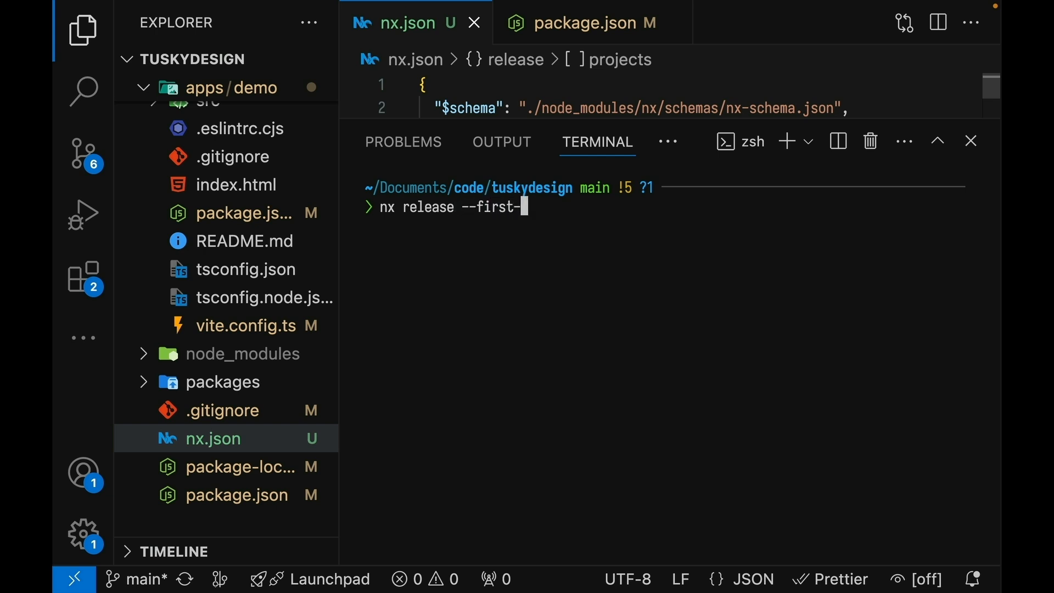
text(release)
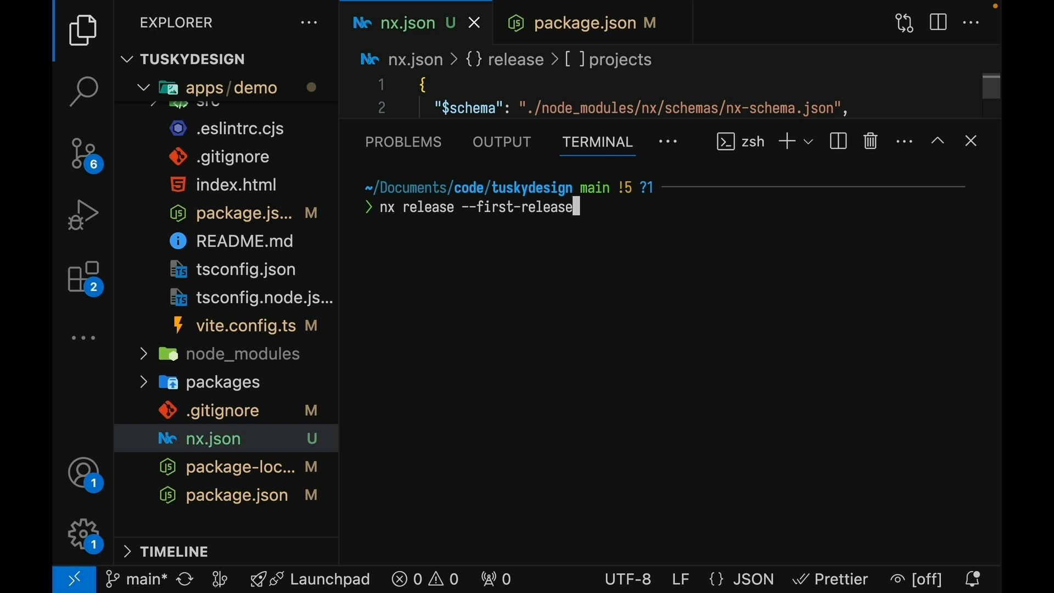
text(--d)
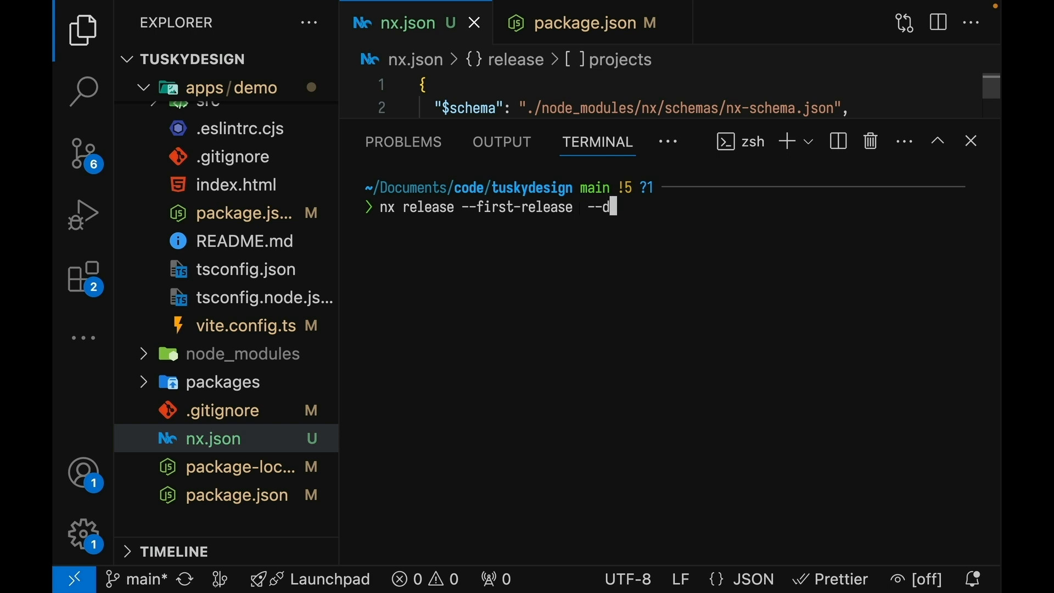
text(ry-r)
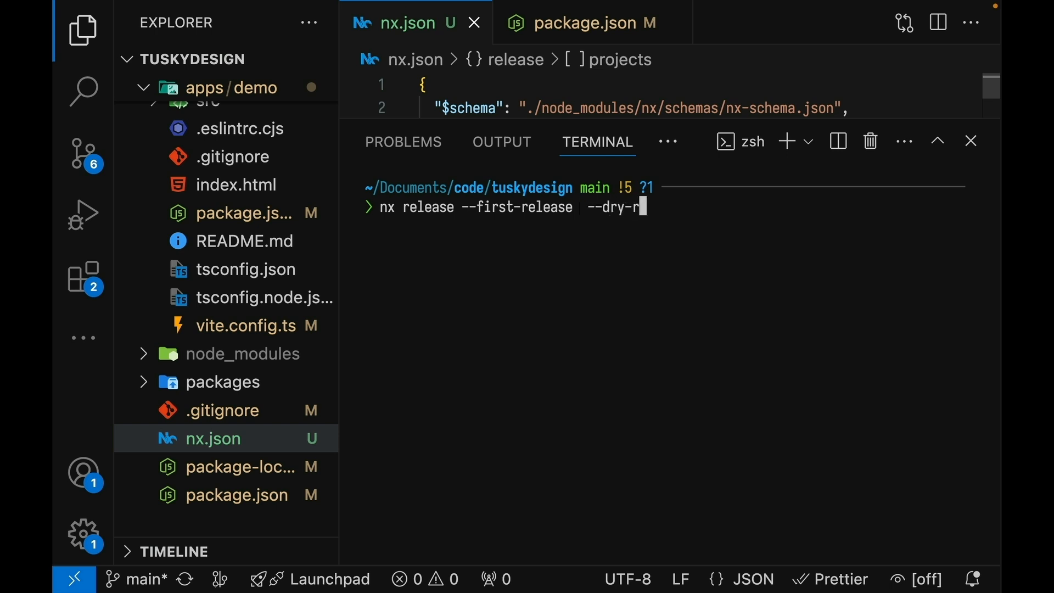
text(un)
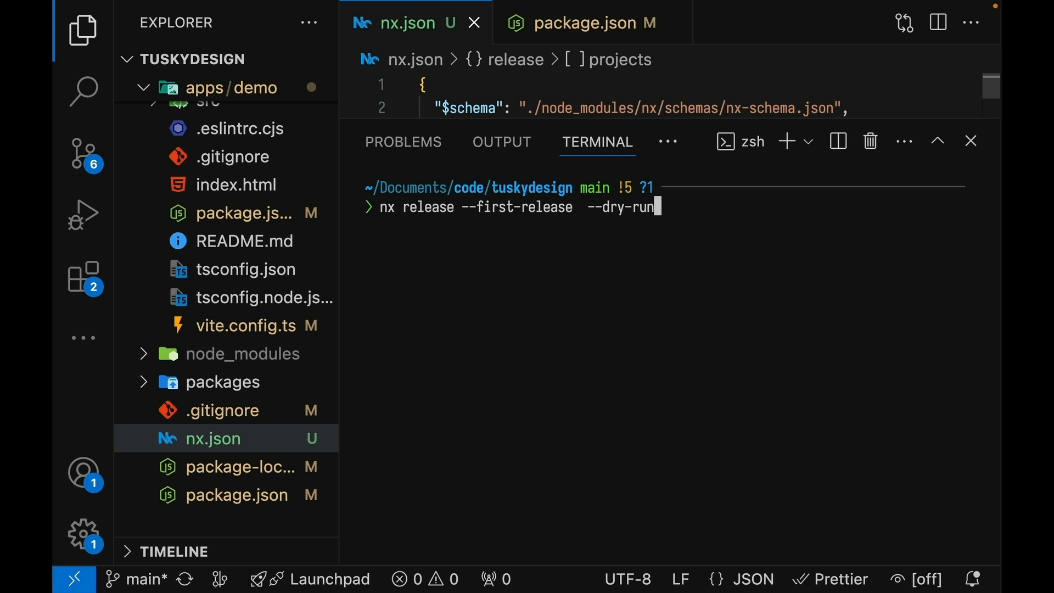
key(Return)
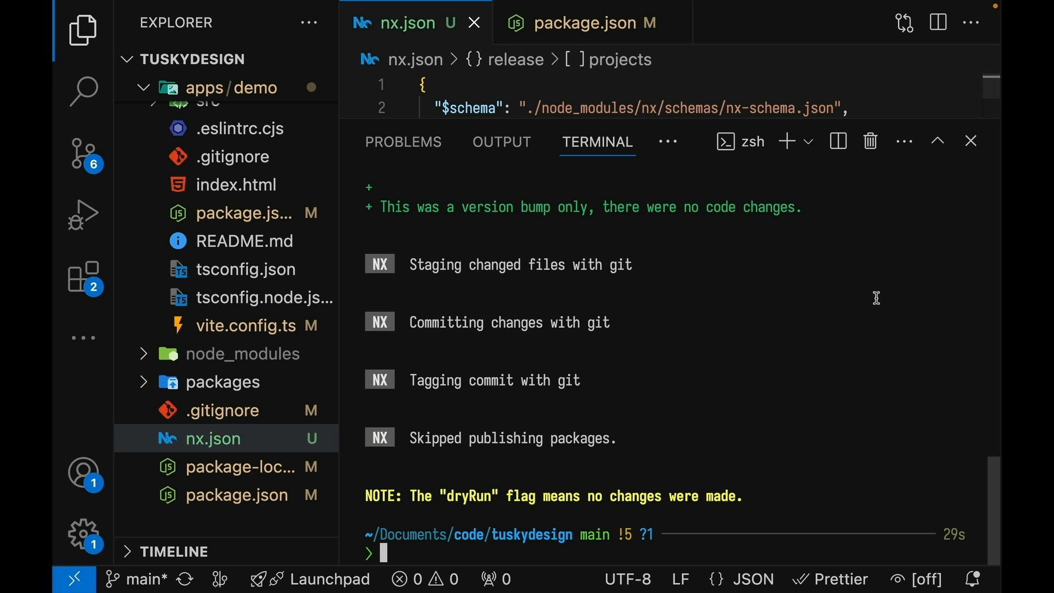
scroll(up, 3)
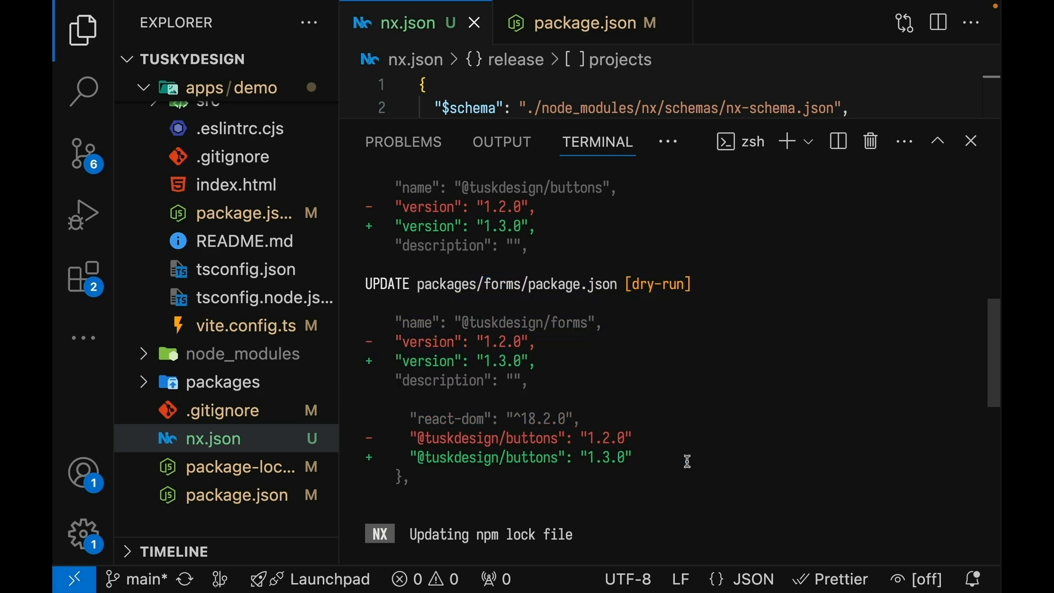
scroll(up, 3)
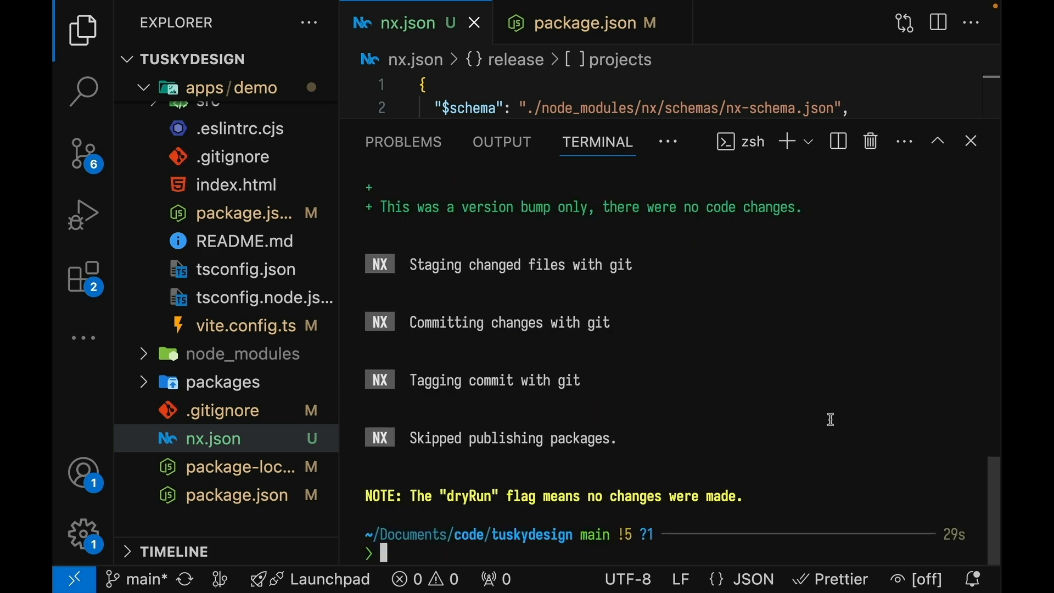
text(nx release --first-release --dry-)
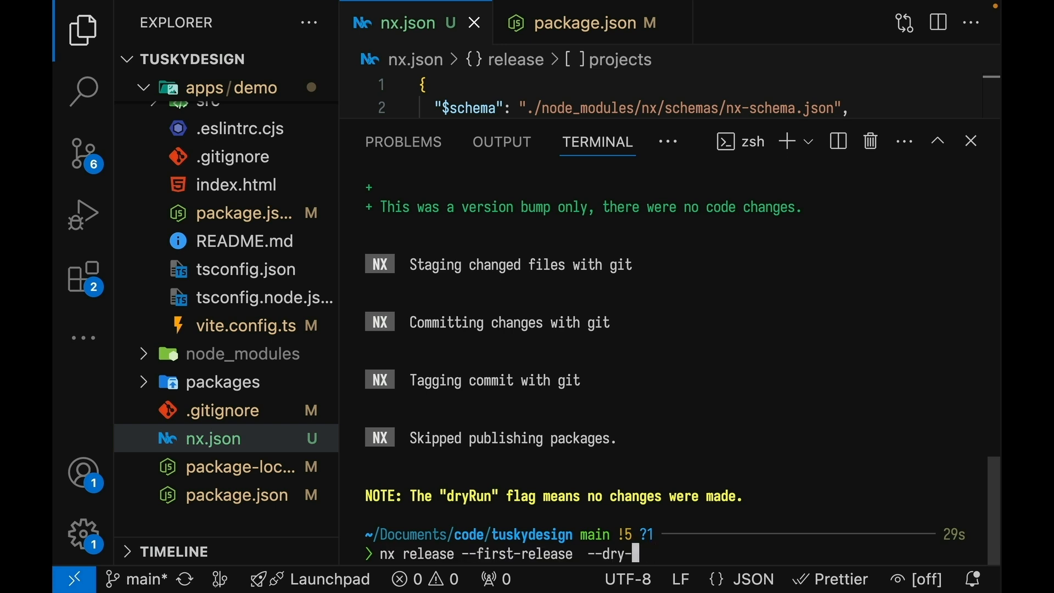
key(Backspace)
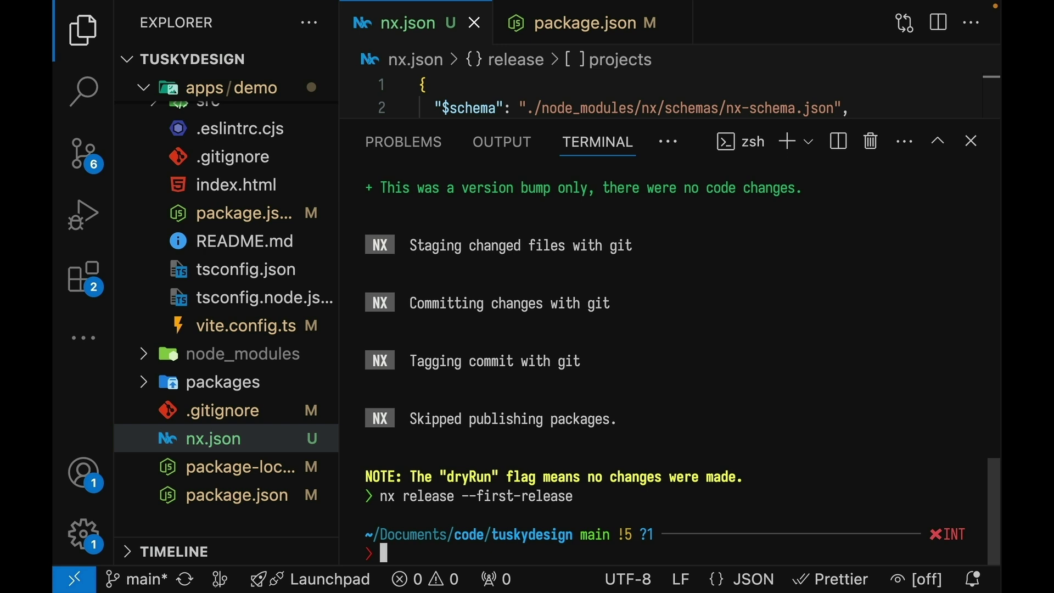
text(nx r)
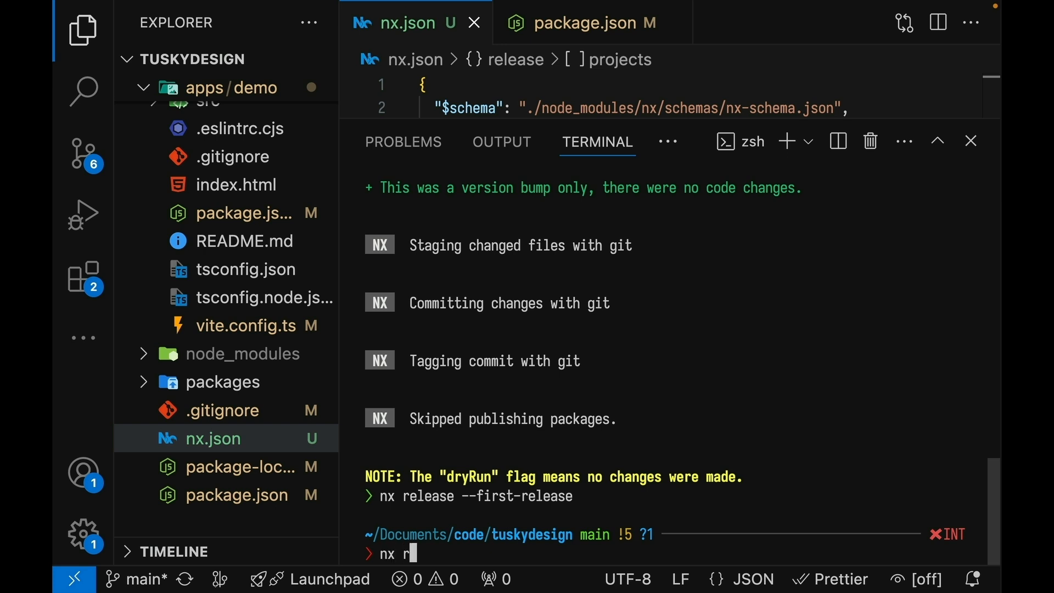
text(elease --dry-)
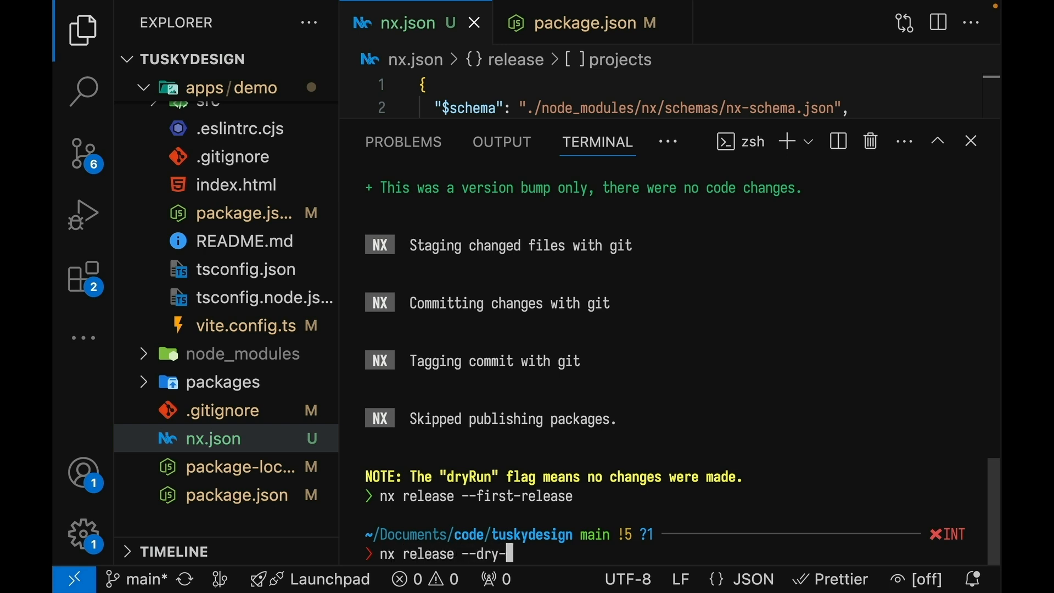
text(run)
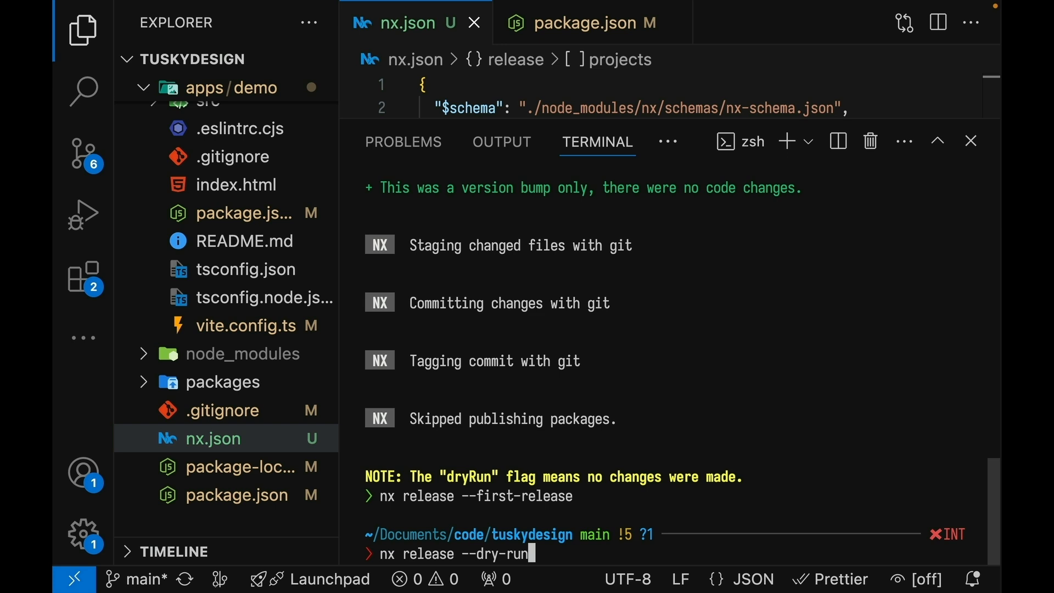
key(Return)
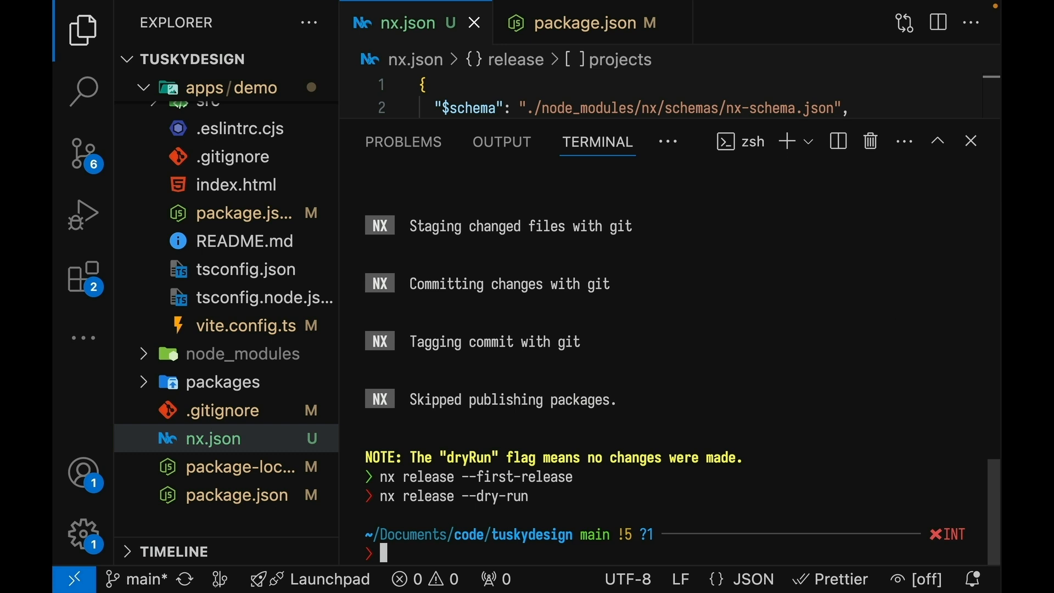
Enter `npx nx generate ci-workflow` to create a GitHub workflow named CI
text(nx generate ci-workflow --github)
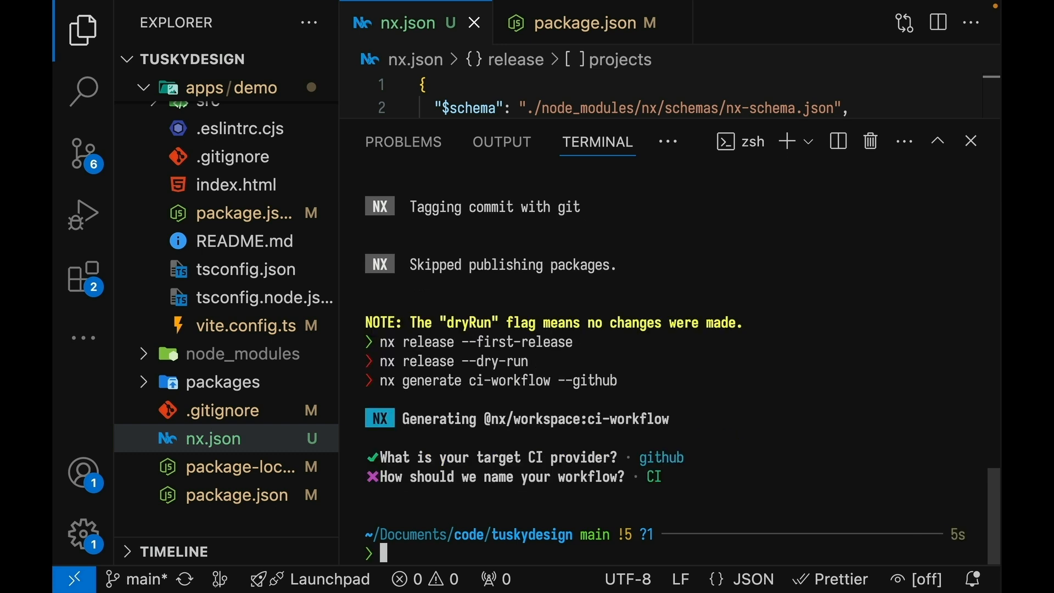
text(npx nx gener)
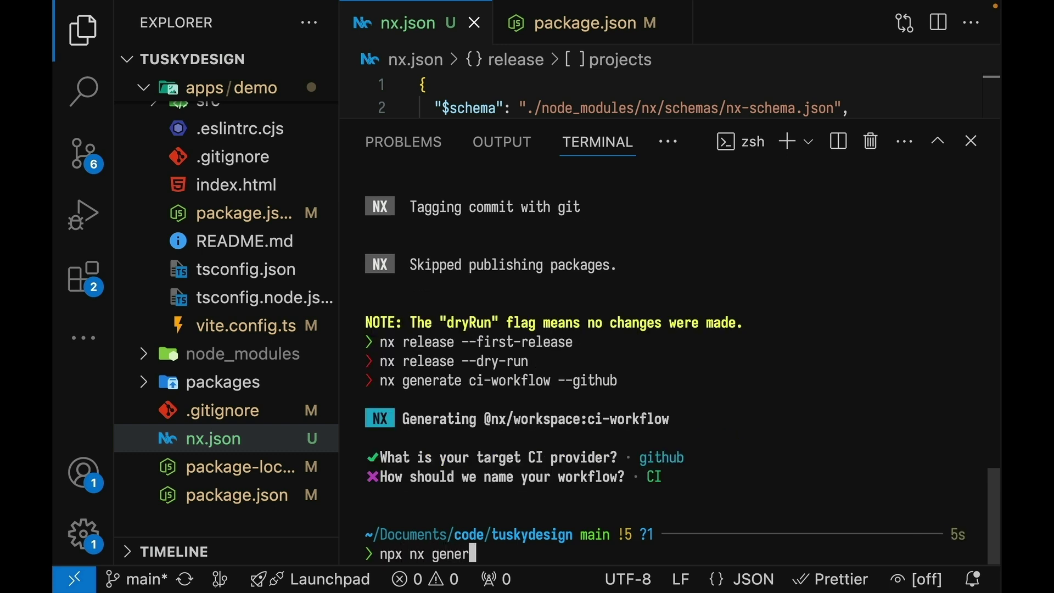
text(ate ci-wo)
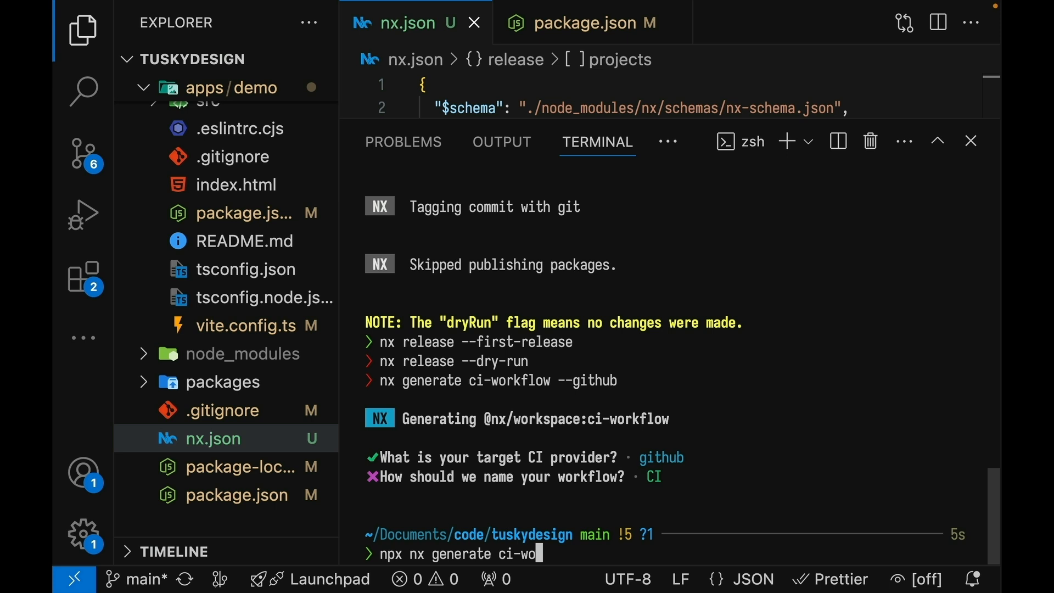
text(rkflow --ci=github)
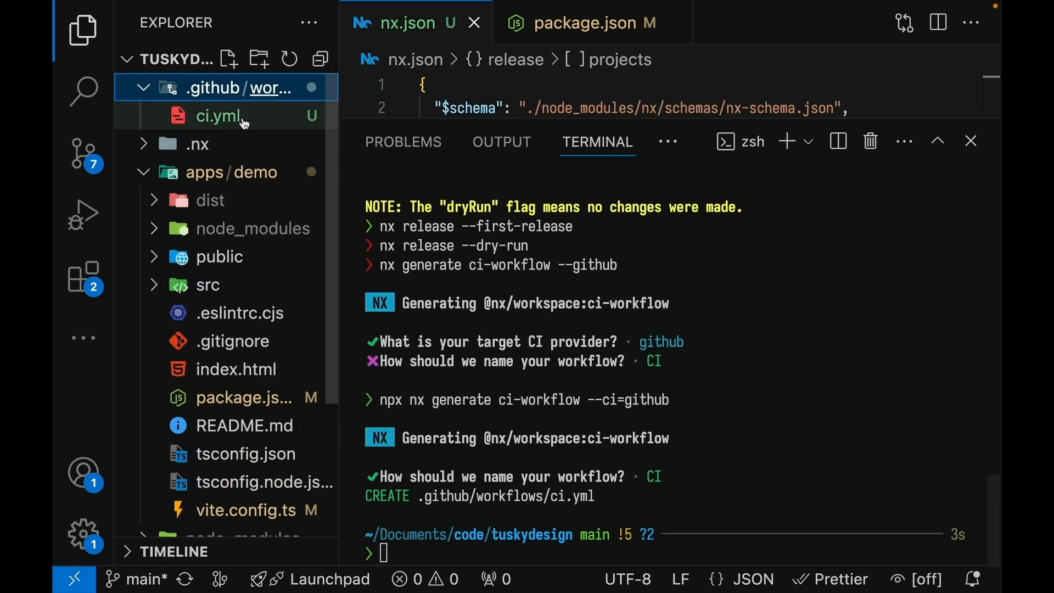
Open ci.yml and uncomment the nx-cloud start-ci-run step on line 25
click(219, 115)
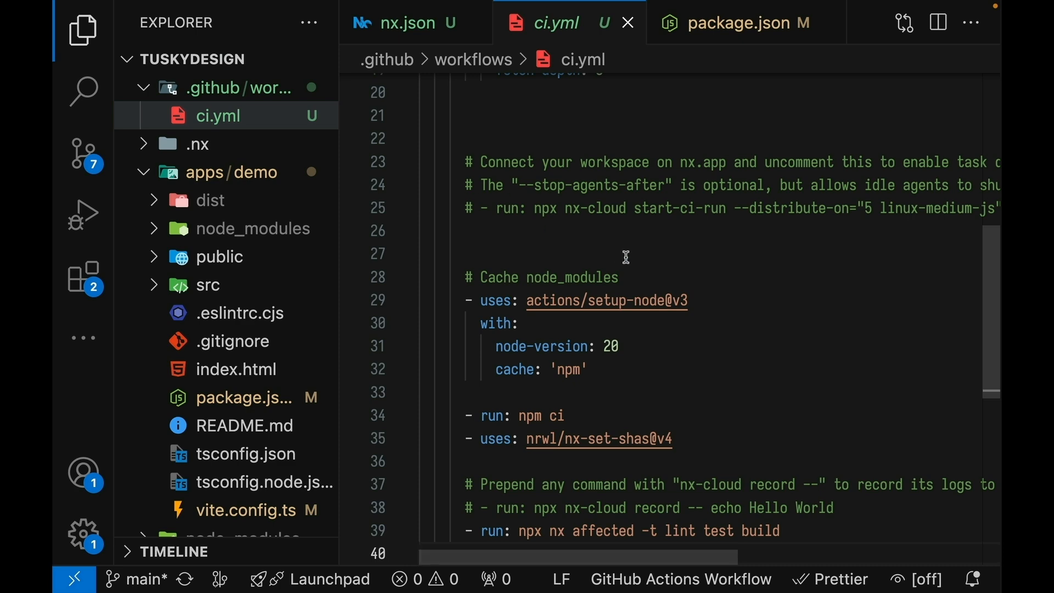
scroll(down, 3)
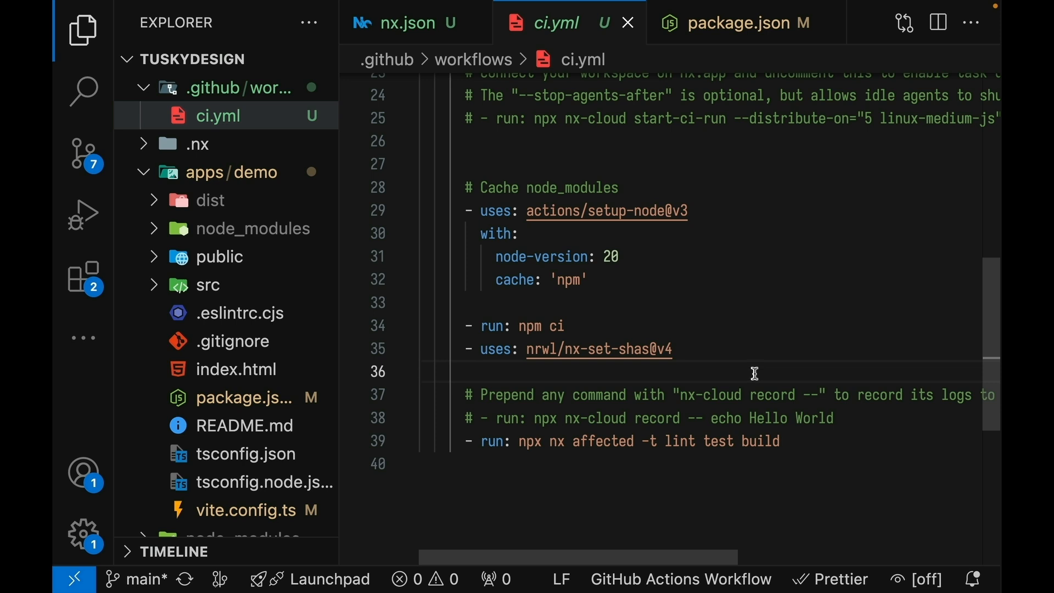
click(419, 371)
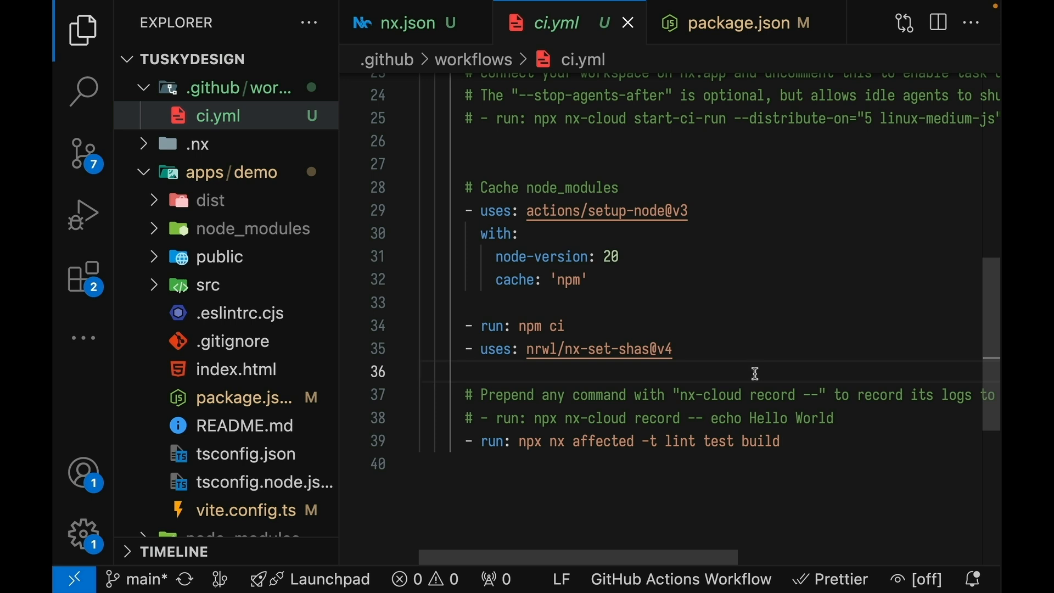
scroll(up, 3)
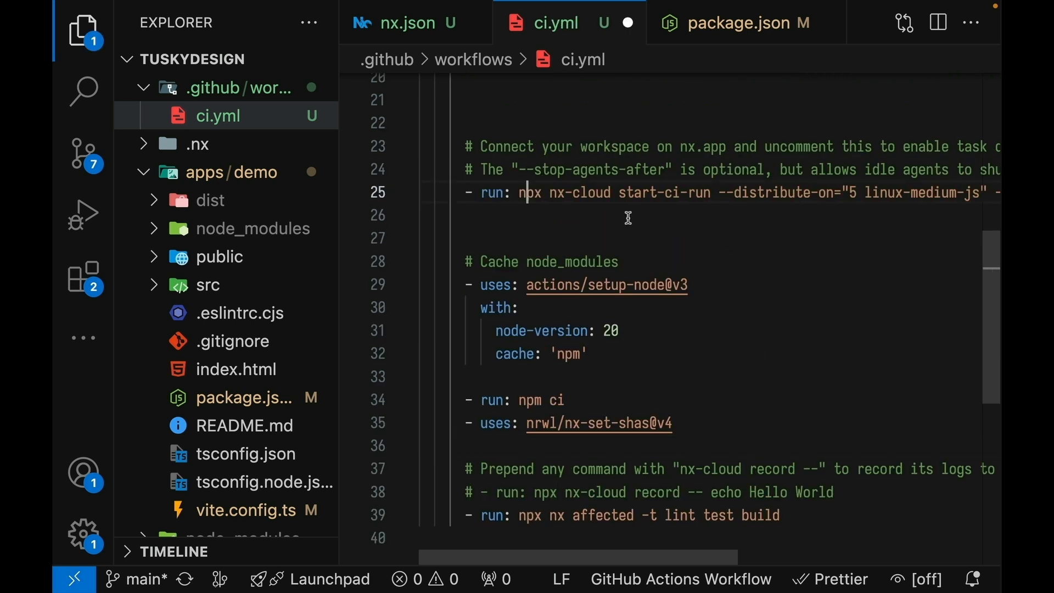
mouse_move(612, 234)
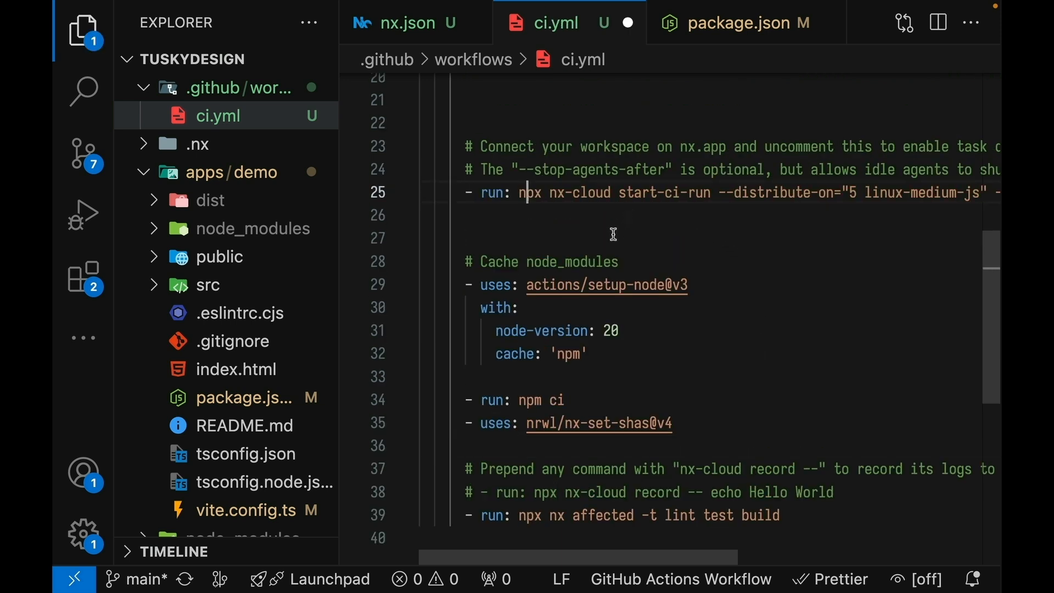
mouse_move(745, 209)
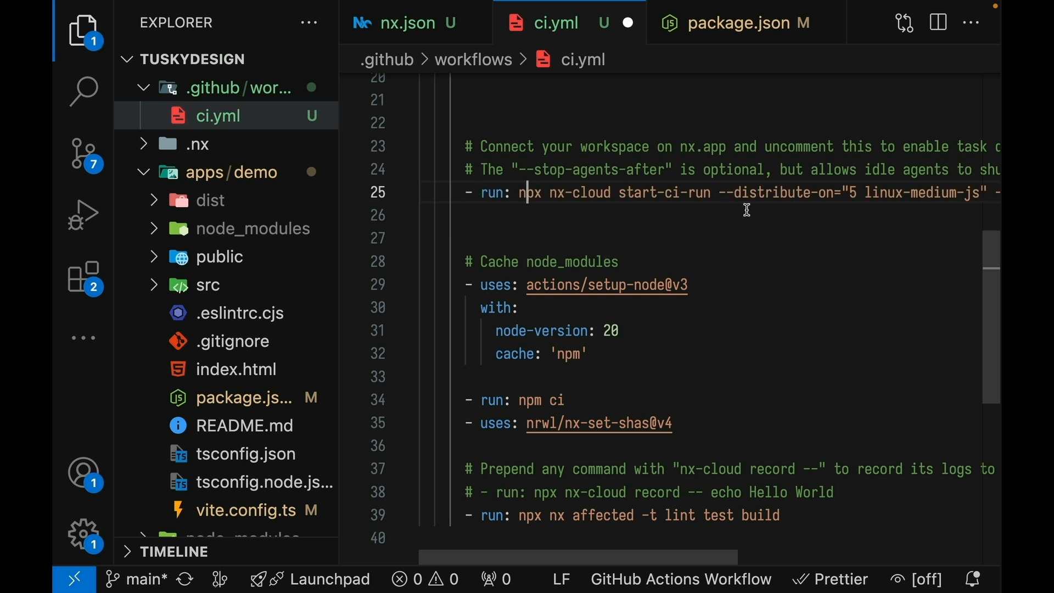
mouse_move(751, 213)
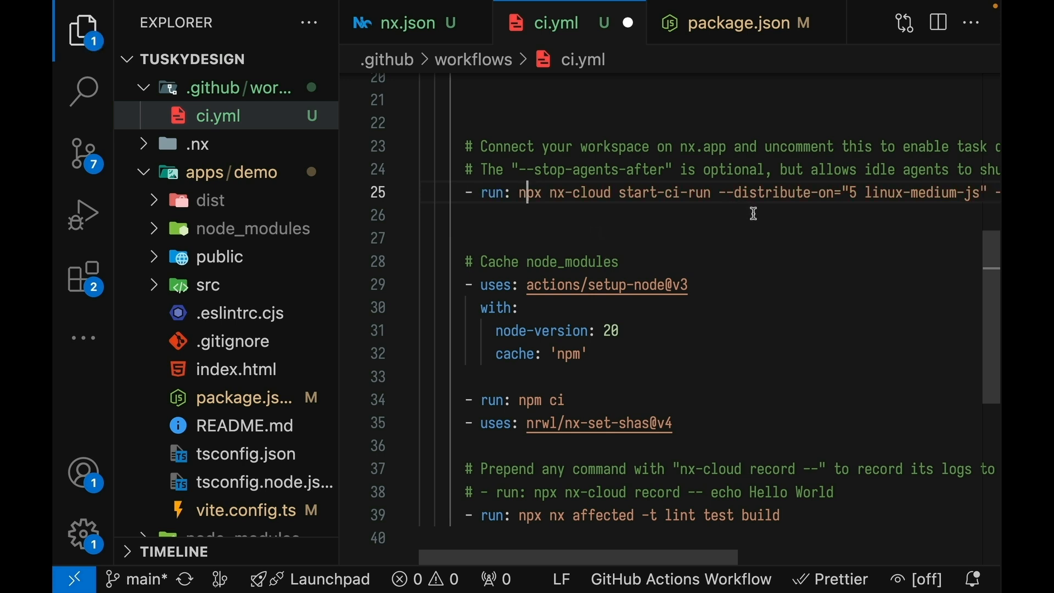
Change --distribute-on in the start-ci-run step to 8 linux-medium-js agents
click(460, 193)
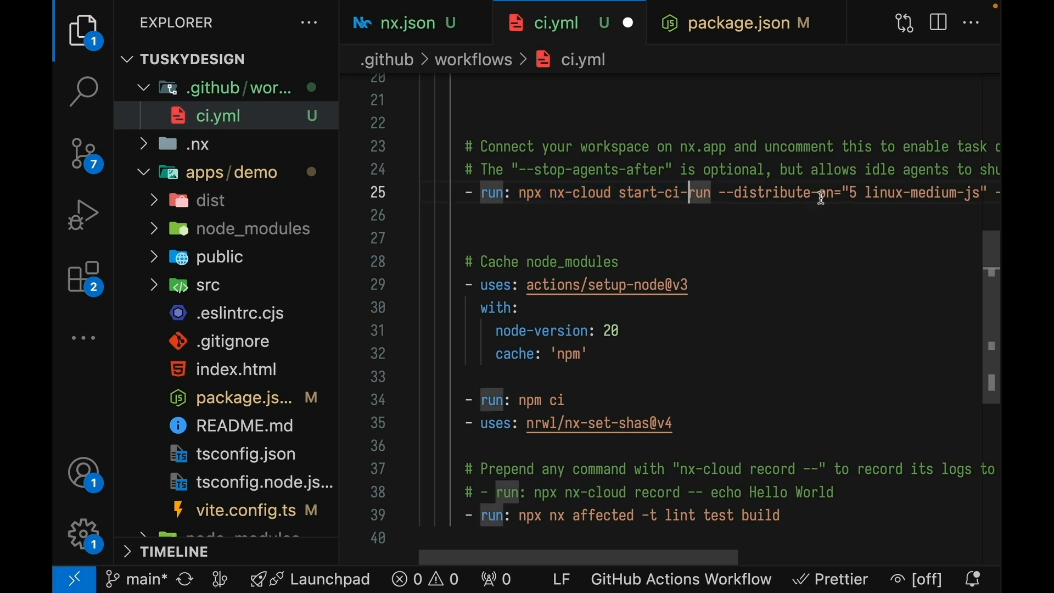
click(719, 193)
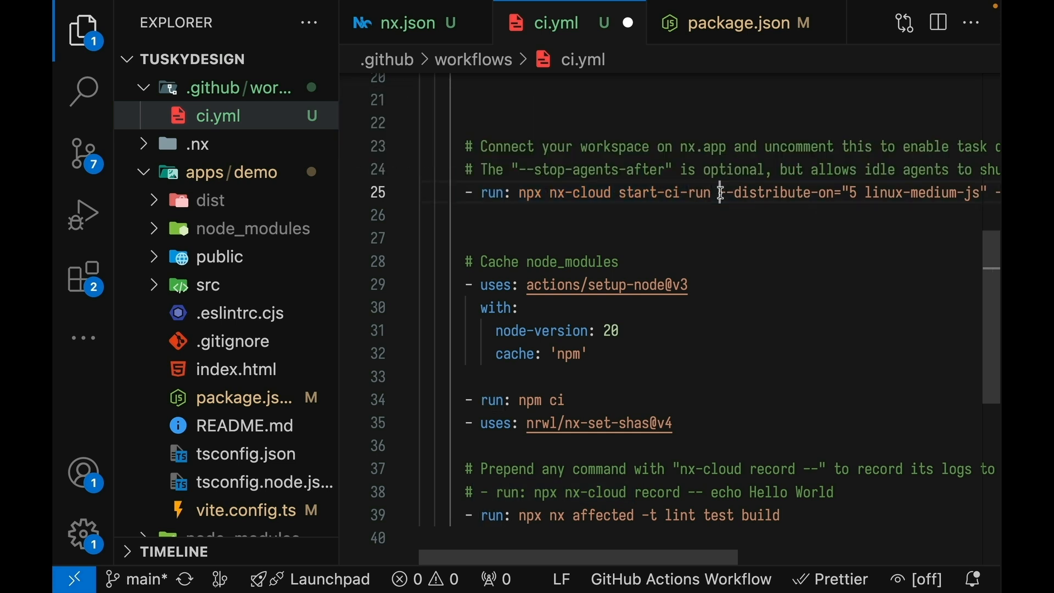
mouse_move(845, 209)
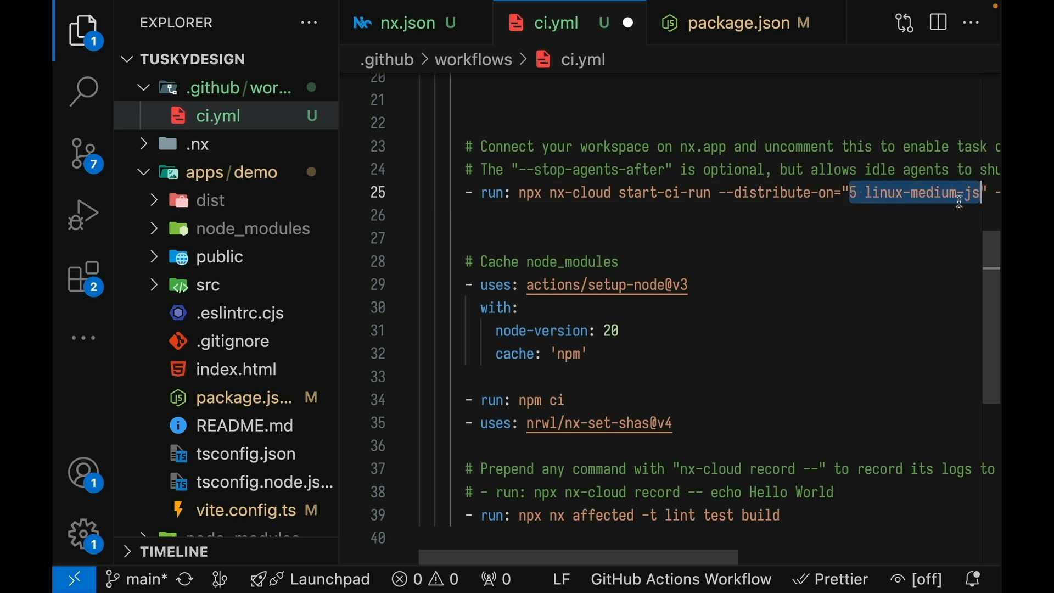
mouse_move(887, 245)
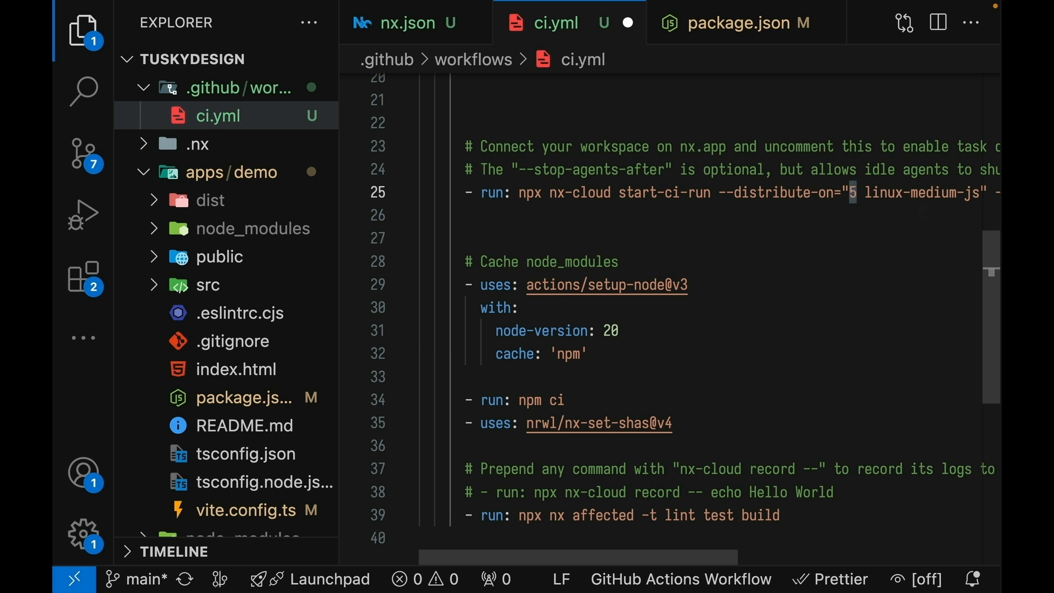
text(8)
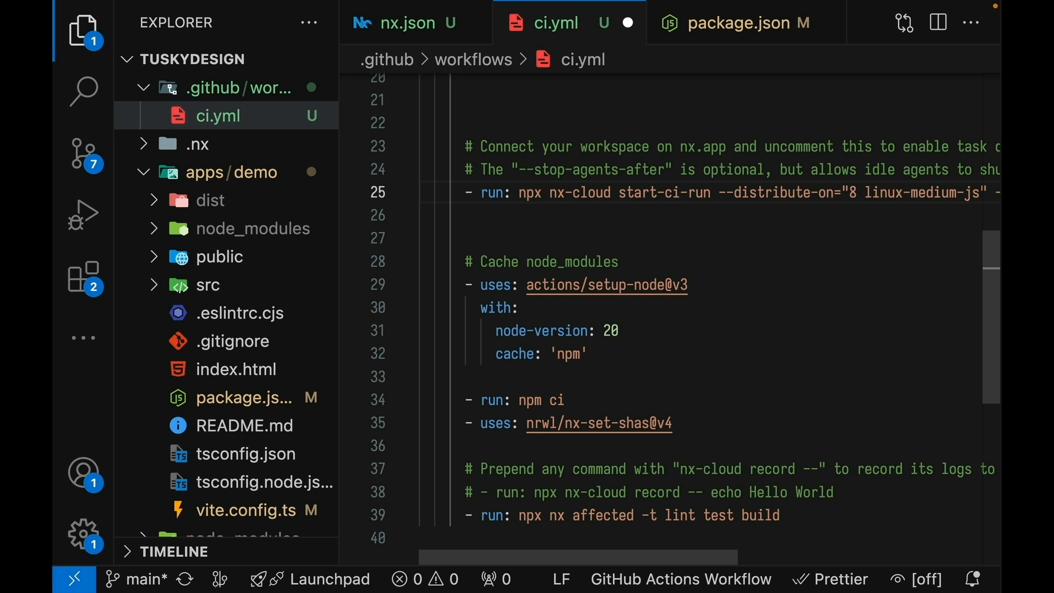
text(4)
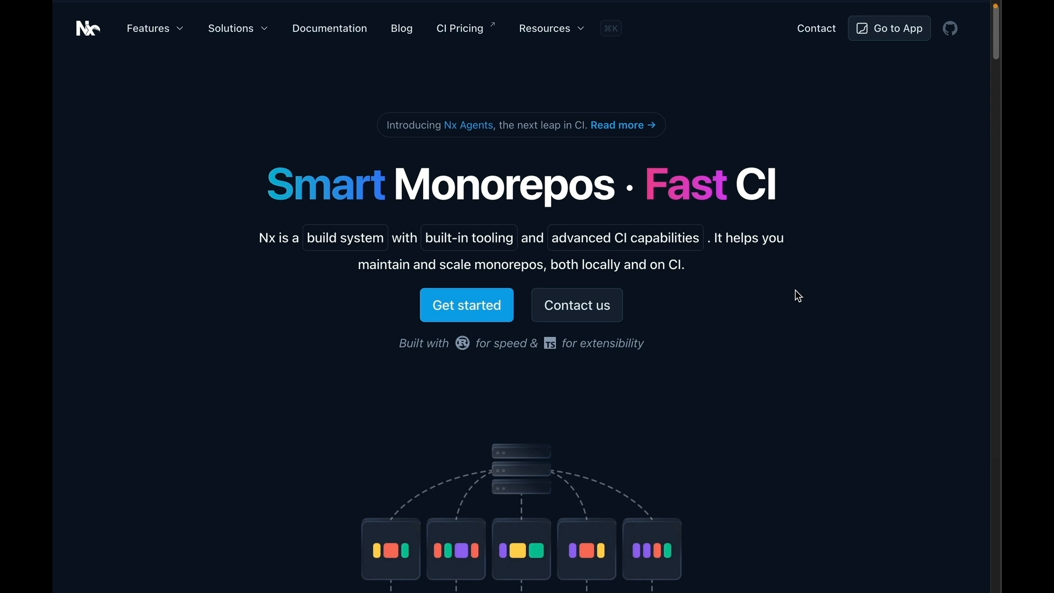
mouse_move(731, 287)
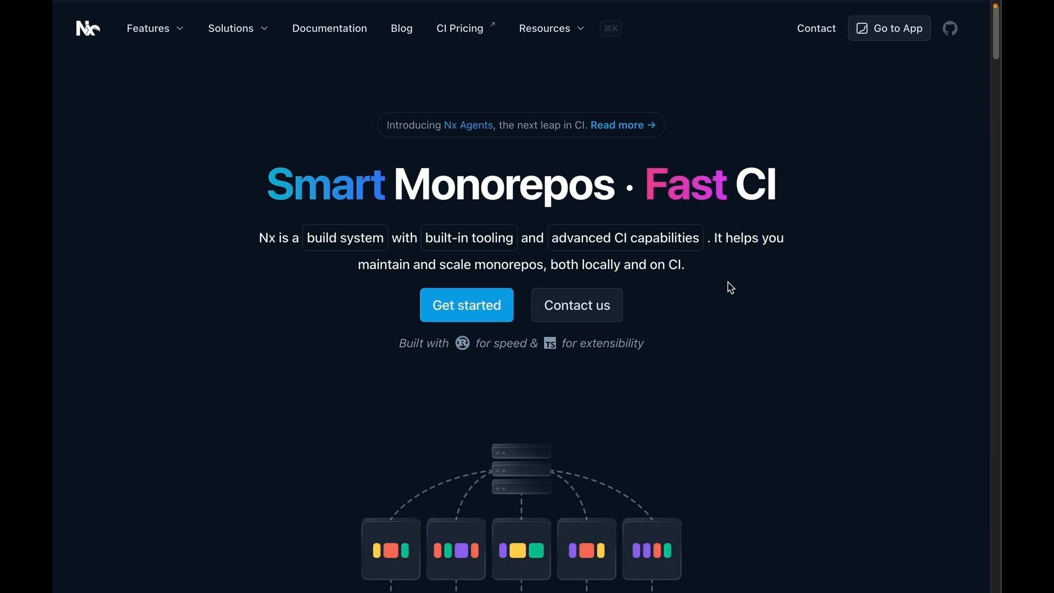
mouse_move(790, 307)
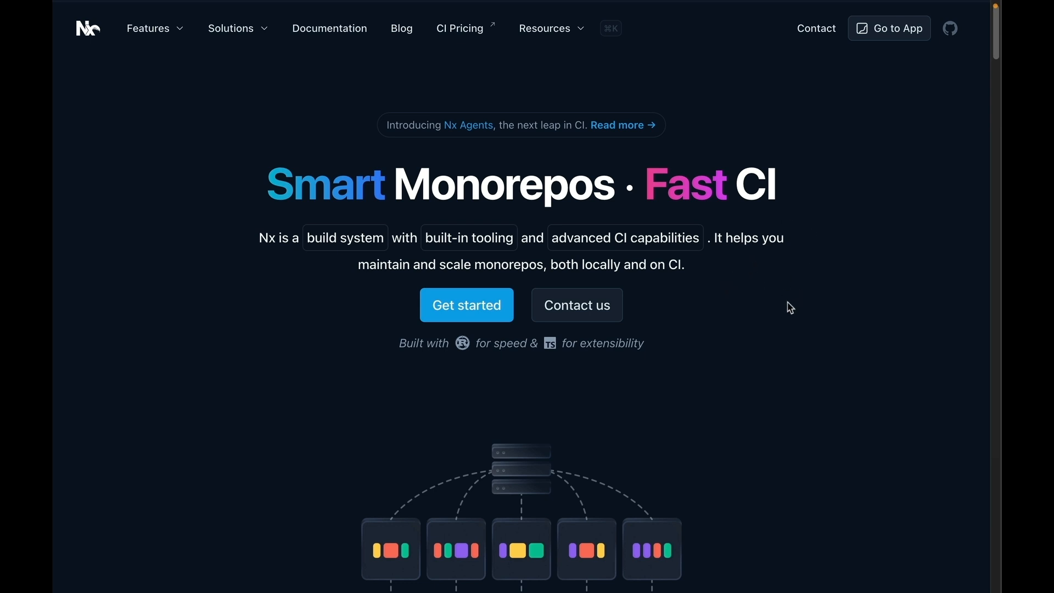